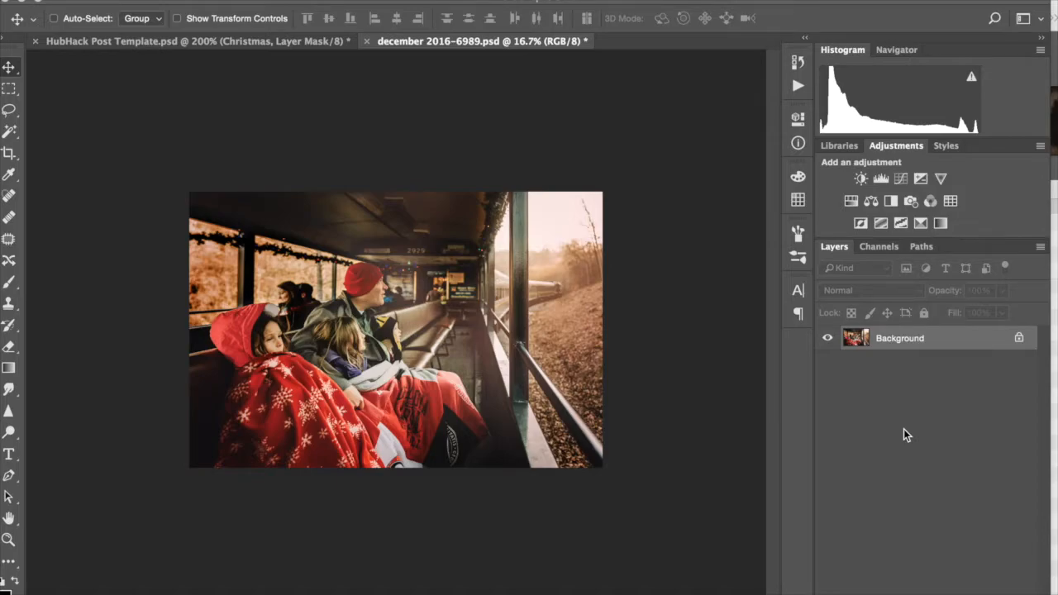
{"action": "mouse_move", "coordinate": [853, 453]}
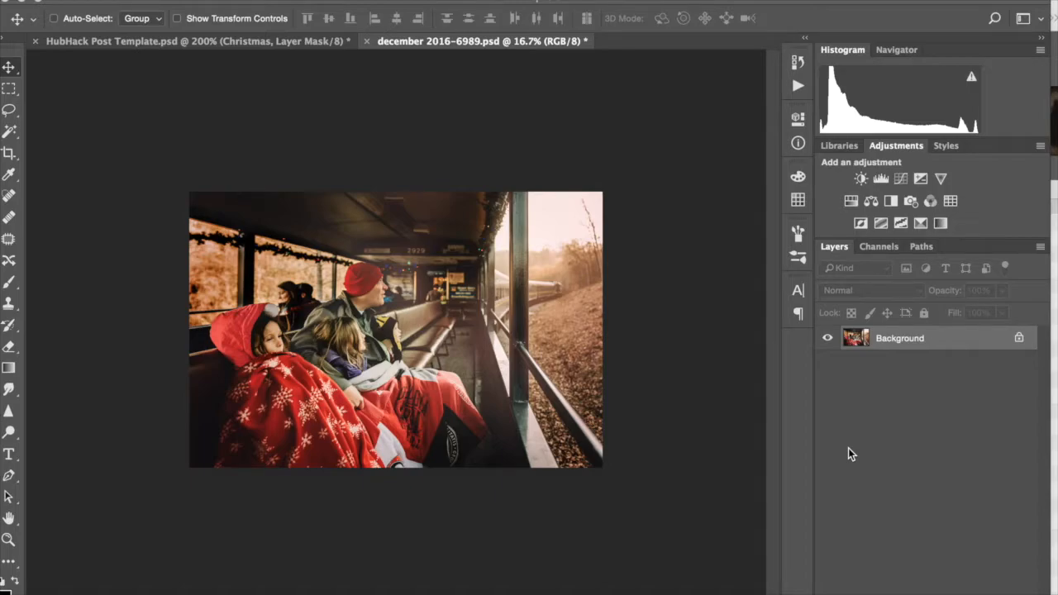
Preview a couple of bokeh overlay files from Photoshop's file chooser, then cancel without placing.
{"action": "left_click", "coordinate": [33, 7]}
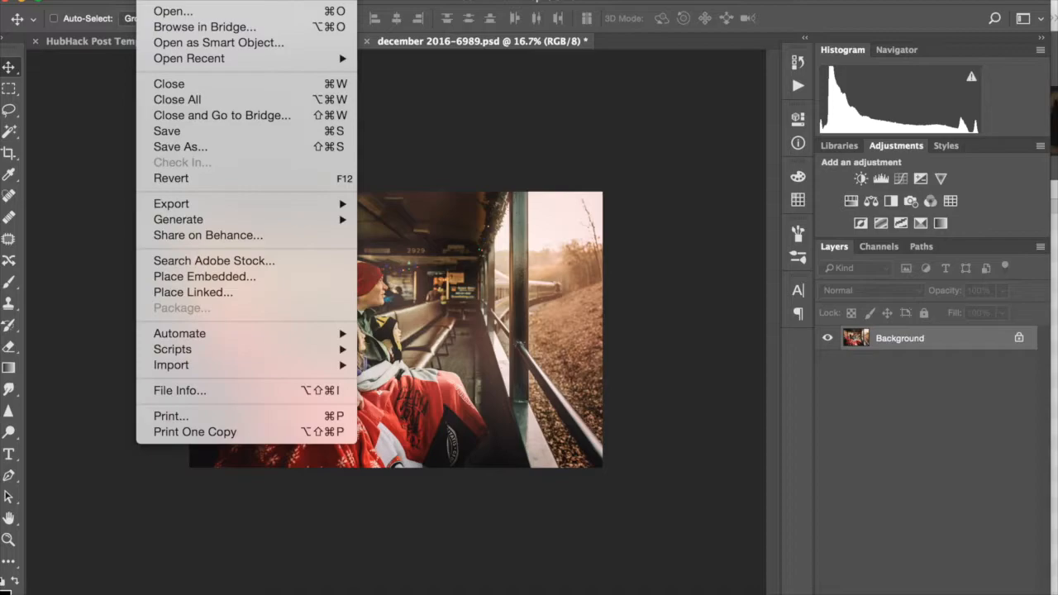
{"action": "mouse_move", "coordinate": [205, 278]}
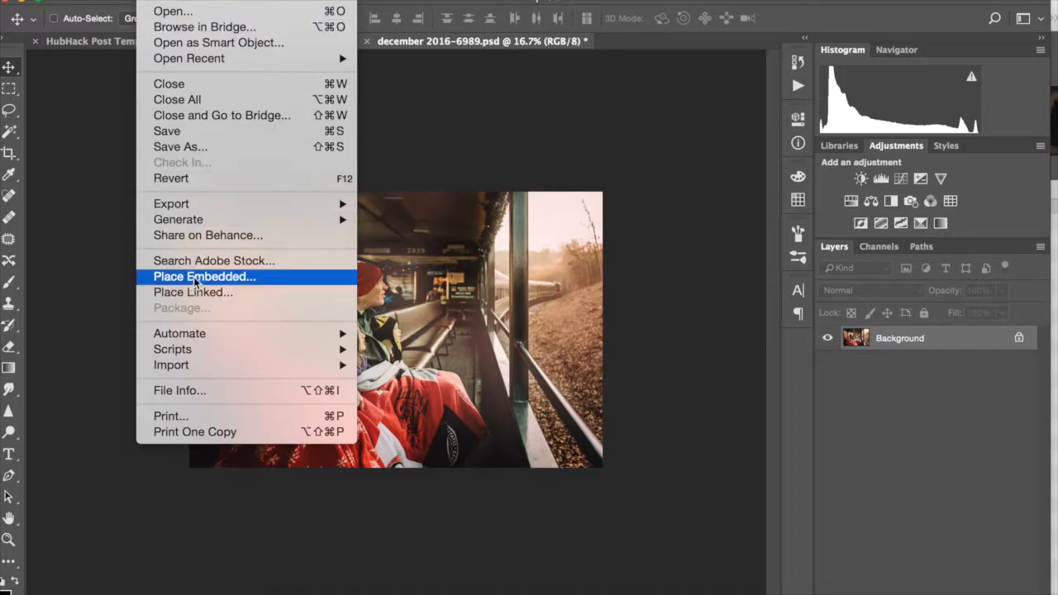
{"action": "mouse_move", "coordinate": [194, 291]}
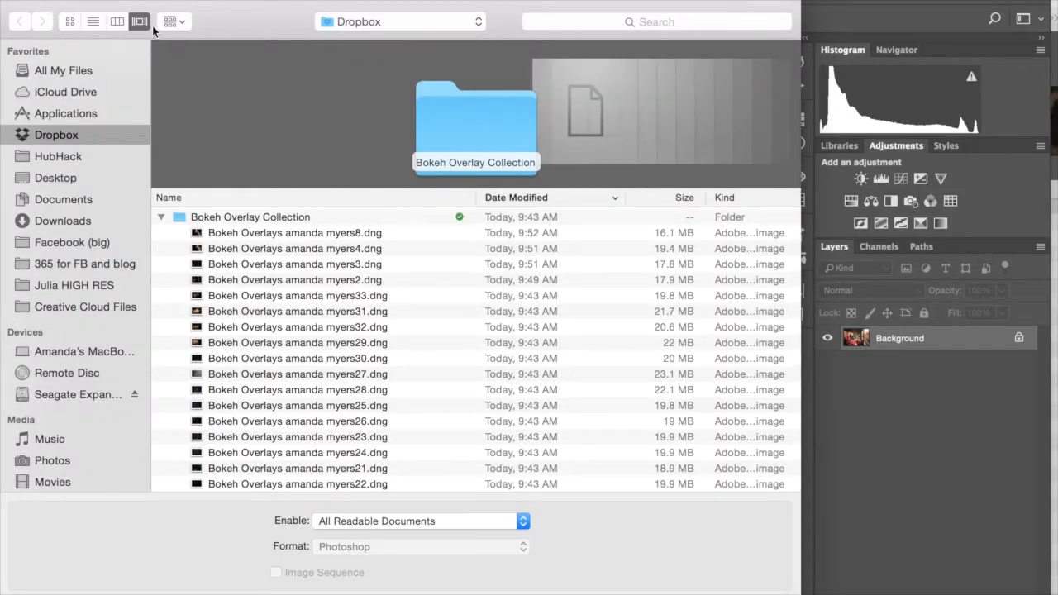
{"action": "left_click", "coordinate": [294, 232]}
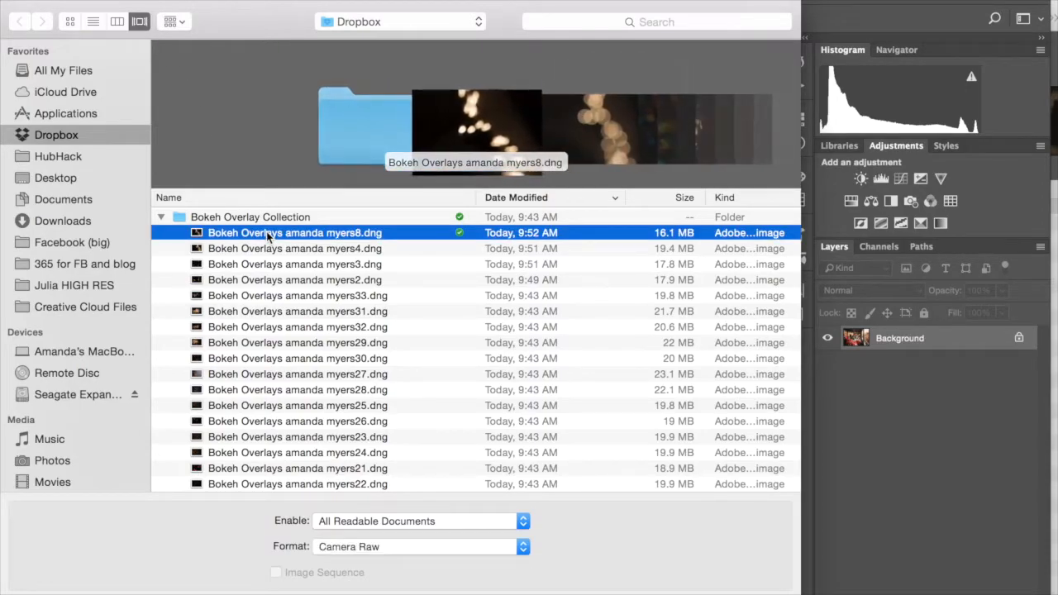
{"action": "left_click", "coordinate": [294, 279]}
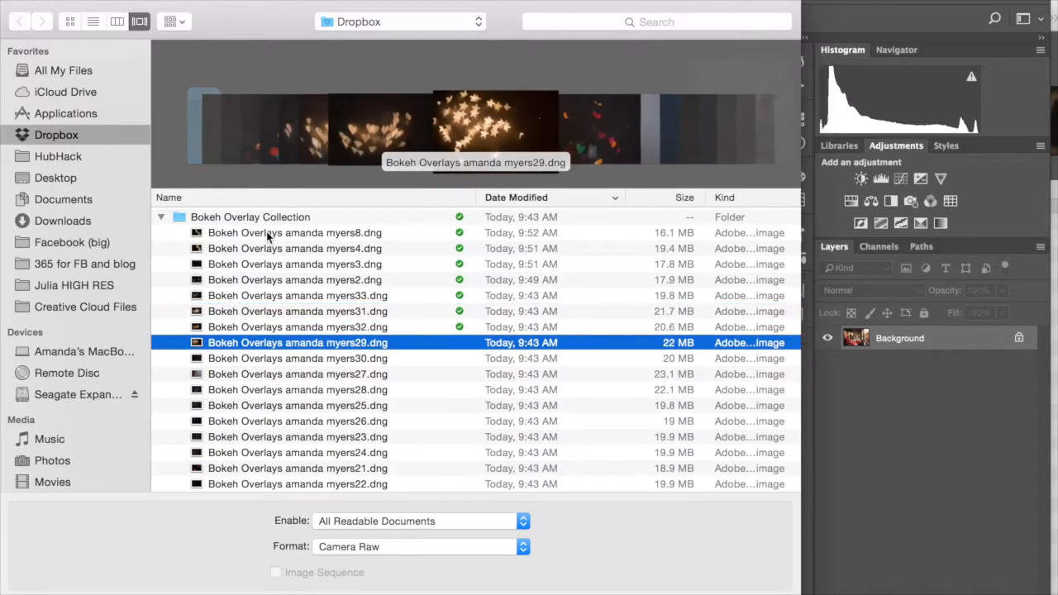
{"action": "left_click", "coordinate": [298, 357]}
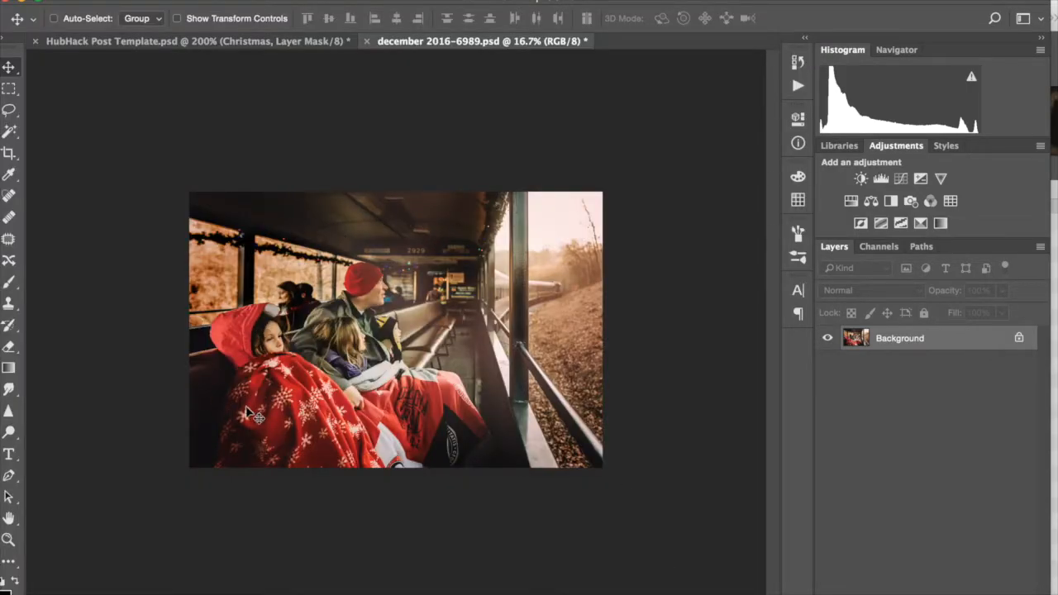
{"action": "mouse_move", "coordinate": [221, 254]}
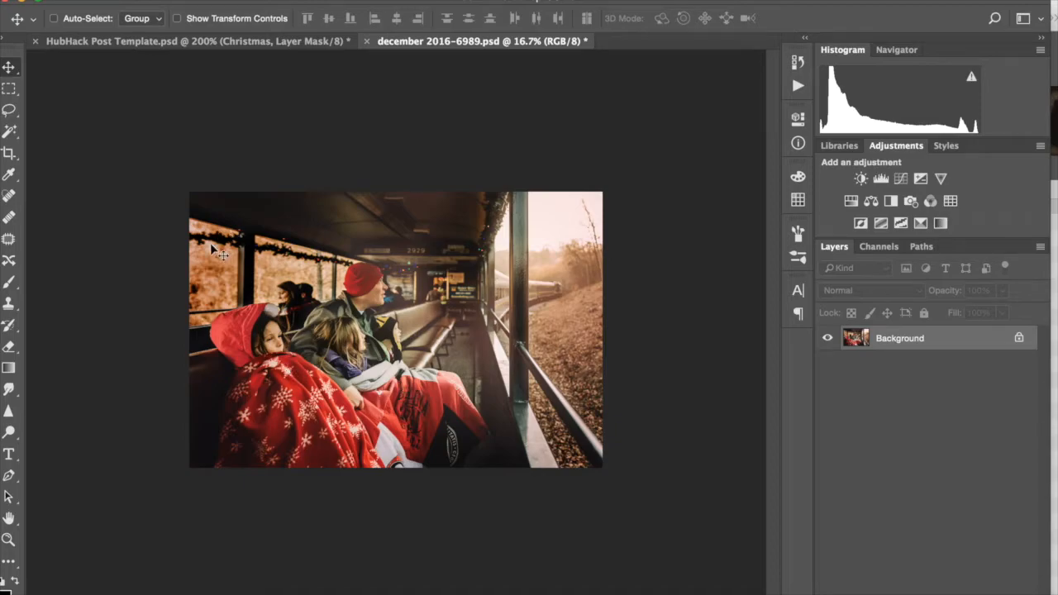
{"action": "mouse_move", "coordinate": [512, 394]}
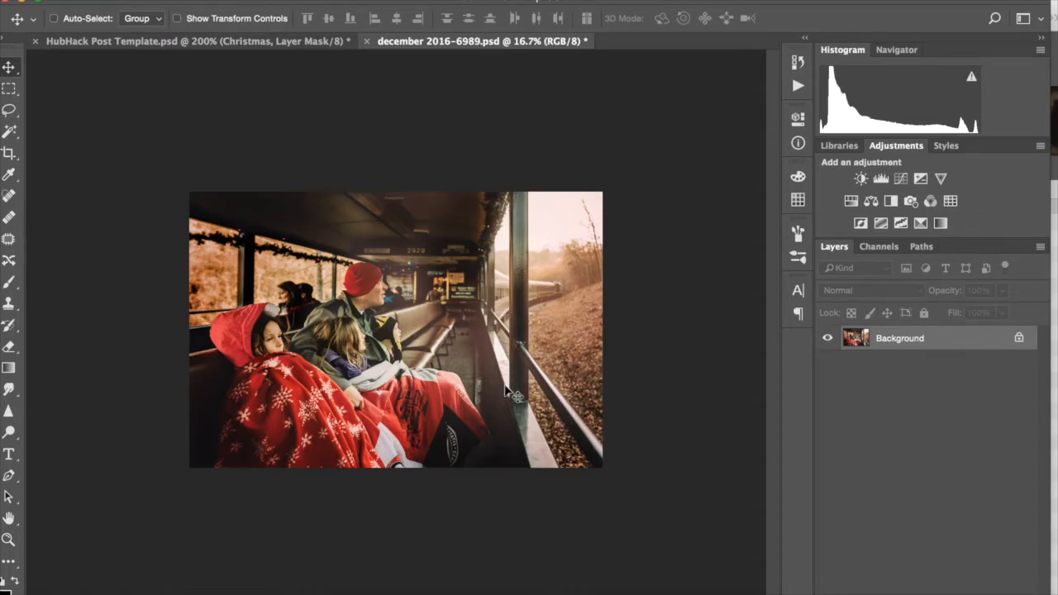
{"action": "mouse_move", "coordinate": [918, 425]}
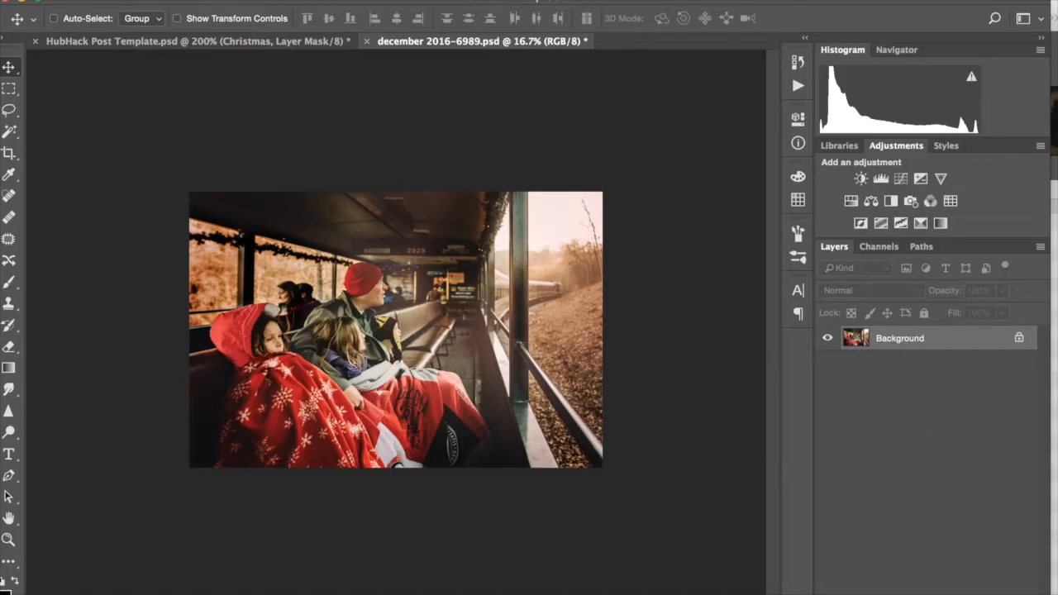
Switch to Finder and preview bokeh overlays one through six in the Bokeh Overlays folder.
{"action": "left_click", "coordinate": [212, 582]}
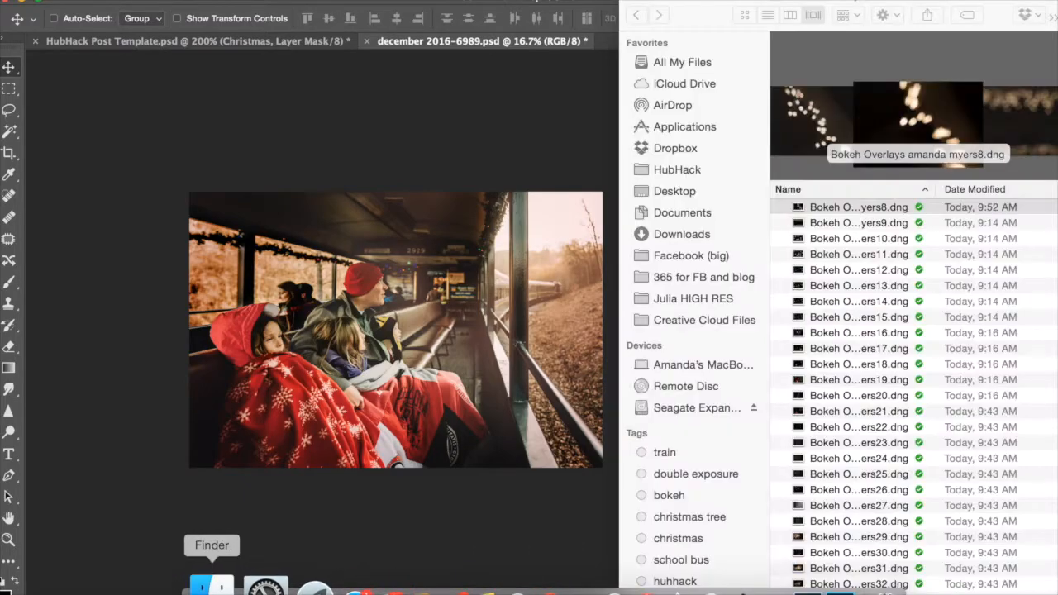
{"action": "left_click", "coordinate": [858, 207]}
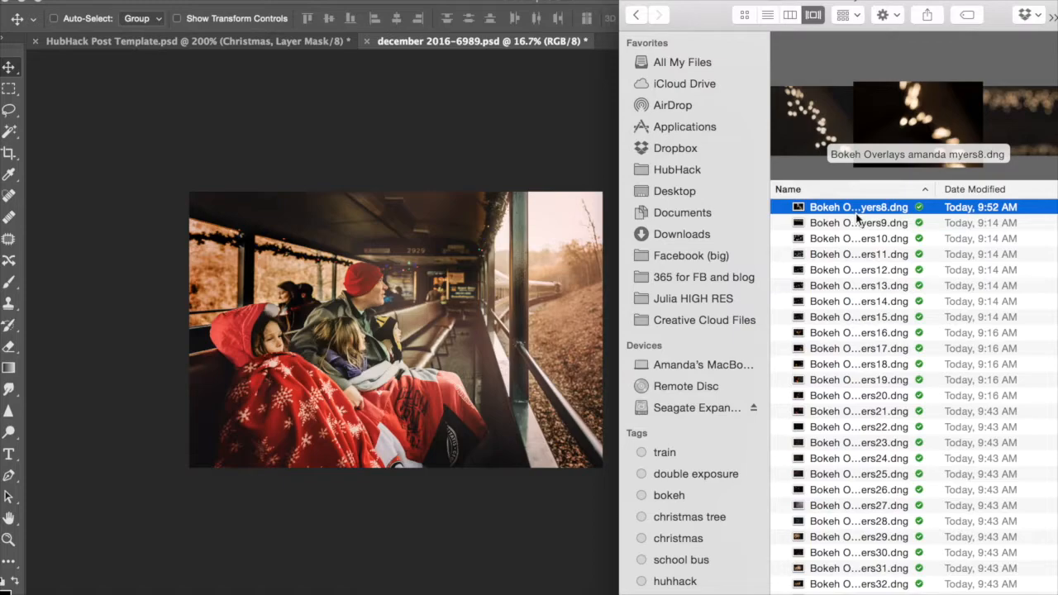
{"action": "mouse_move", "coordinate": [229, 238]}
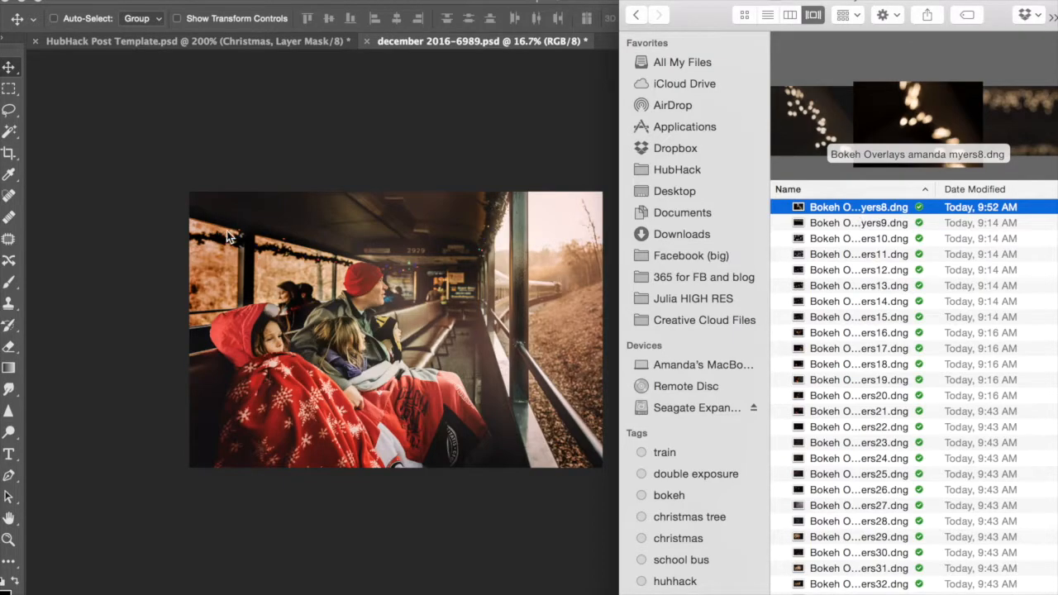
{"action": "mouse_move", "coordinate": [126, 7]}
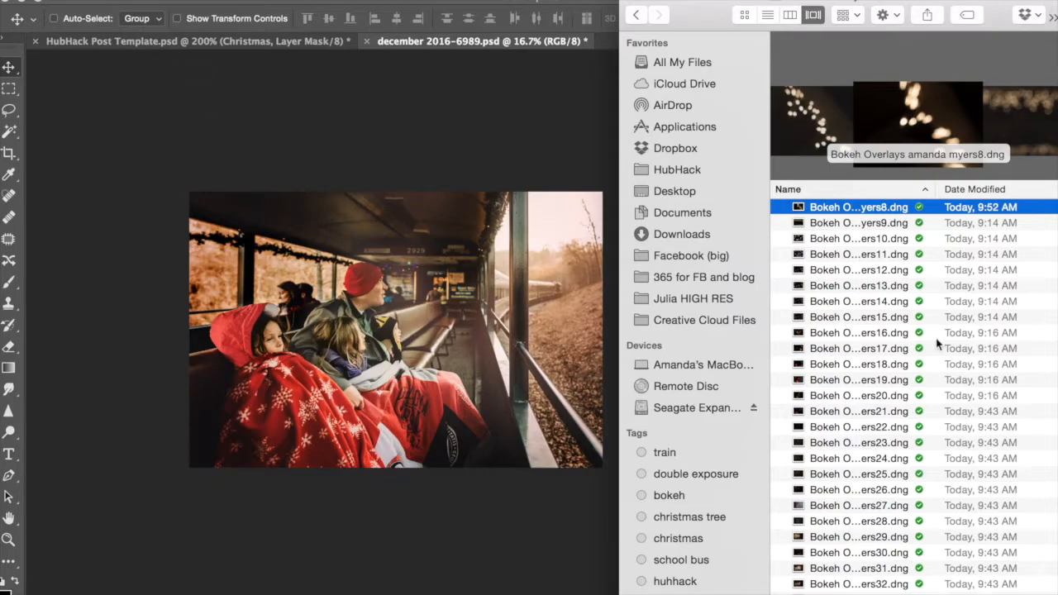
{"action": "mouse_move", "coordinate": [798, 189]}
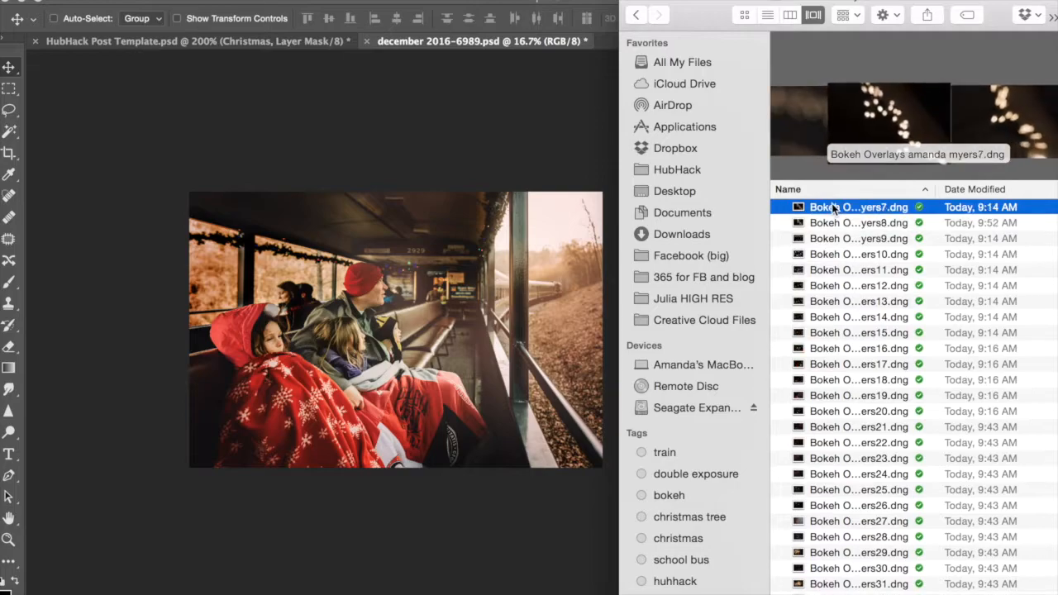
{"action": "left_click", "coordinate": [858, 221]}
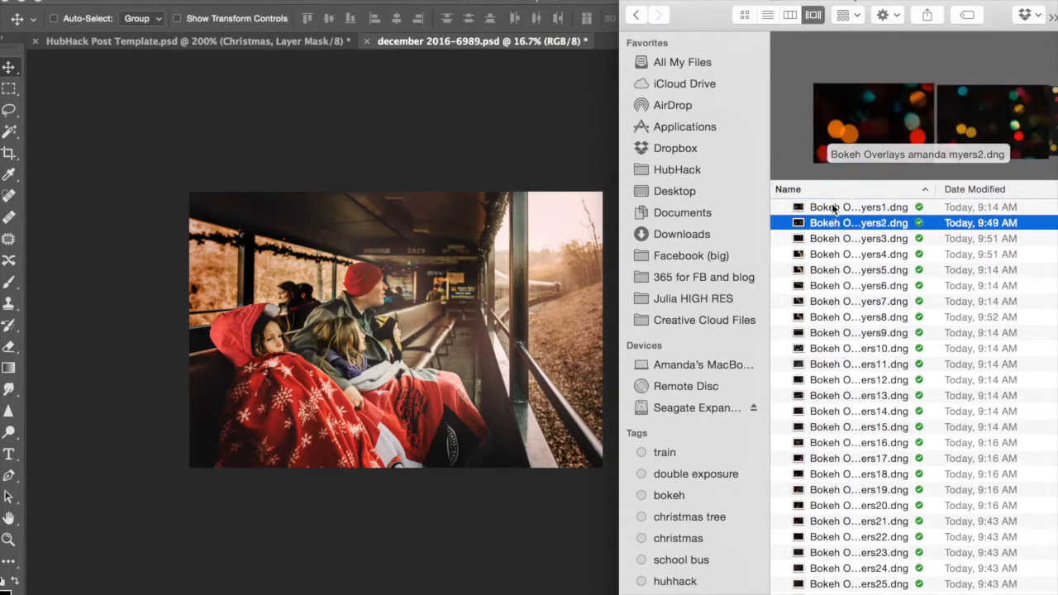
{"action": "left_click", "coordinate": [858, 284]}
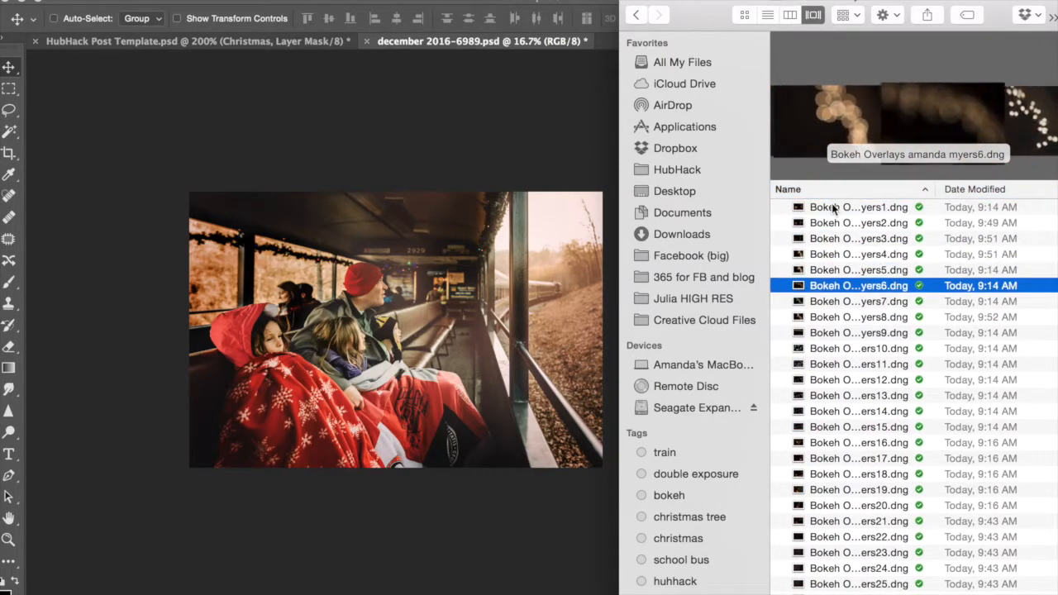
Select the eighth bokeh overlay DNG, the warm blurred string-light image.
{"action": "left_click", "coordinate": [859, 317]}
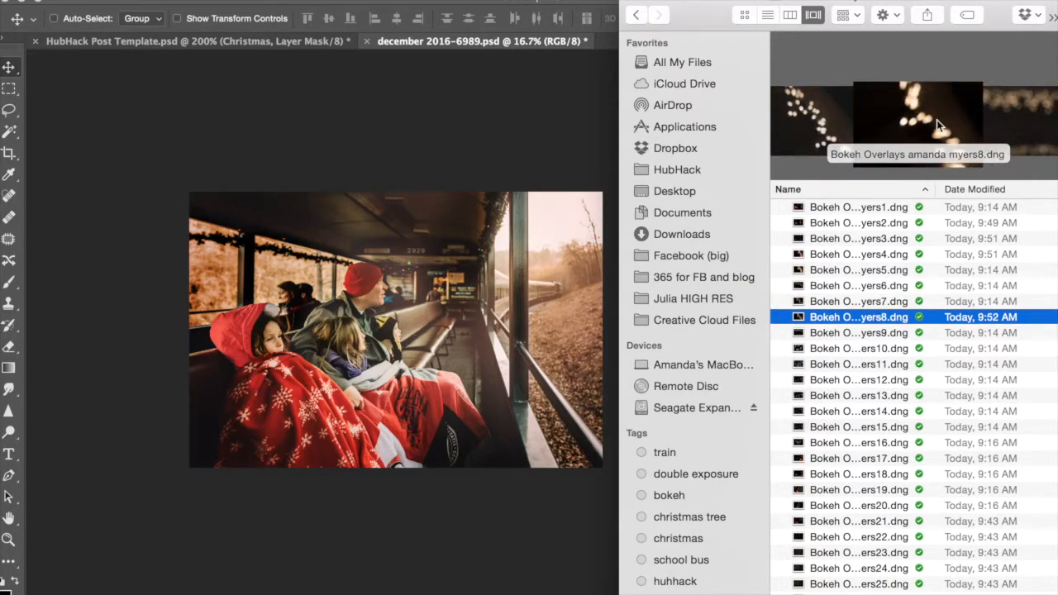
{"action": "mouse_move", "coordinate": [916, 90]}
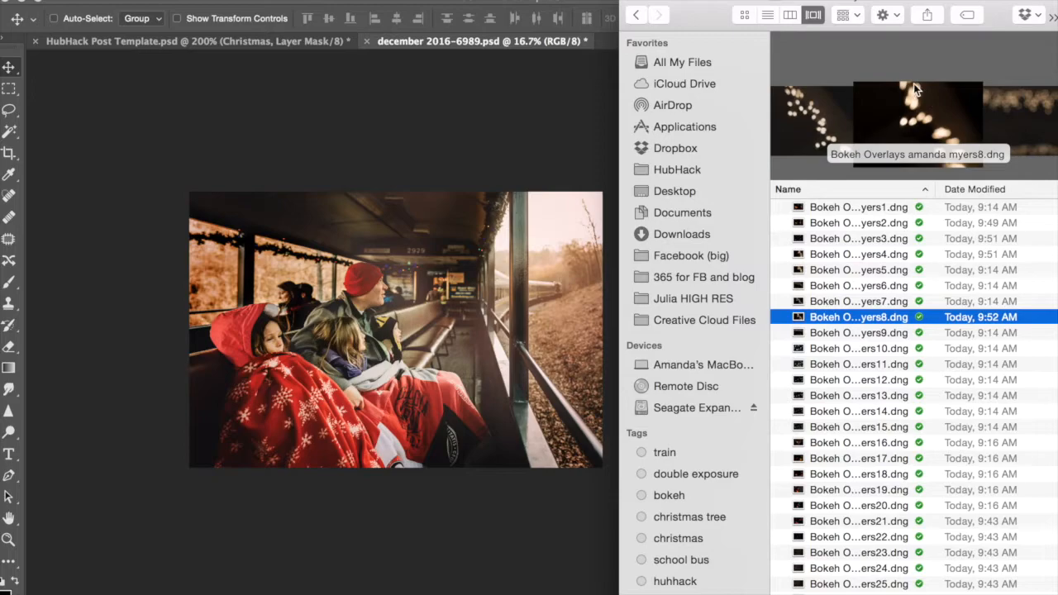
{"action": "mouse_move", "coordinate": [602, 327]}
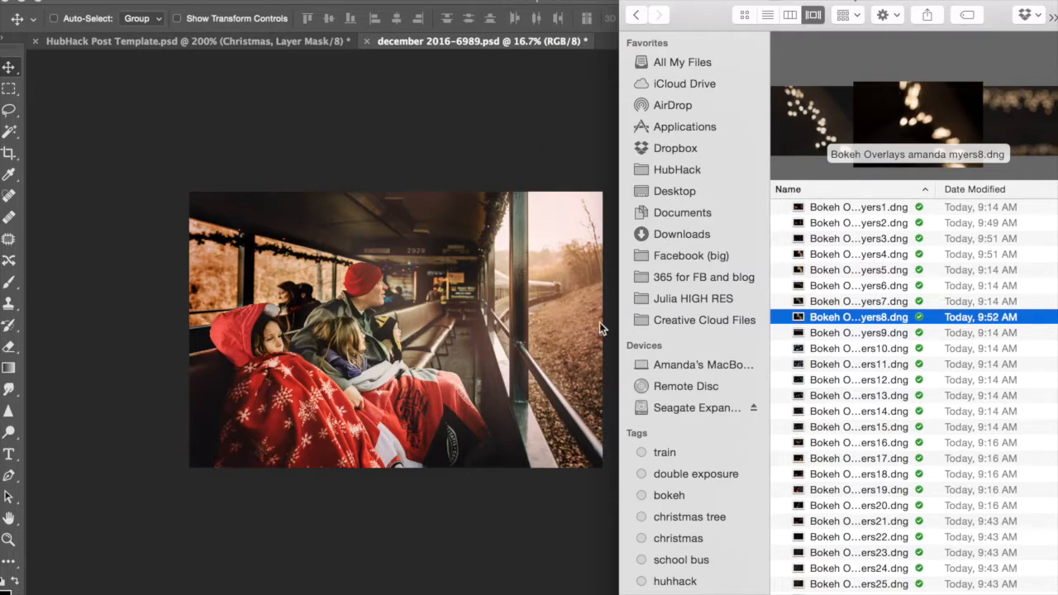
{"action": "mouse_move", "coordinate": [847, 323]}
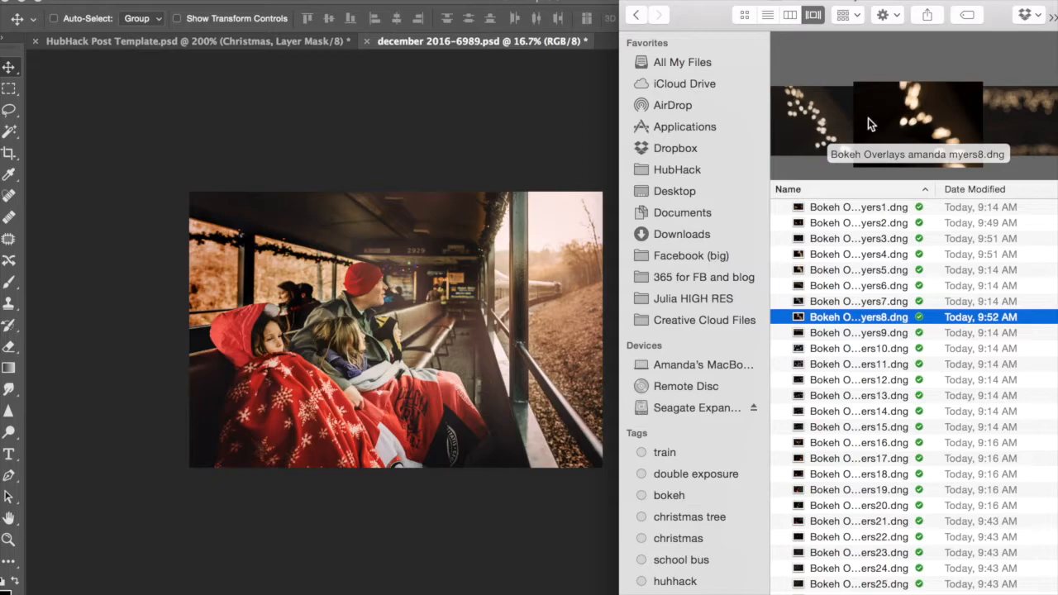
{"action": "mouse_move", "coordinate": [857, 81]}
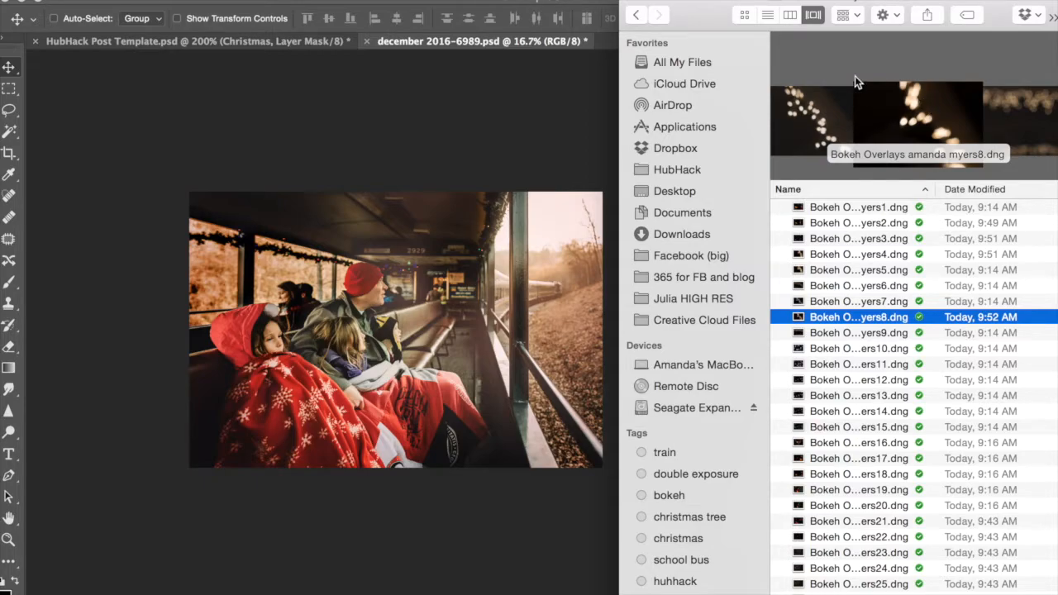
{"action": "mouse_move", "coordinate": [906, 122]}
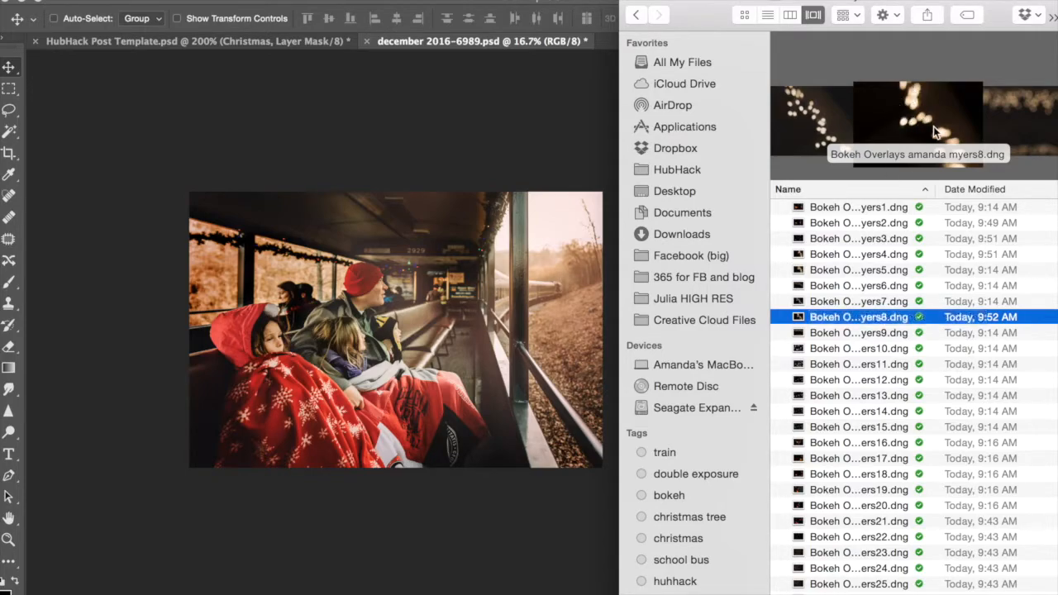
{"action": "mouse_move", "coordinate": [939, 114]}
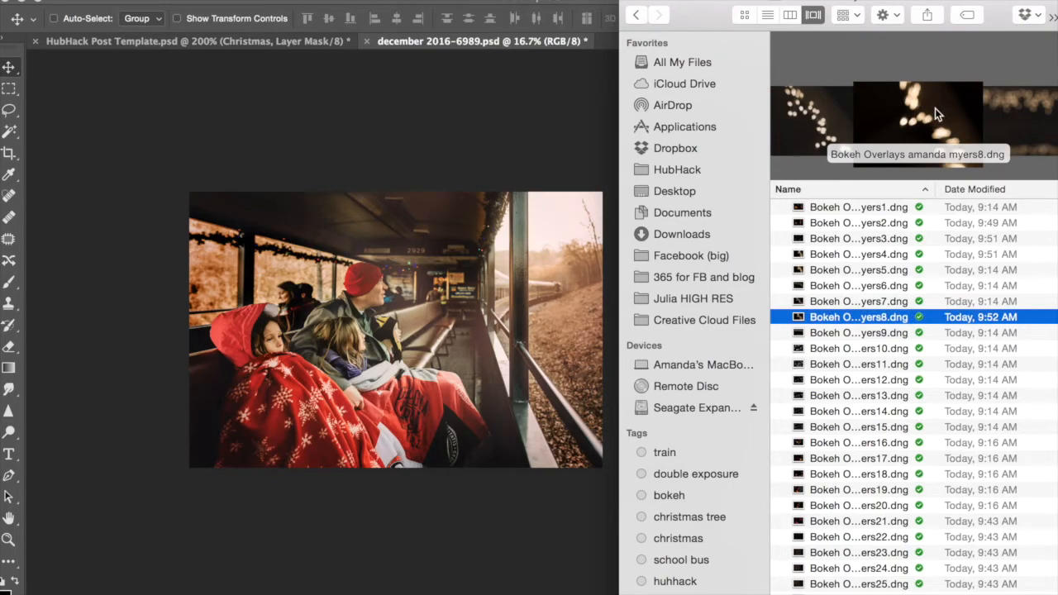
{"action": "mouse_move", "coordinate": [477, 263]}
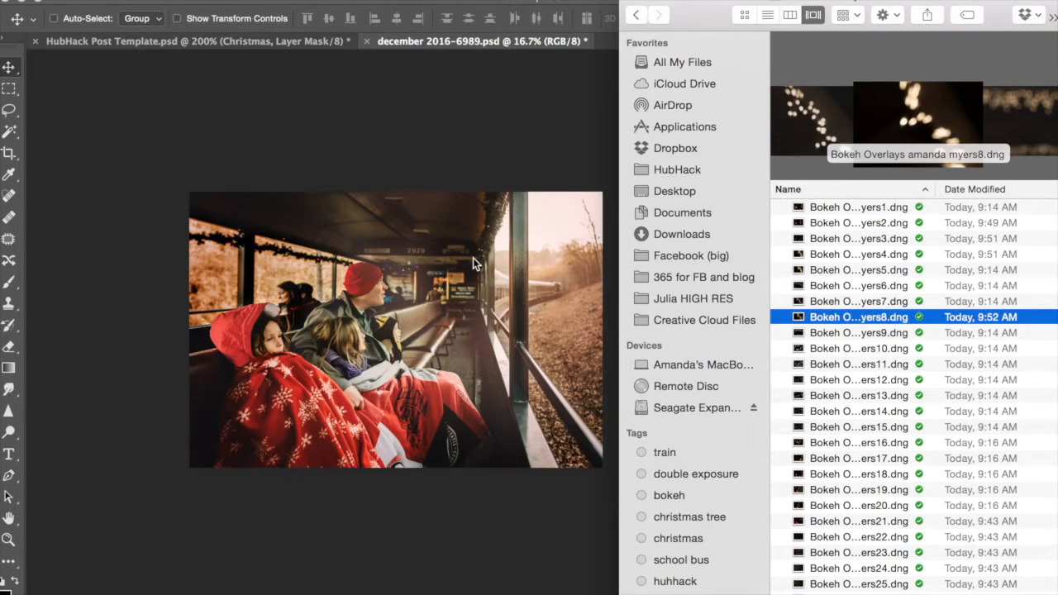
{"action": "mouse_move", "coordinate": [436, 283]}
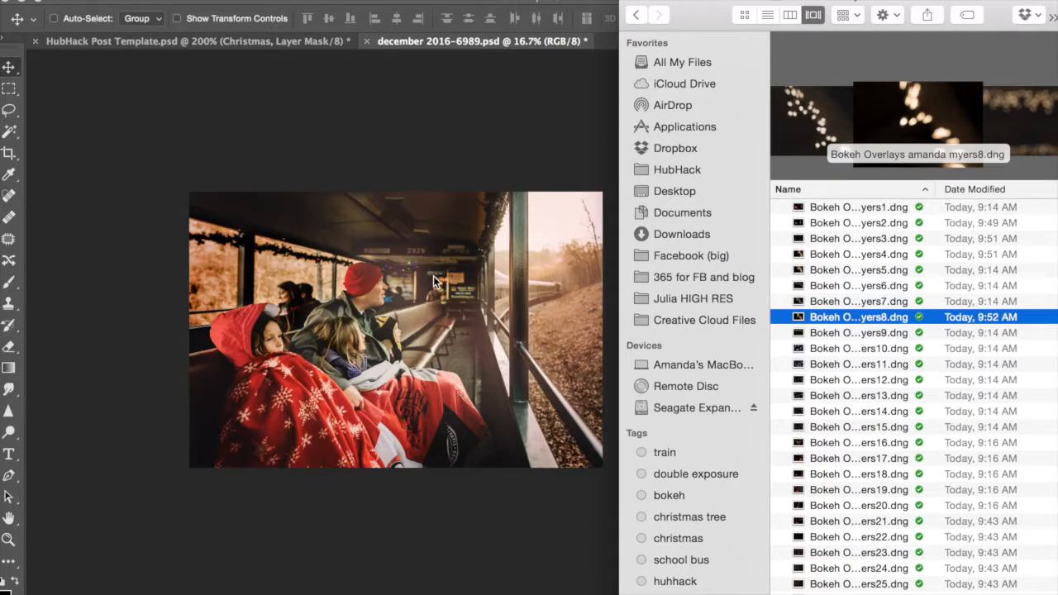
{"action": "mouse_move", "coordinate": [890, 91]}
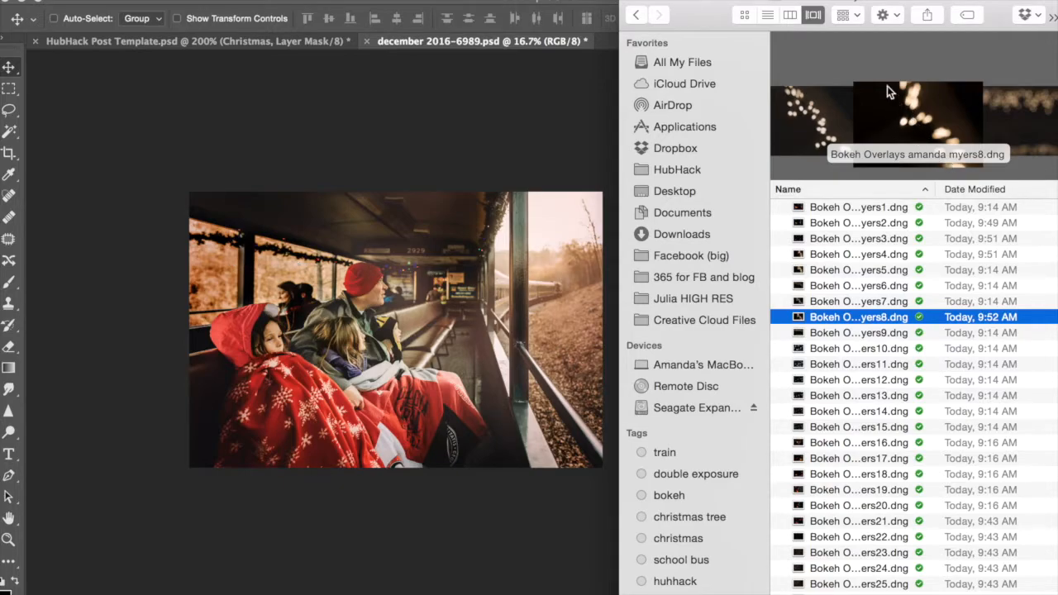
{"action": "mouse_move", "coordinate": [951, 141]}
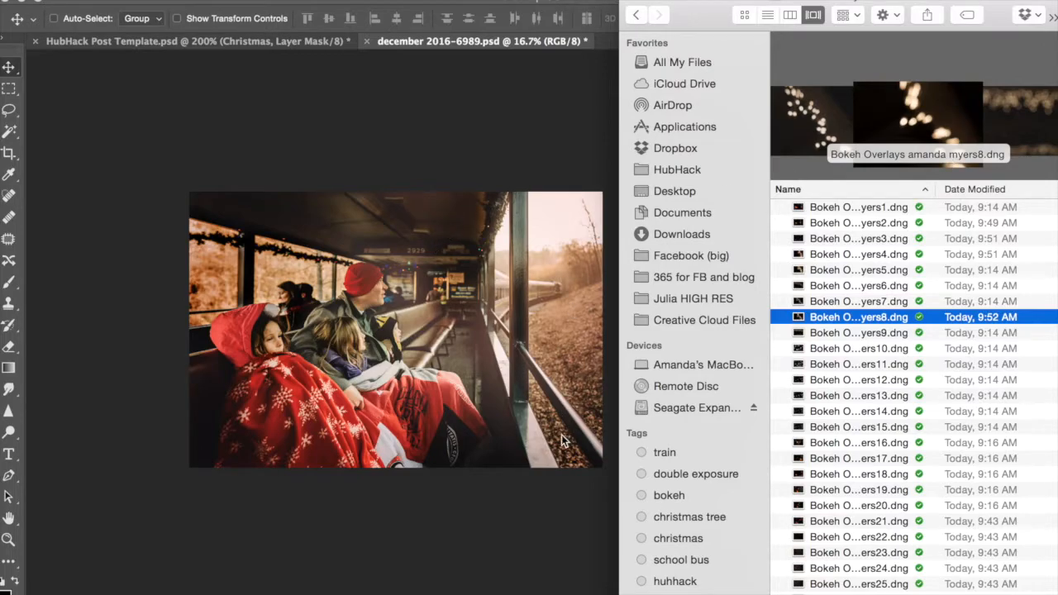
{"action": "mouse_move", "coordinate": [869, 318]}
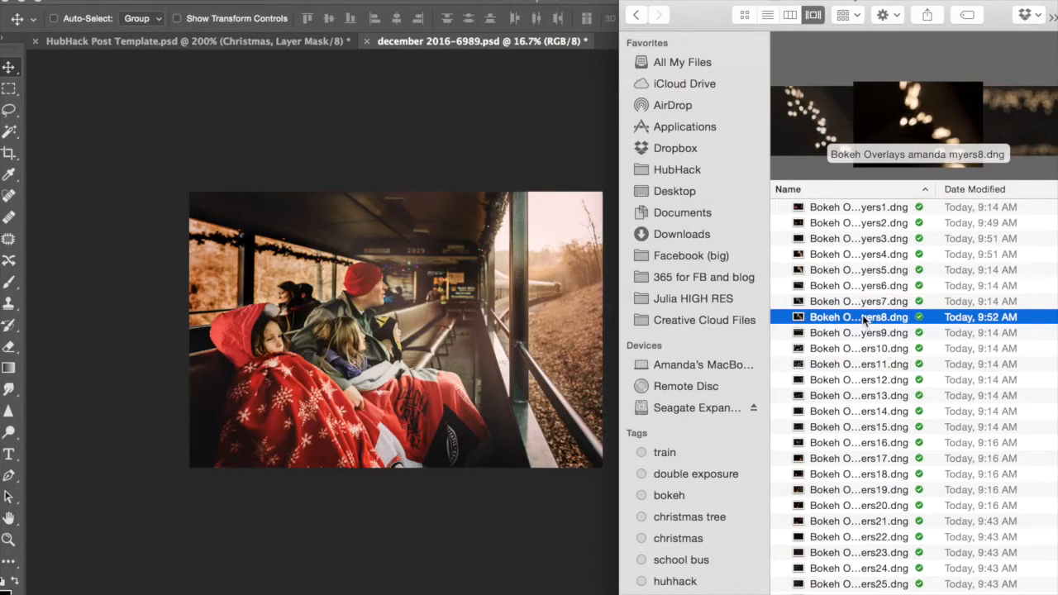
Open bokeh overlay eight in Adobe Camera Raw at its as-shot settings.
{"action": "double_click", "coordinate": [858, 318]}
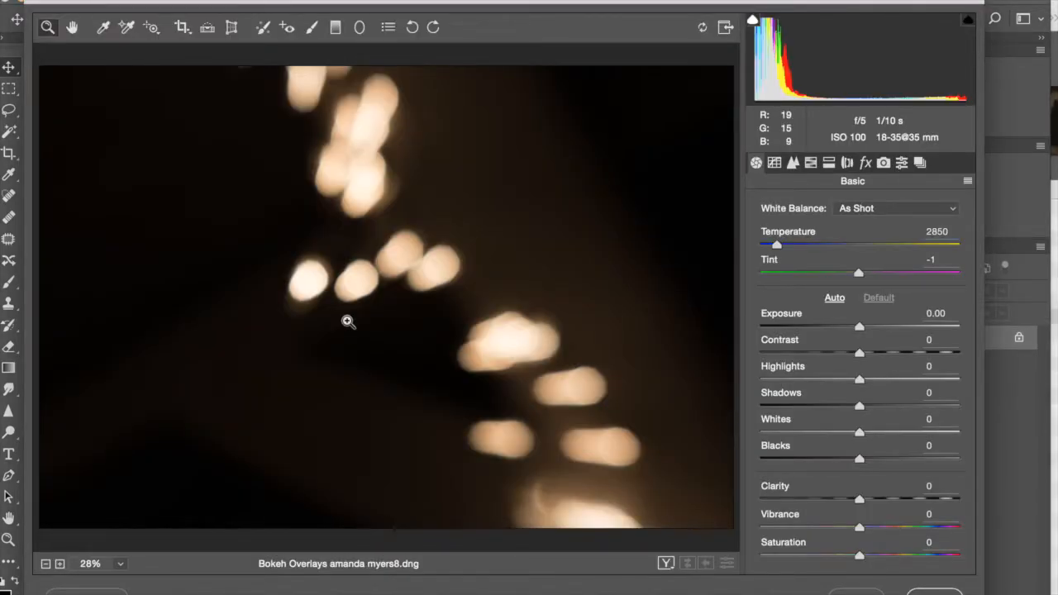
{"action": "mouse_move", "coordinate": [662, 522]}
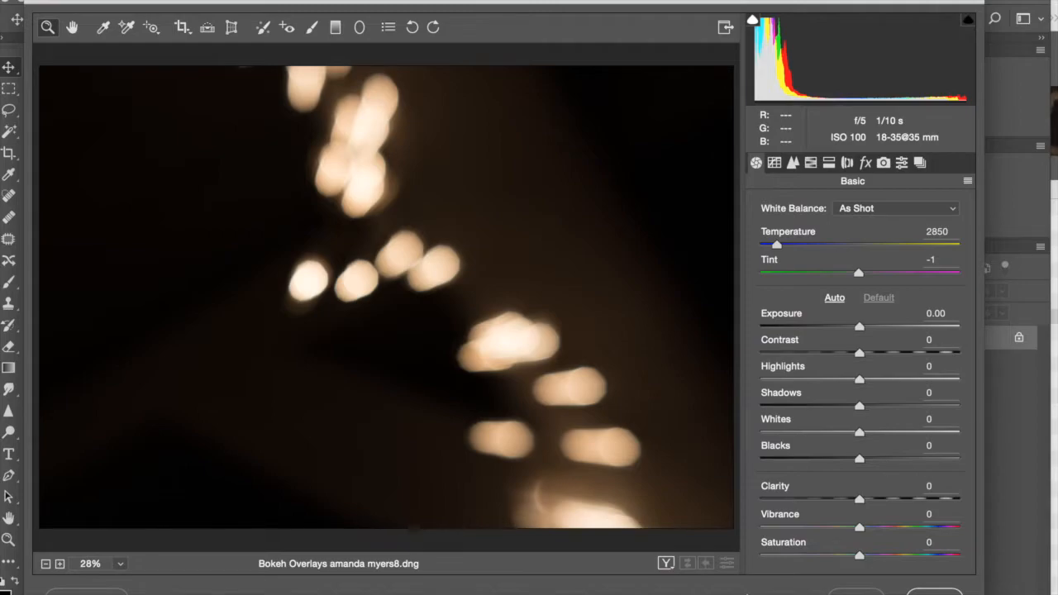
{"action": "mouse_move", "coordinate": [790, 249]}
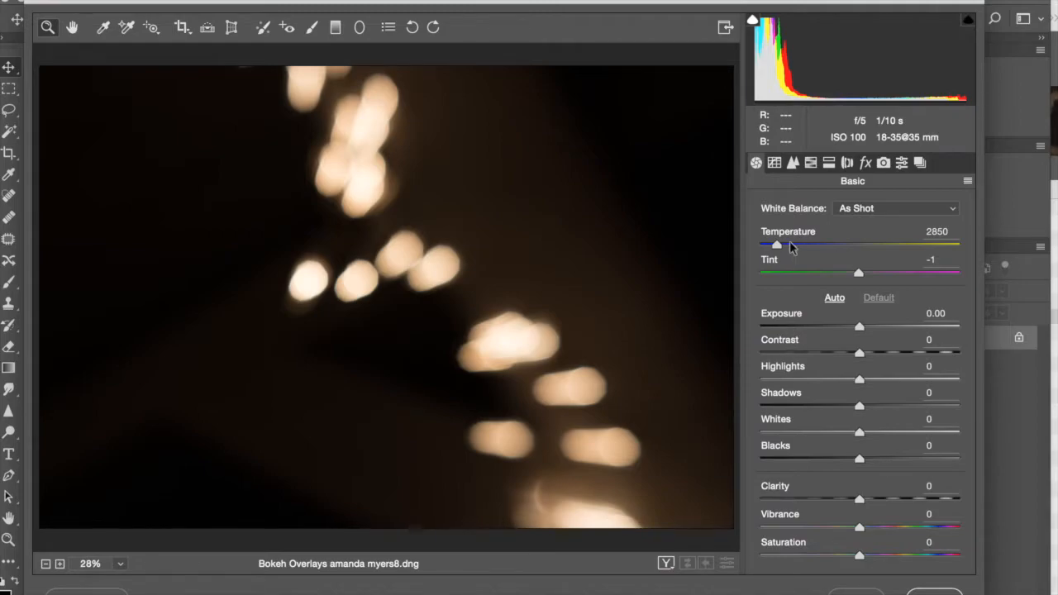
{"action": "left_click_drag", "start_coordinate": [774, 246], "coordinate": [781, 246]}
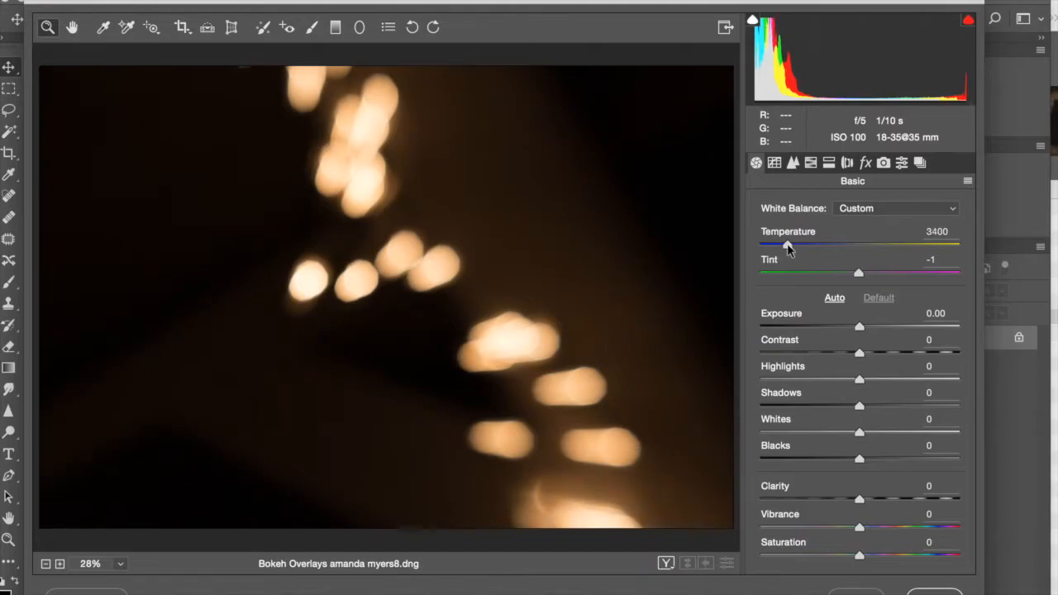
{"action": "triple_click", "coordinate": [936, 232]}
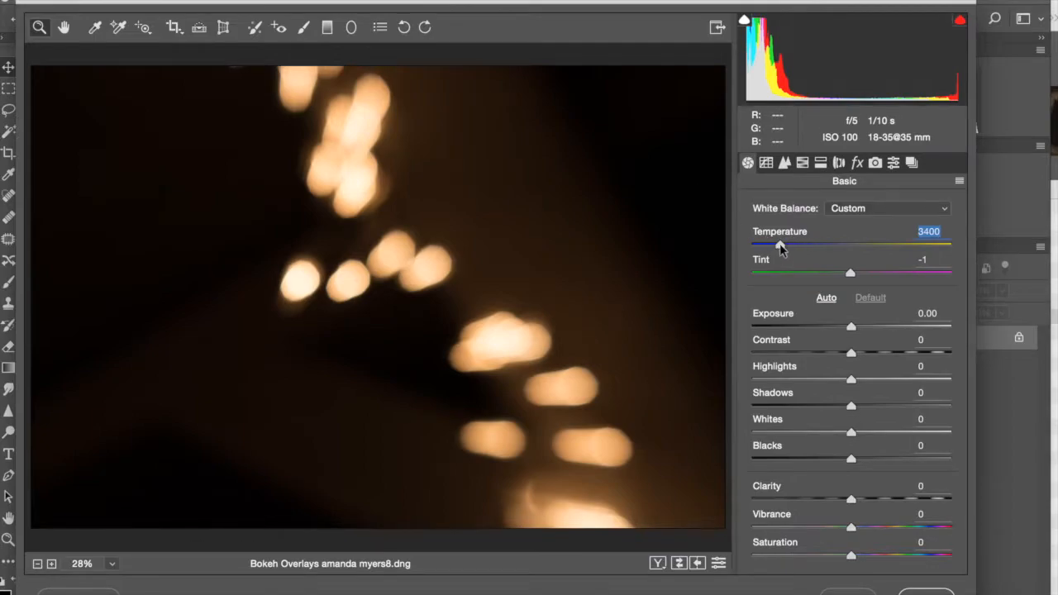
{"action": "left_click_drag", "start_coordinate": [781, 245], "coordinate": [819, 244]}
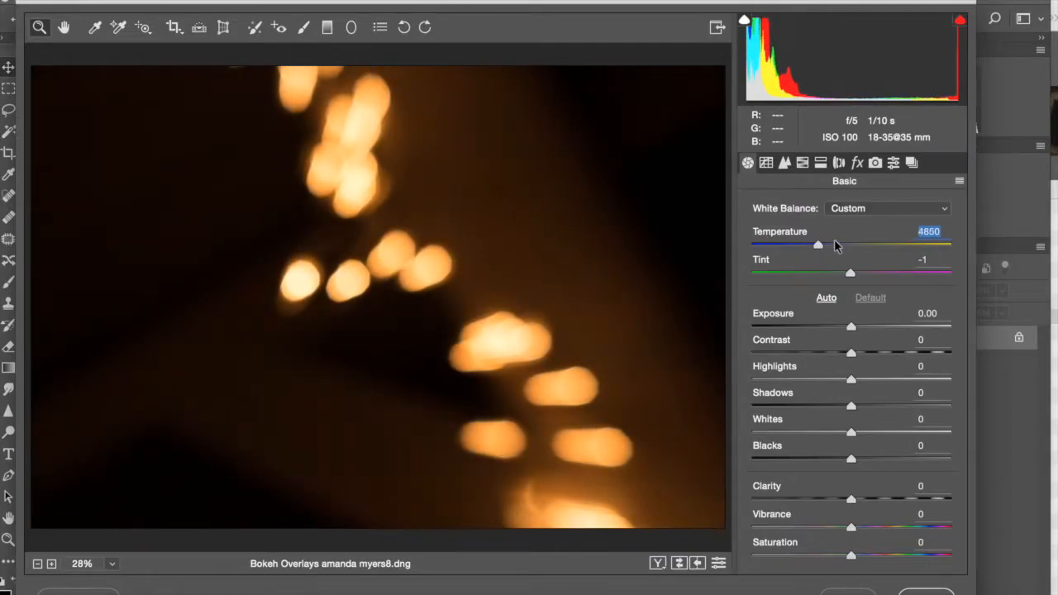
{"action": "left_click_drag", "start_coordinate": [819, 245], "coordinate": [786, 245]}
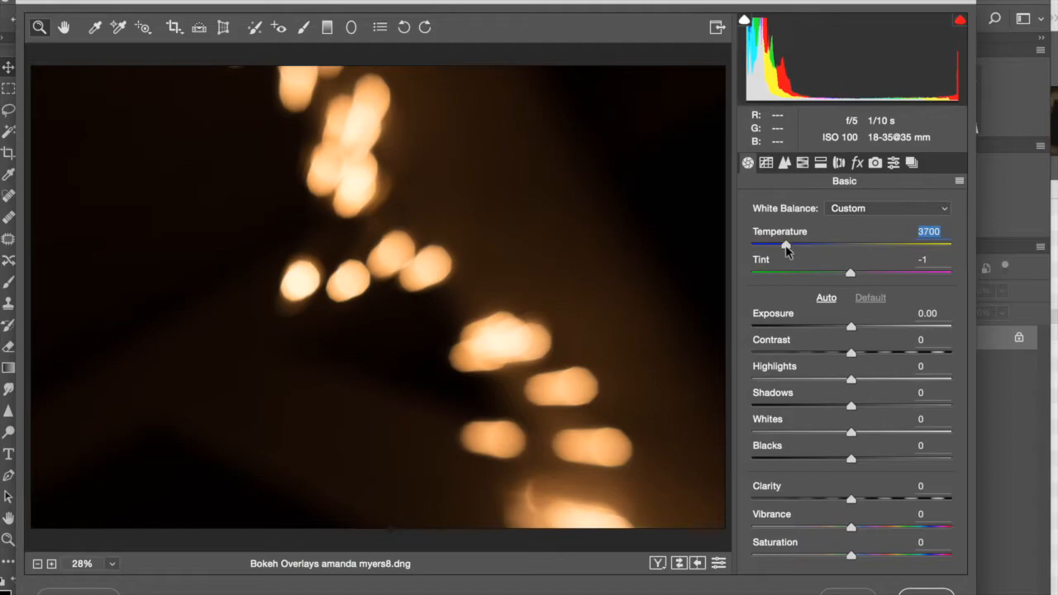
{"action": "left_click_drag", "start_coordinate": [786, 244], "coordinate": [792, 244]}
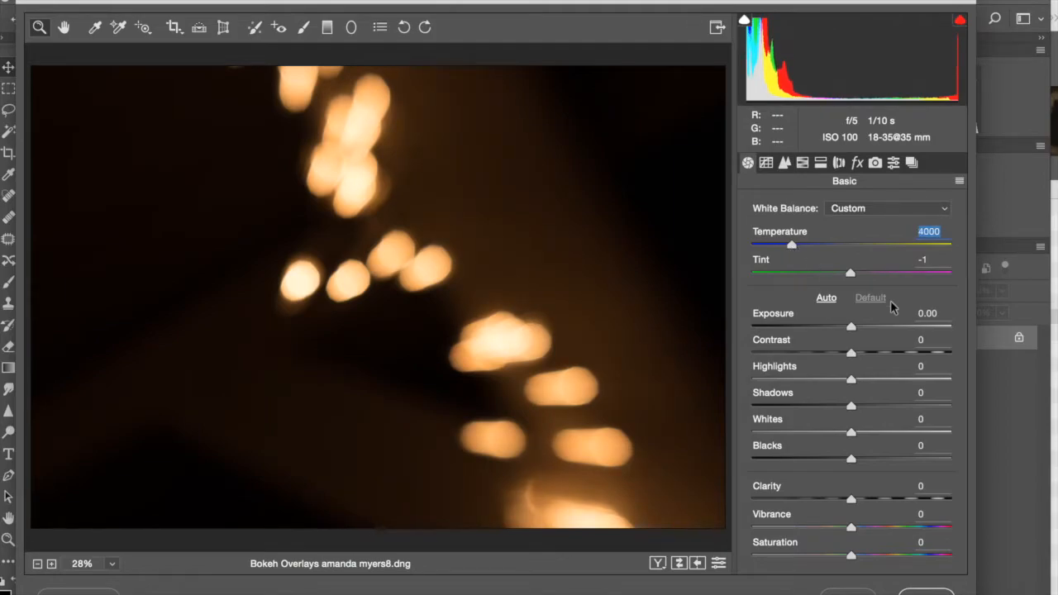
{"action": "mouse_move", "coordinate": [793, 225]}
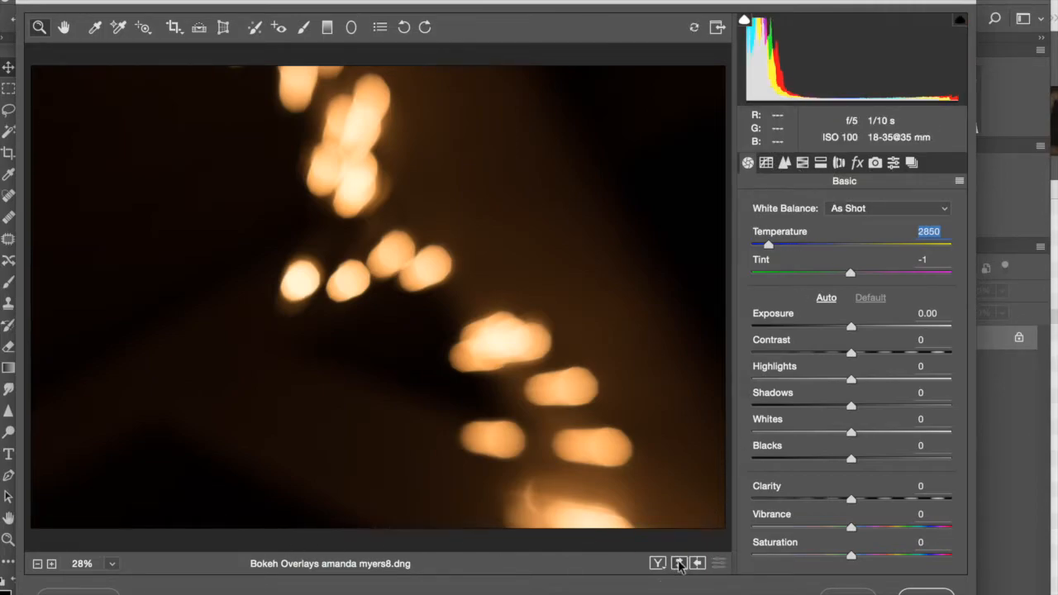
{"action": "mouse_move", "coordinate": [698, 562]}
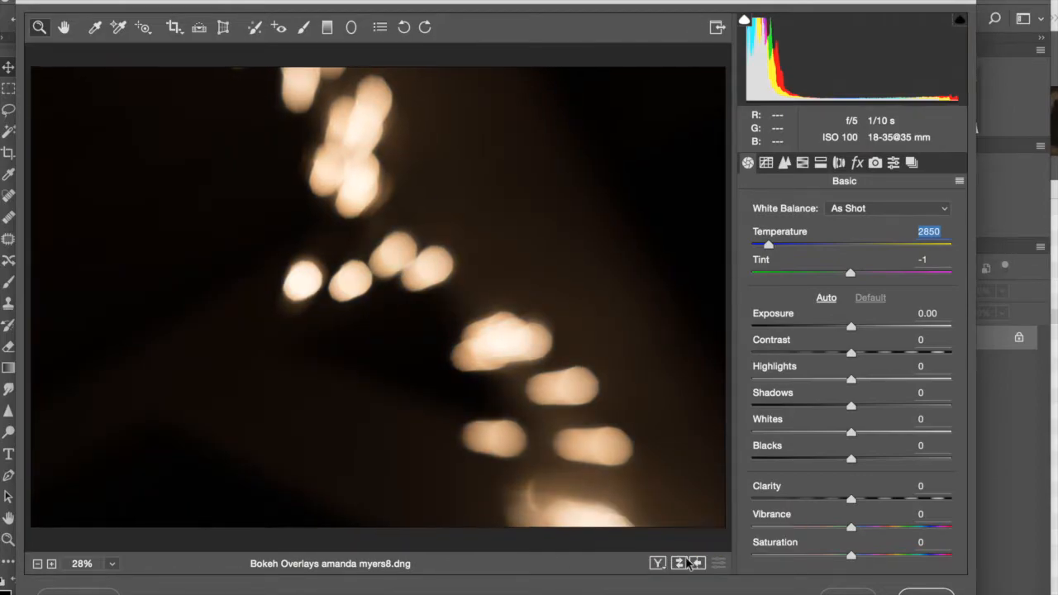
Show the bokeh image as a side-by-side Before/After comparison.
{"action": "left_click", "coordinate": [678, 562]}
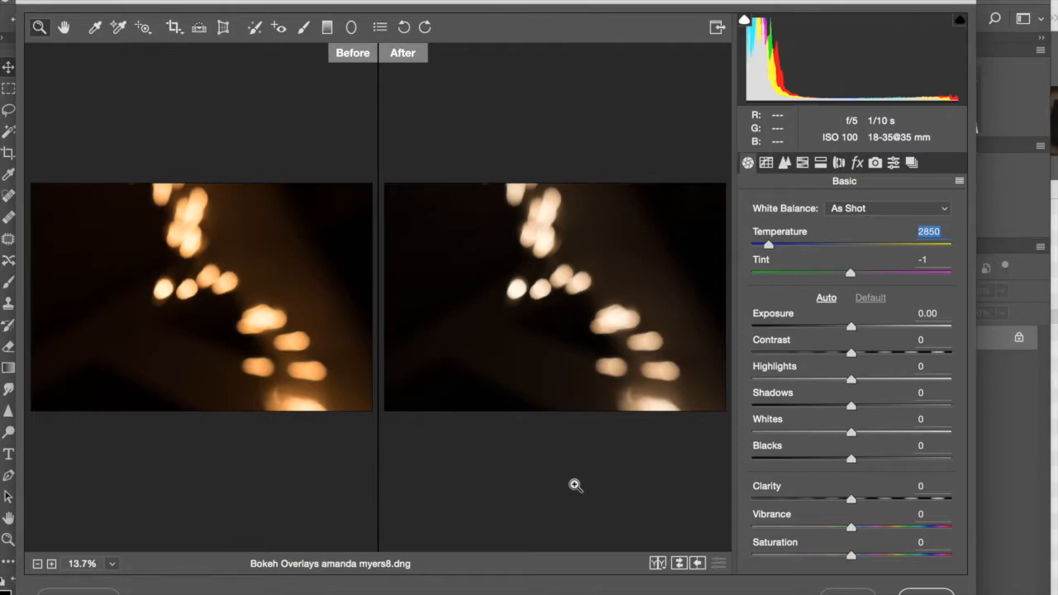
{"action": "mouse_move", "coordinate": [168, 246]}
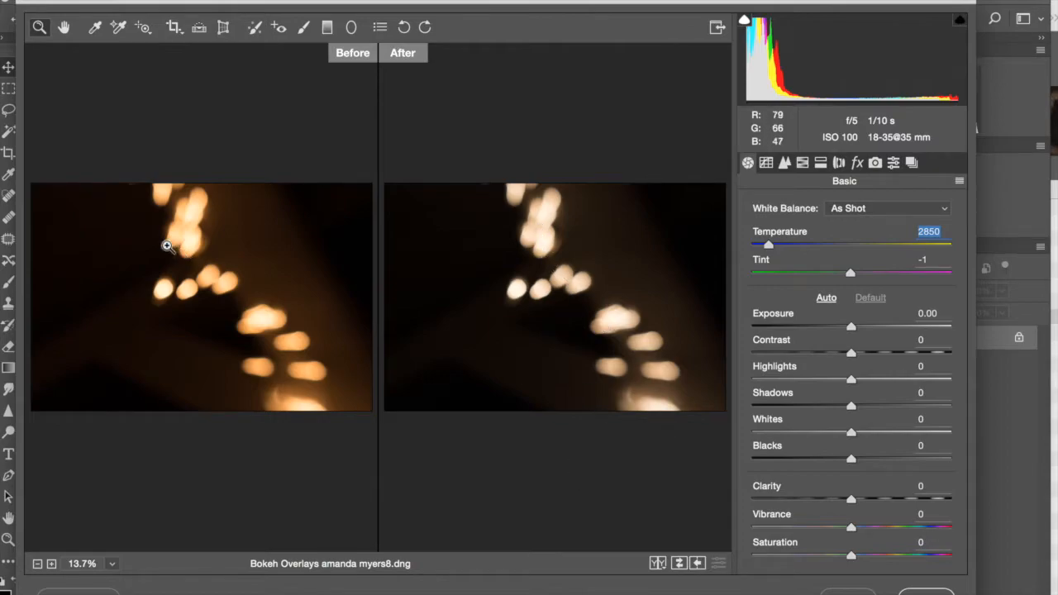
{"action": "mouse_move", "coordinate": [385, 72]}
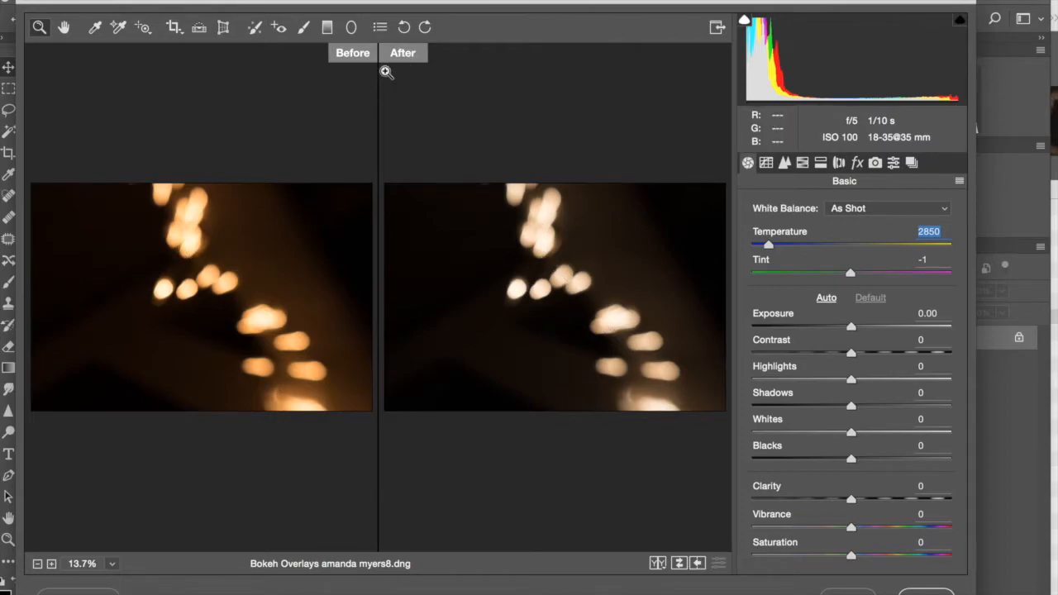
{"action": "mouse_move", "coordinate": [449, 139]}
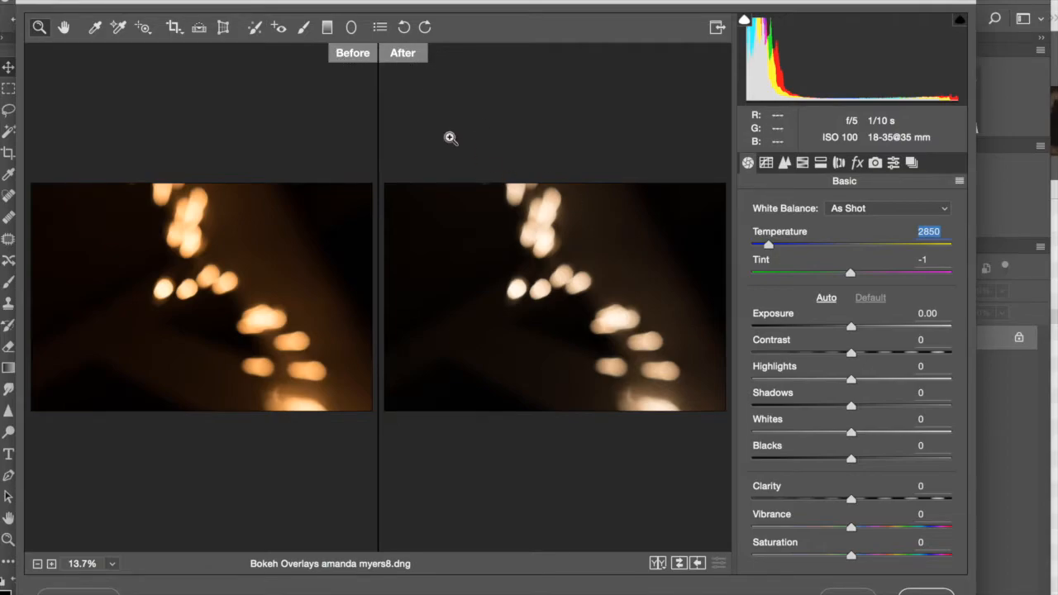
{"action": "mouse_move", "coordinate": [241, 311]}
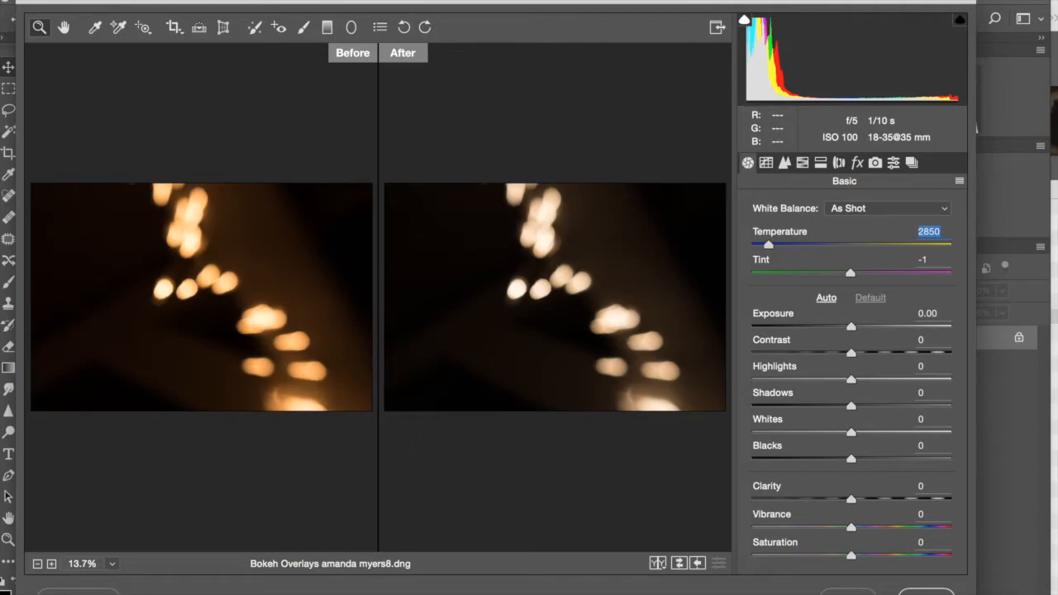
{"action": "mouse_move", "coordinate": [926, 587]}
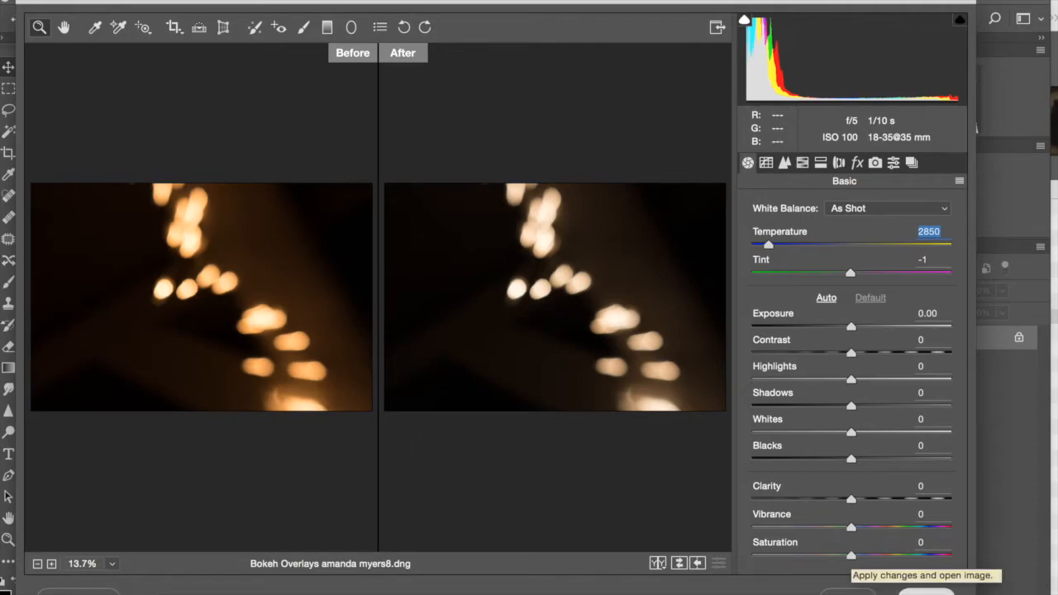
Bring bokeh overlay eight into Photoshop as a new layer above the train photo.
{"action": "left_click", "coordinate": [923, 575]}
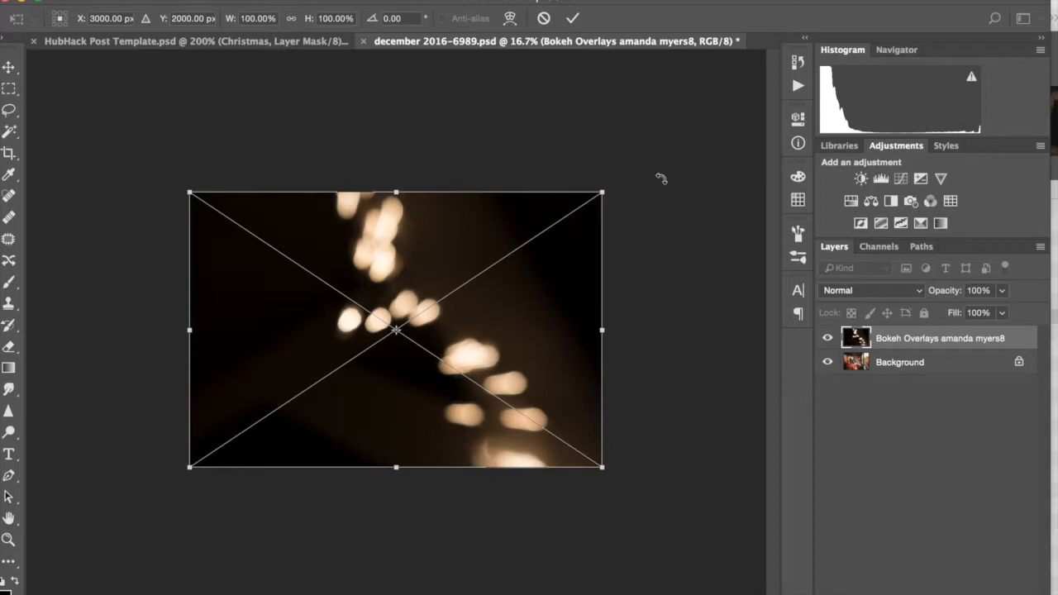
Trial-scale the bokeh overlay past the photo edges with transform handles, ending back at 100%.
{"action": "left_click_drag", "start_coordinate": [396, 192], "coordinate": [411, 139]}
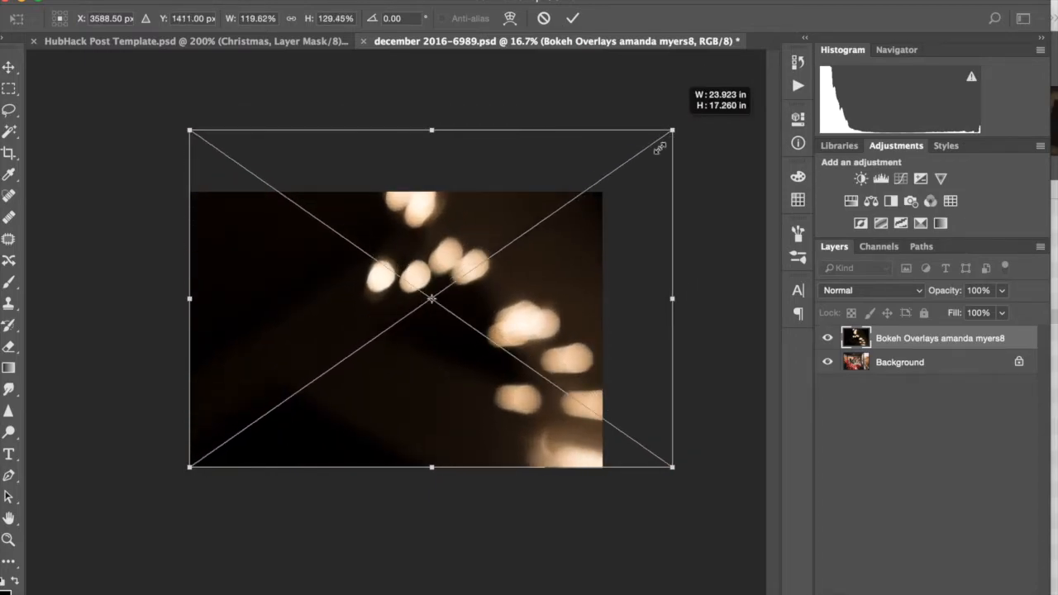
{"action": "left_click_drag", "start_coordinate": [671, 131], "coordinate": [604, 191]}
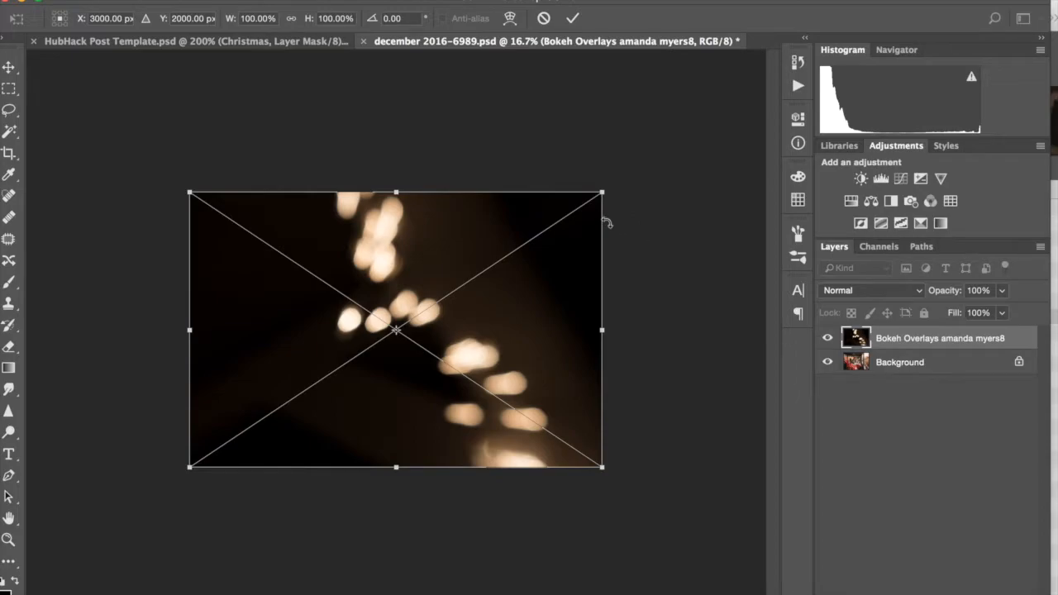
{"action": "mouse_move", "coordinate": [486, 377]}
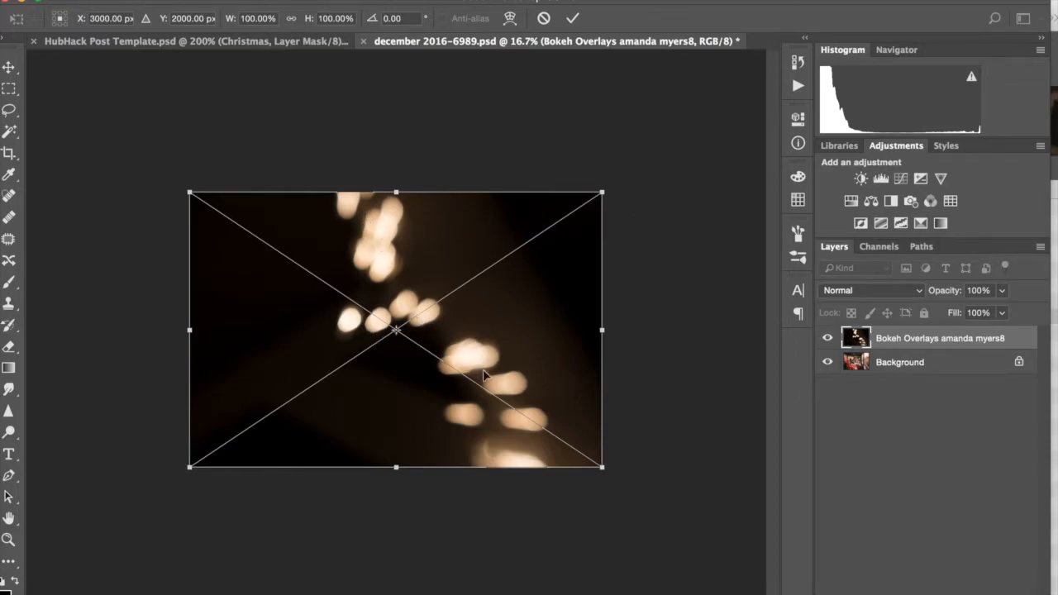
{"action": "mouse_move", "coordinate": [499, 384]}
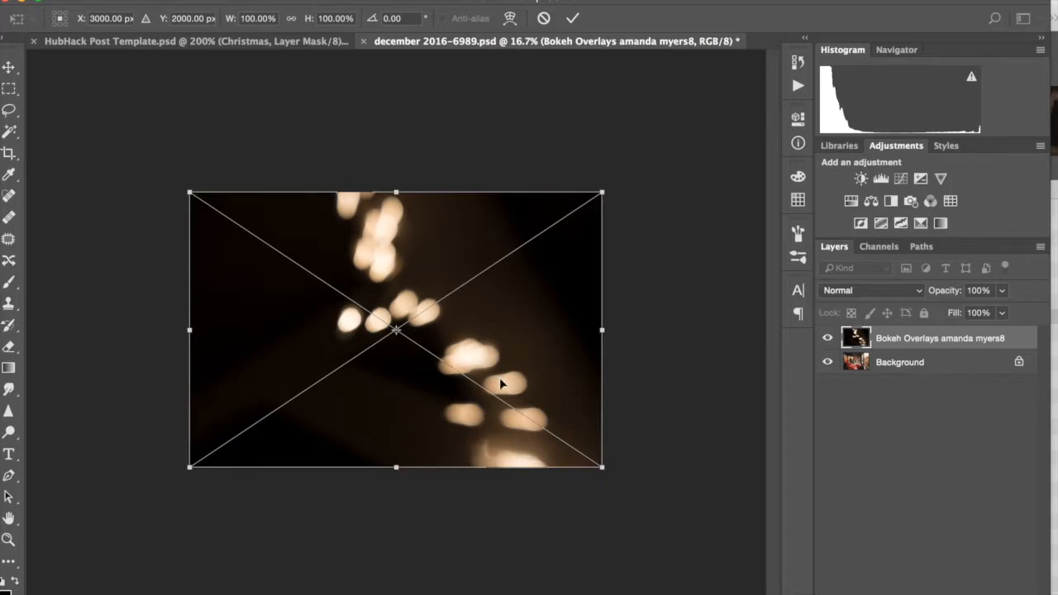
{"action": "mouse_move", "coordinate": [413, 342]}
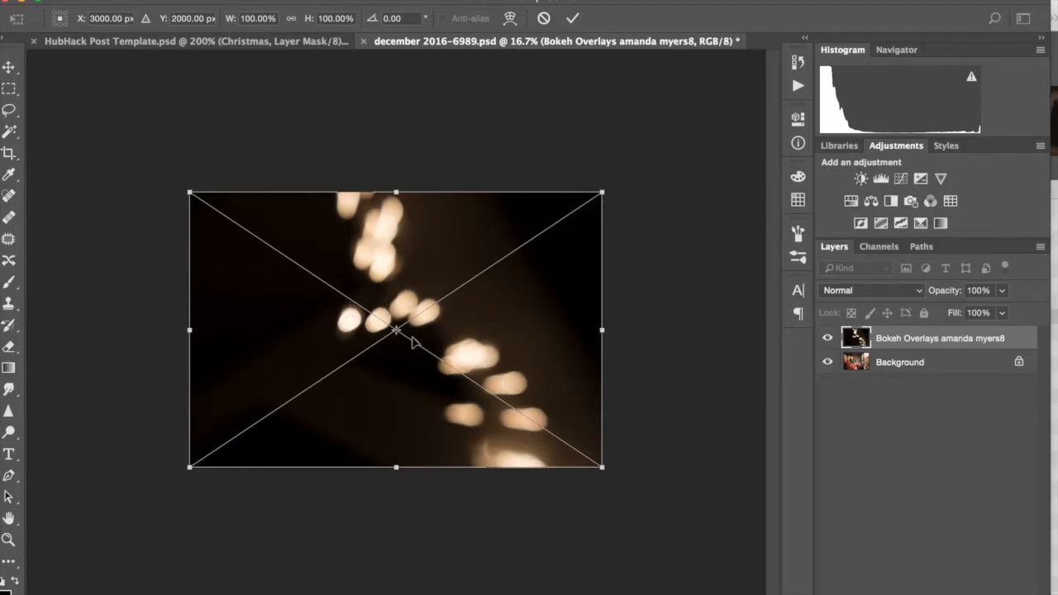
{"action": "mouse_move", "coordinate": [602, 195]}
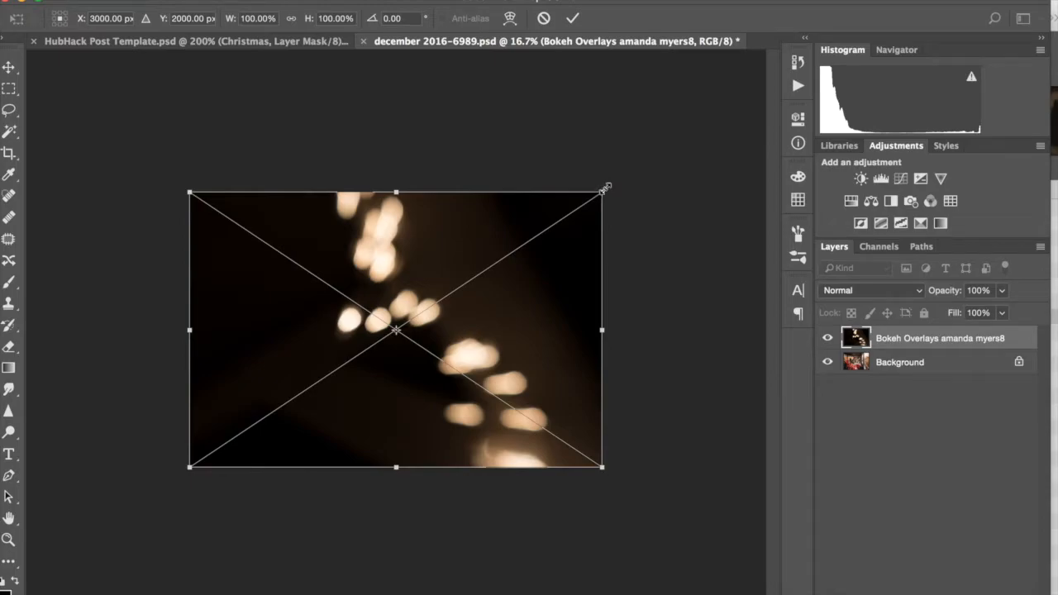
{"action": "left_click_drag", "start_coordinate": [602, 191], "coordinate": [682, 139]}
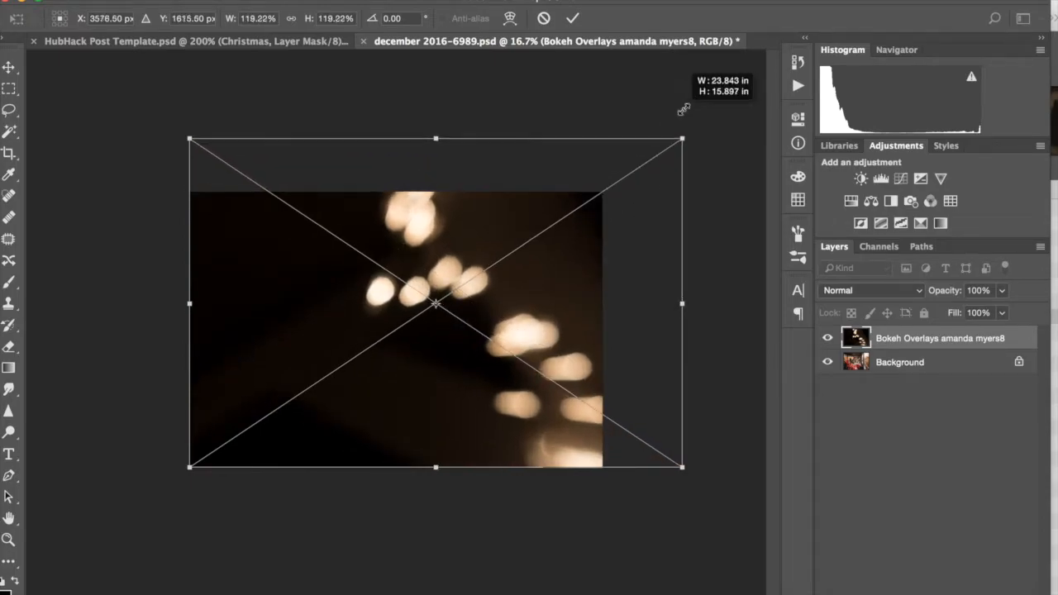
{"action": "left_click_drag", "start_coordinate": [682, 139], "coordinate": [638, 167]}
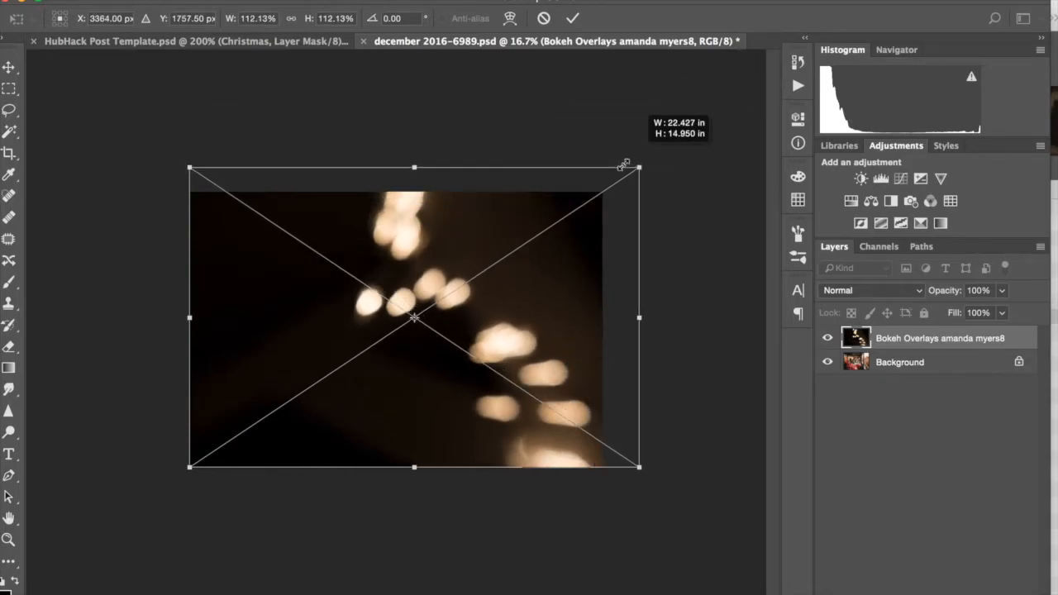
{"action": "left_click_drag", "start_coordinate": [638, 167], "coordinate": [708, 119]}
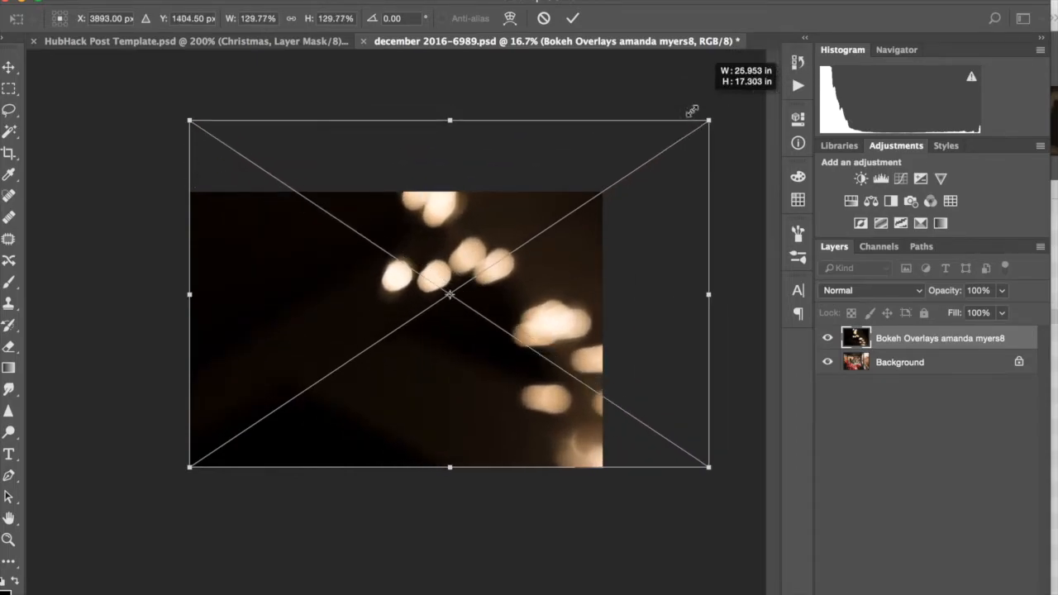
{"action": "left_click_drag", "start_coordinate": [708, 119], "coordinate": [678, 142]}
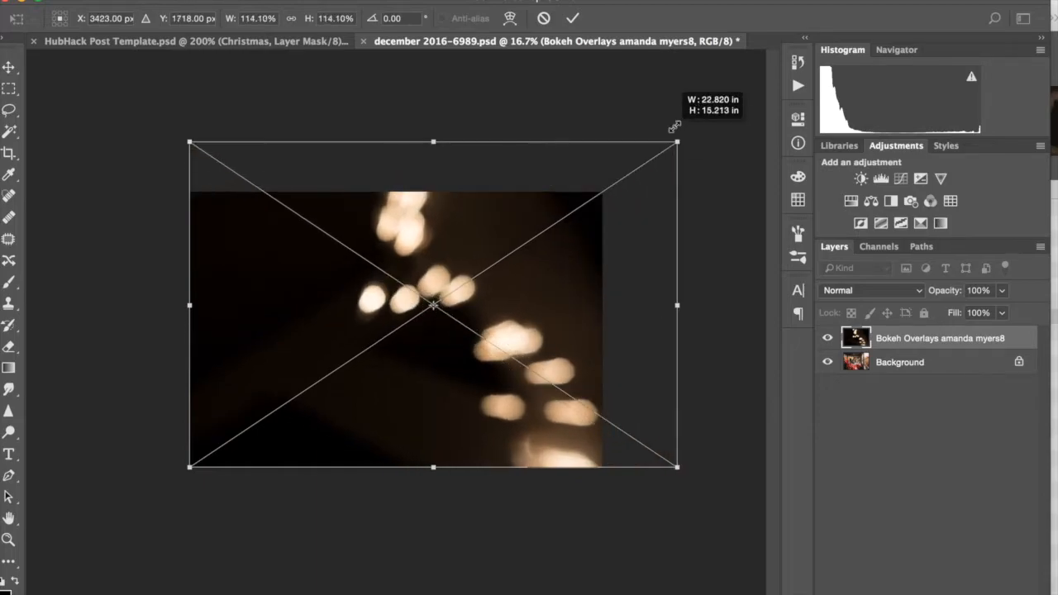
{"action": "left_click_drag", "start_coordinate": [678, 140], "coordinate": [605, 189]}
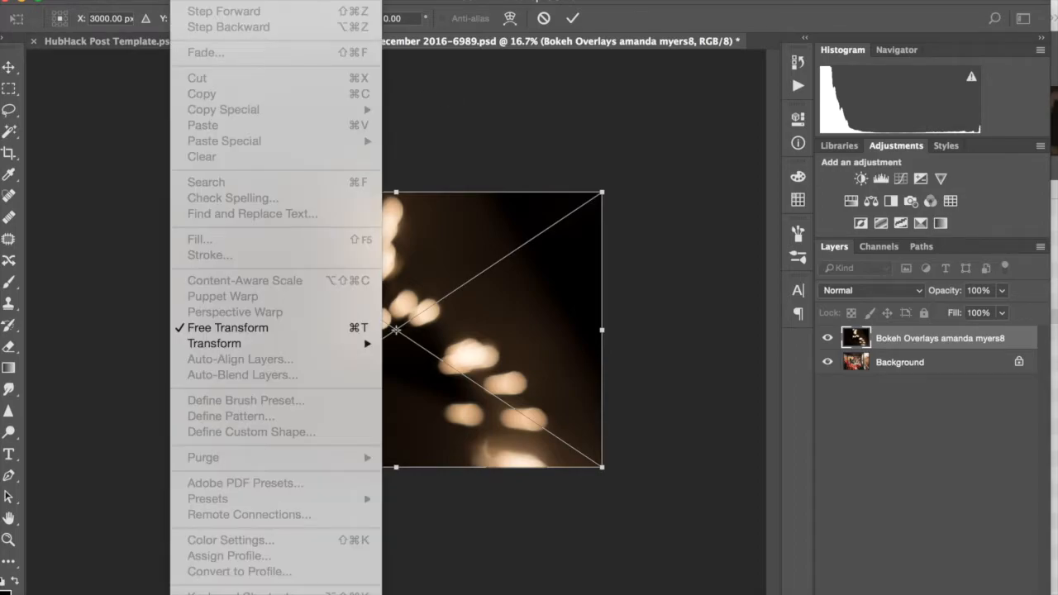
{"action": "mouse_move", "coordinate": [215, 342]}
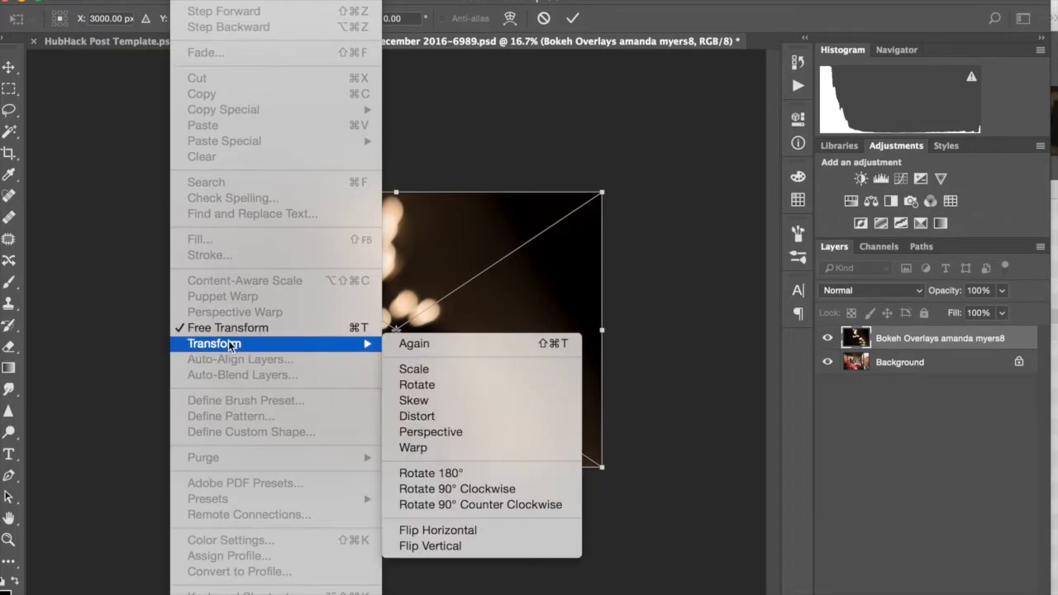
{"action": "mouse_move", "coordinate": [416, 384]}
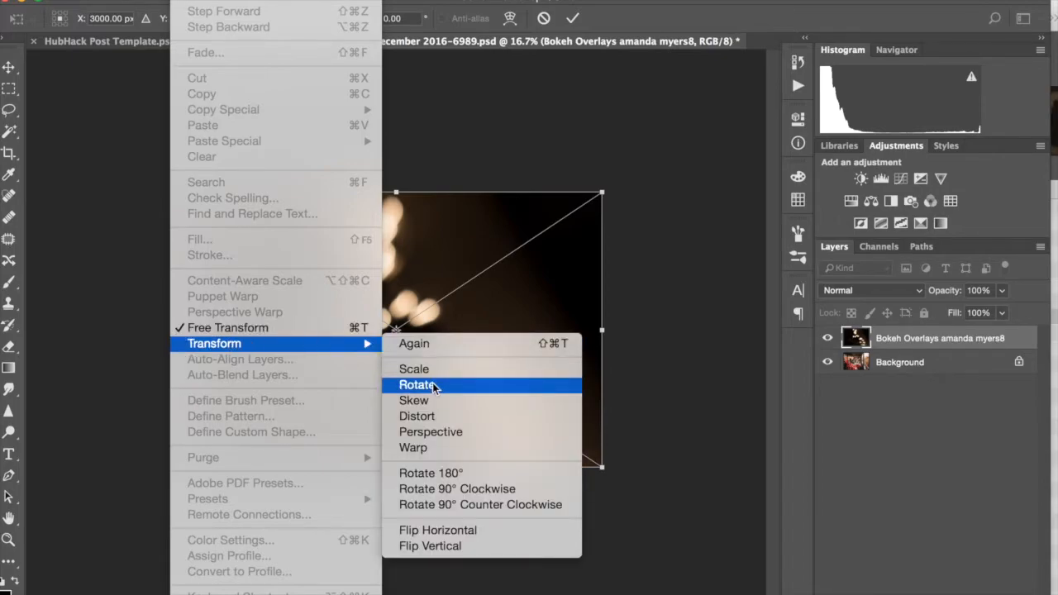
{"action": "mouse_move", "coordinate": [481, 473]}
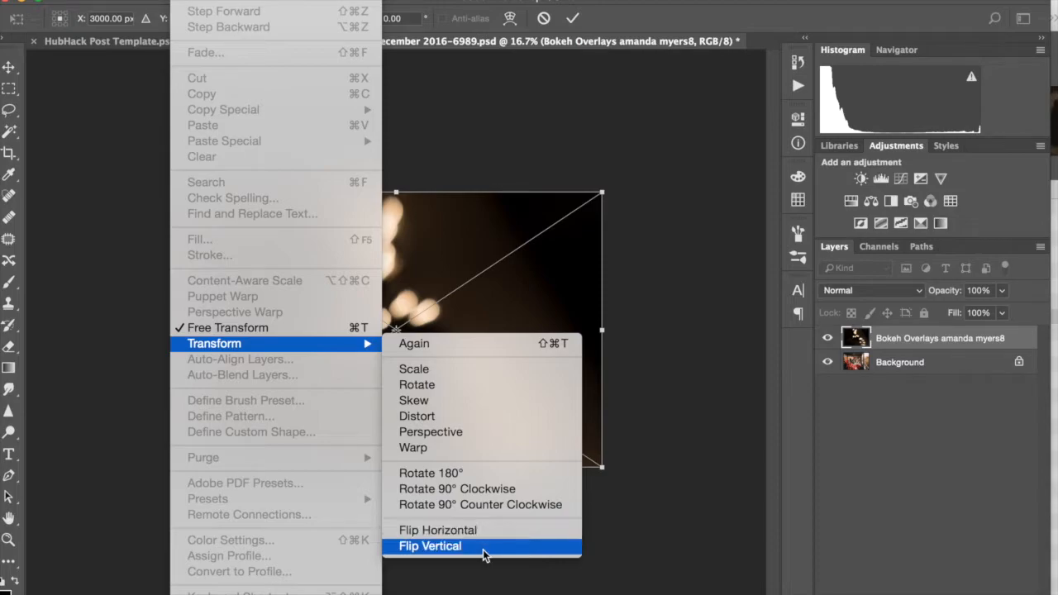
{"action": "mouse_move", "coordinate": [483, 529]}
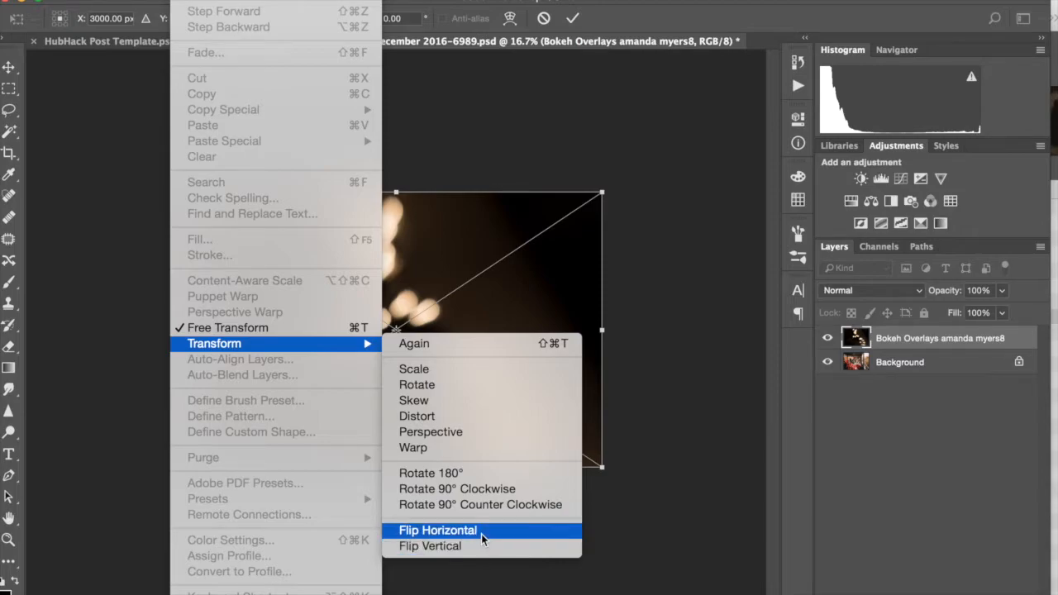
{"action": "mouse_move", "coordinate": [658, 417]}
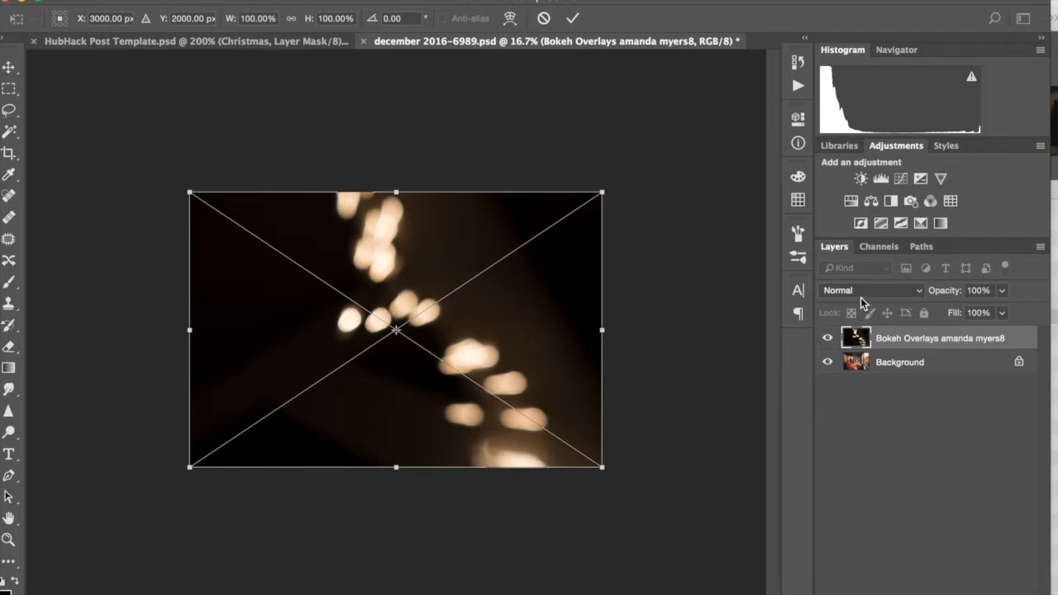
{"action": "mouse_move", "coordinate": [860, 299]}
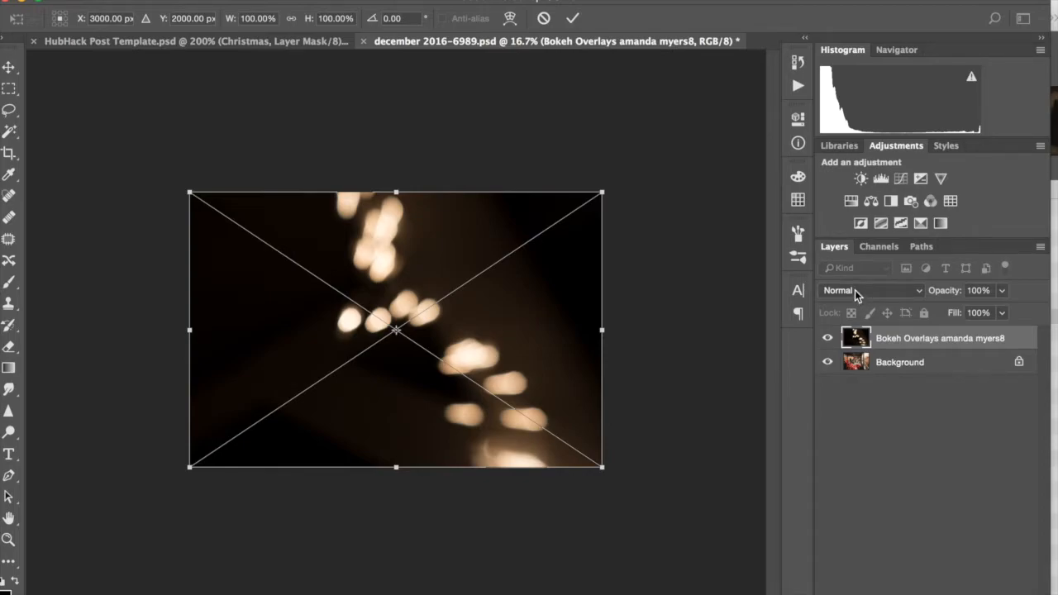
Set the bokeh overlay layer's blend mode to Screen so the train photo shows through.
{"action": "left_click", "coordinate": [869, 291]}
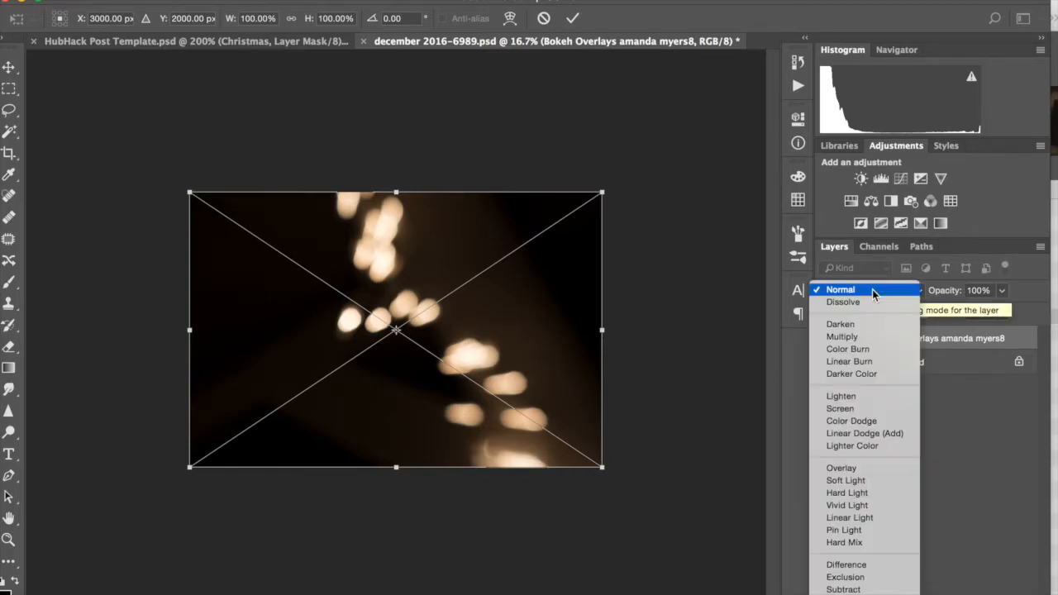
{"action": "mouse_move", "coordinate": [840, 397]}
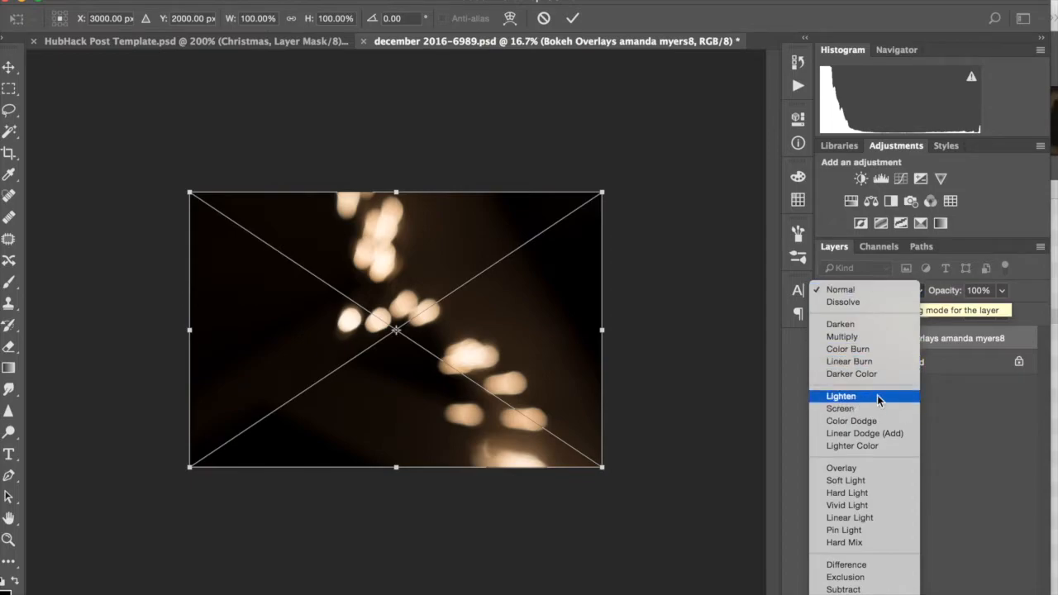
{"action": "mouse_move", "coordinate": [880, 406]}
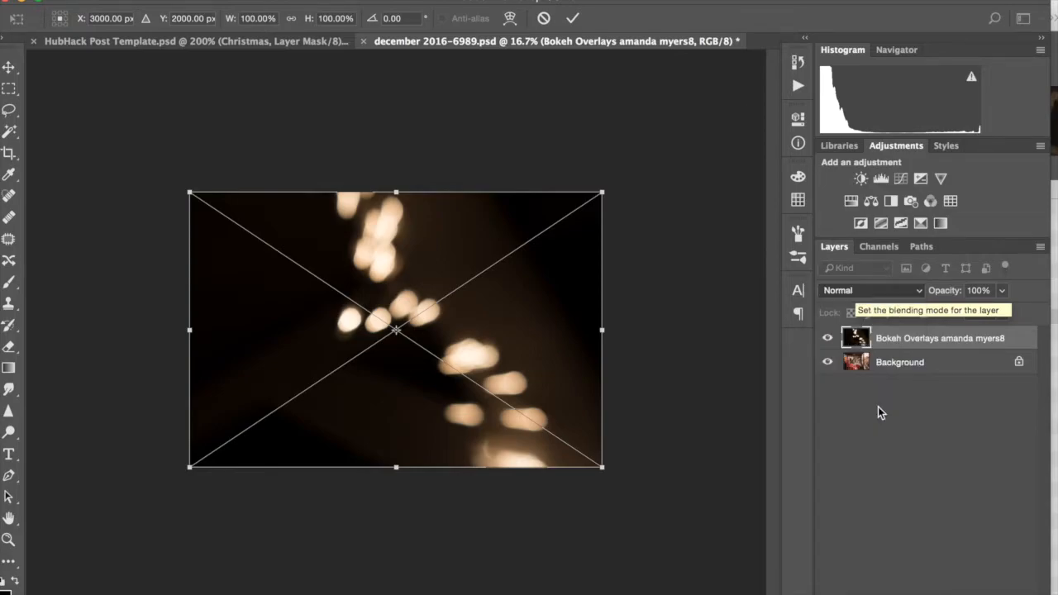
{"action": "left_click", "coordinate": [871, 291]}
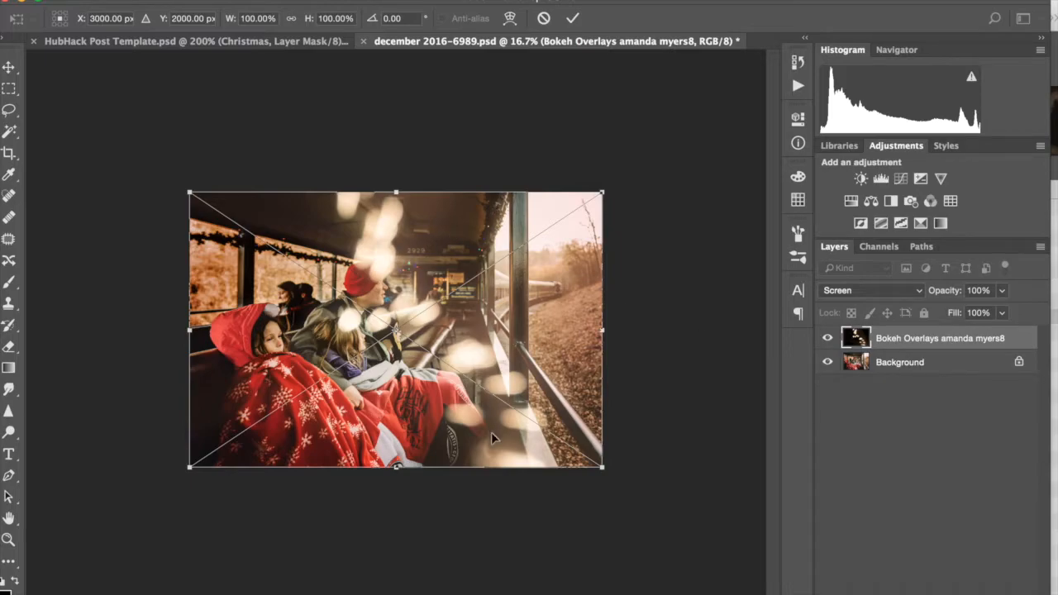
{"action": "mouse_move", "coordinate": [383, 318]}
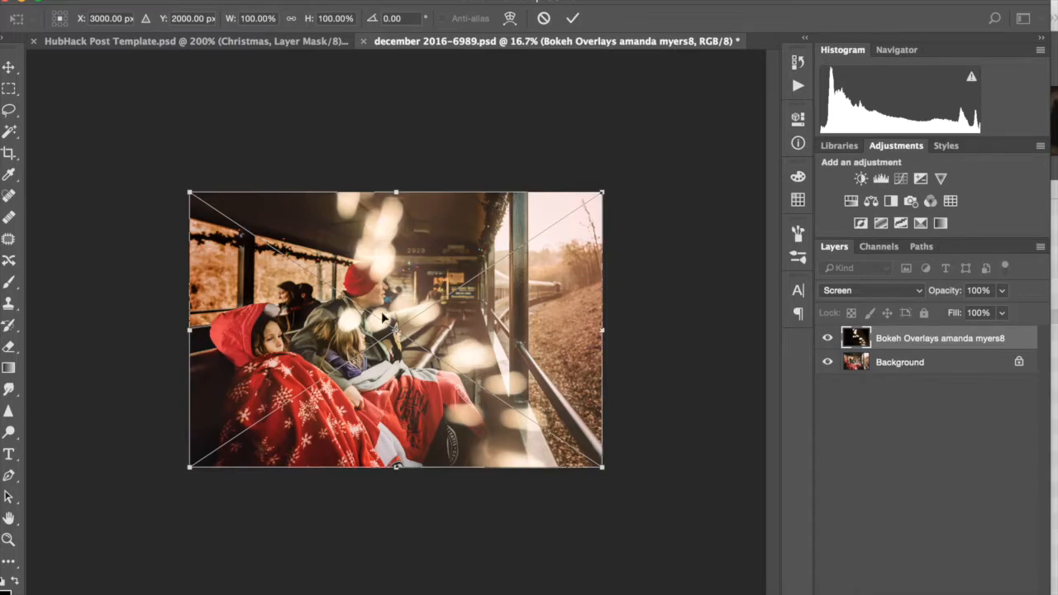
{"action": "mouse_move", "coordinate": [433, 339]}
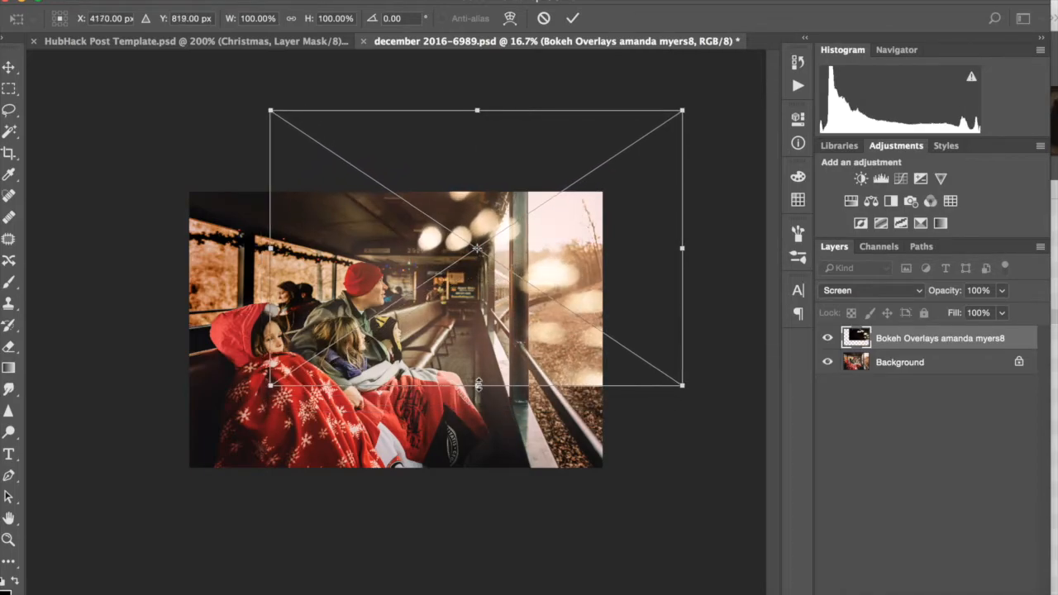
Stretch the Screen-blended bokeh layer past every edge and shift its lights toward the top and window.
{"action": "left_click_drag", "start_coordinate": [477, 384], "coordinate": [476, 446]}
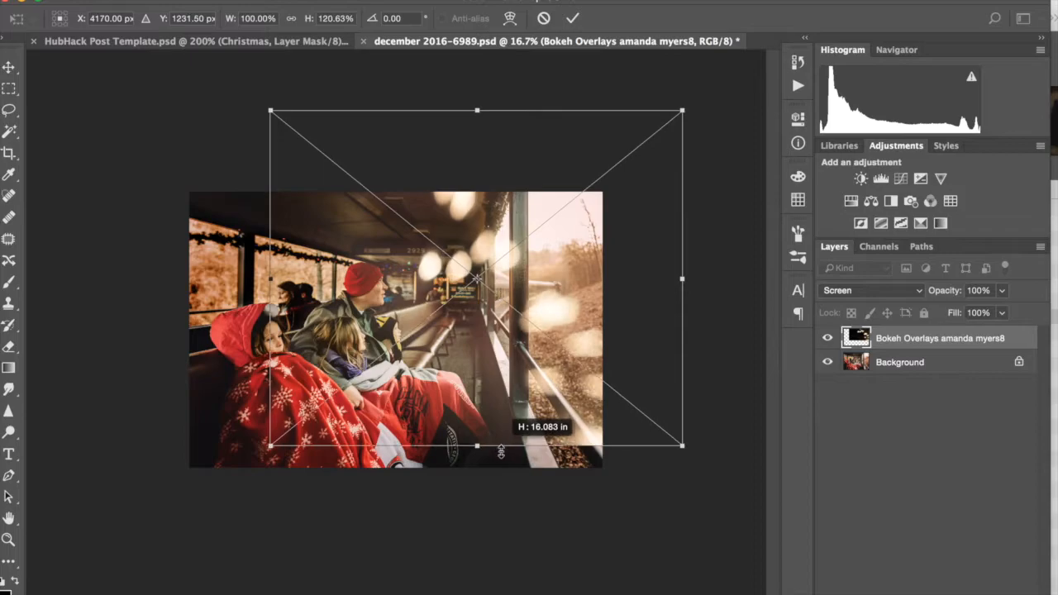
{"action": "left_click_drag", "start_coordinate": [476, 446], "coordinate": [476, 466]}
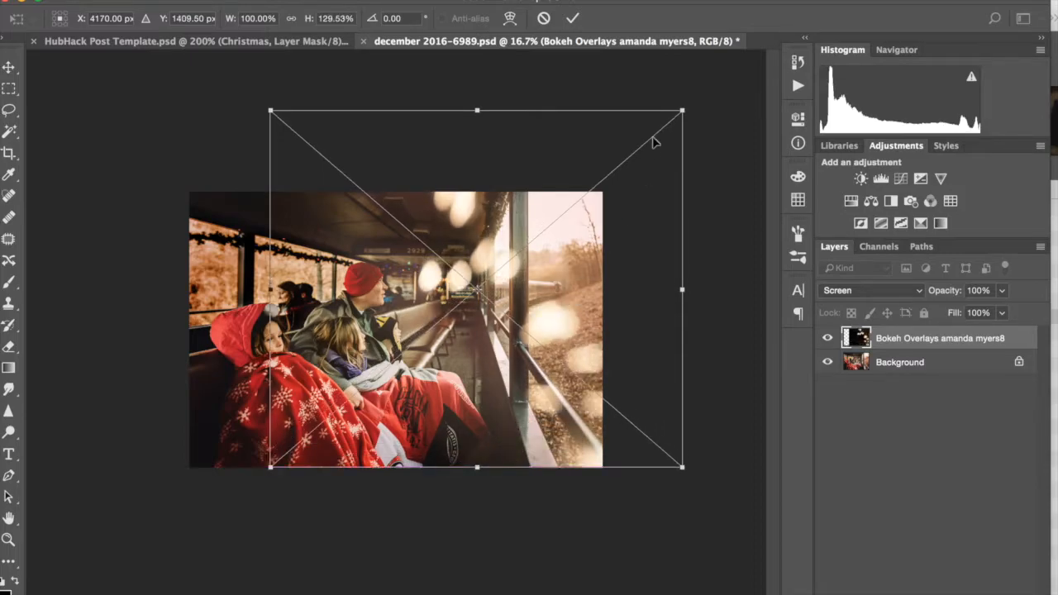
{"action": "left_click_drag", "start_coordinate": [681, 109], "coordinate": [715, 83]}
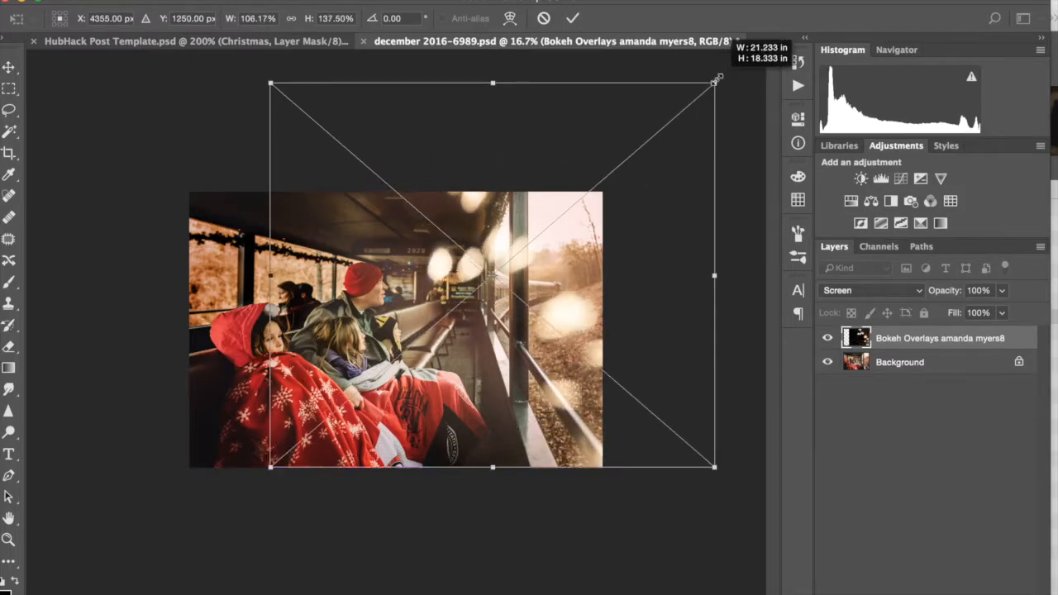
{"action": "left_click_drag", "start_coordinate": [715, 83], "coordinate": [705, 89]}
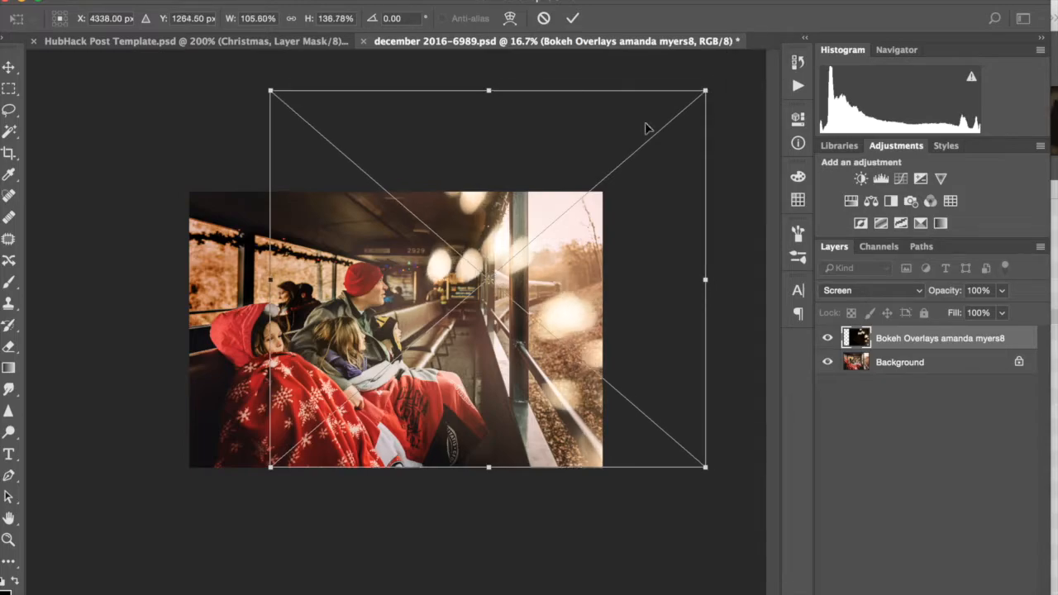
{"action": "left_click_drag", "start_coordinate": [268, 280], "coordinate": [231, 279]}
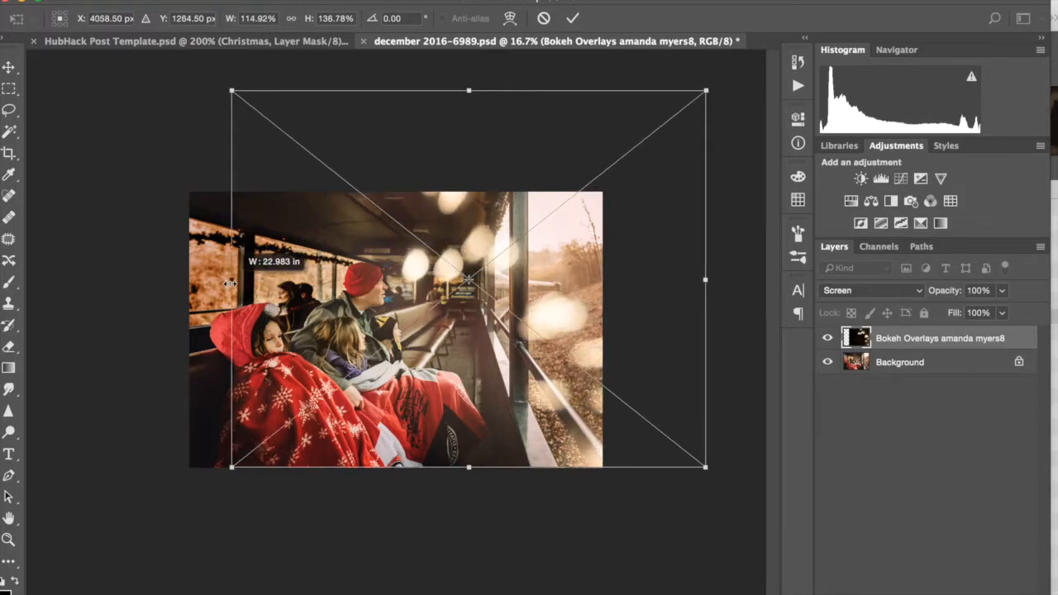
{"action": "left_click_drag", "start_coordinate": [470, 278], "coordinate": [458, 251]}
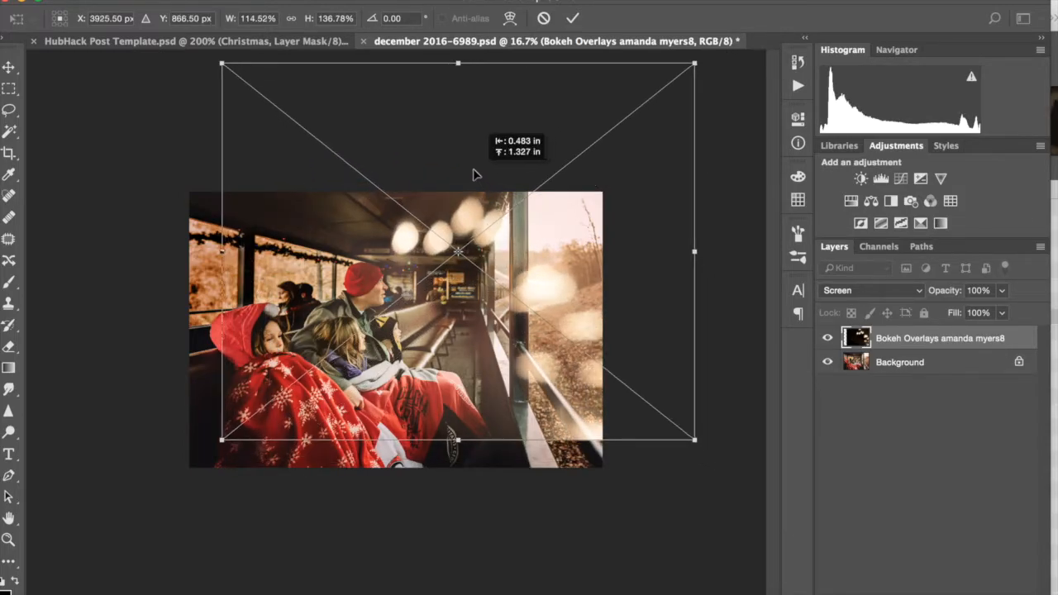
{"action": "left_click_drag", "start_coordinate": [459, 252], "coordinate": [447, 240]}
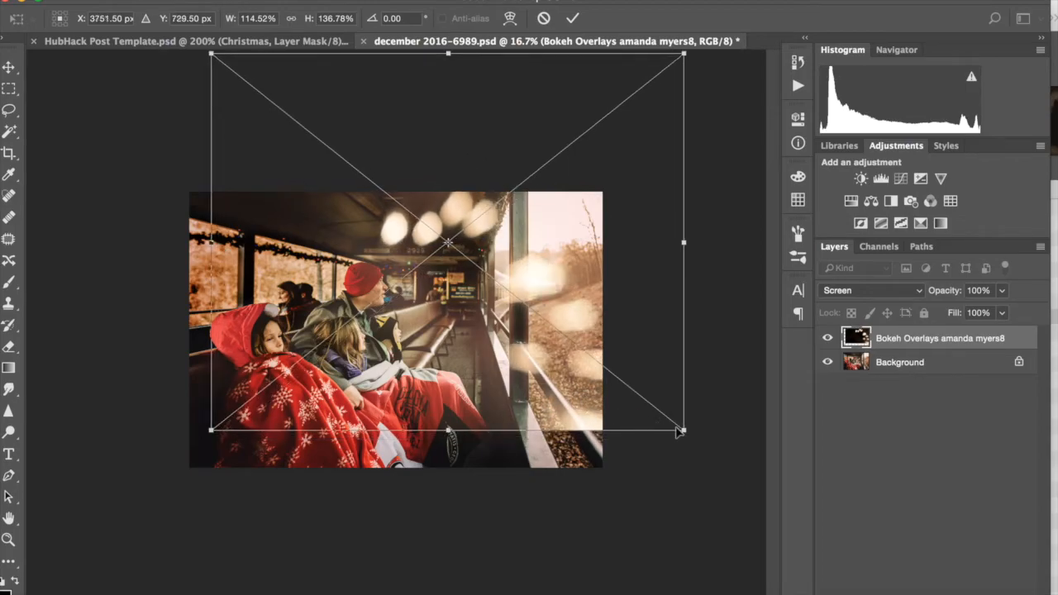
{"action": "left_click_drag", "start_coordinate": [685, 430], "coordinate": [708, 467]}
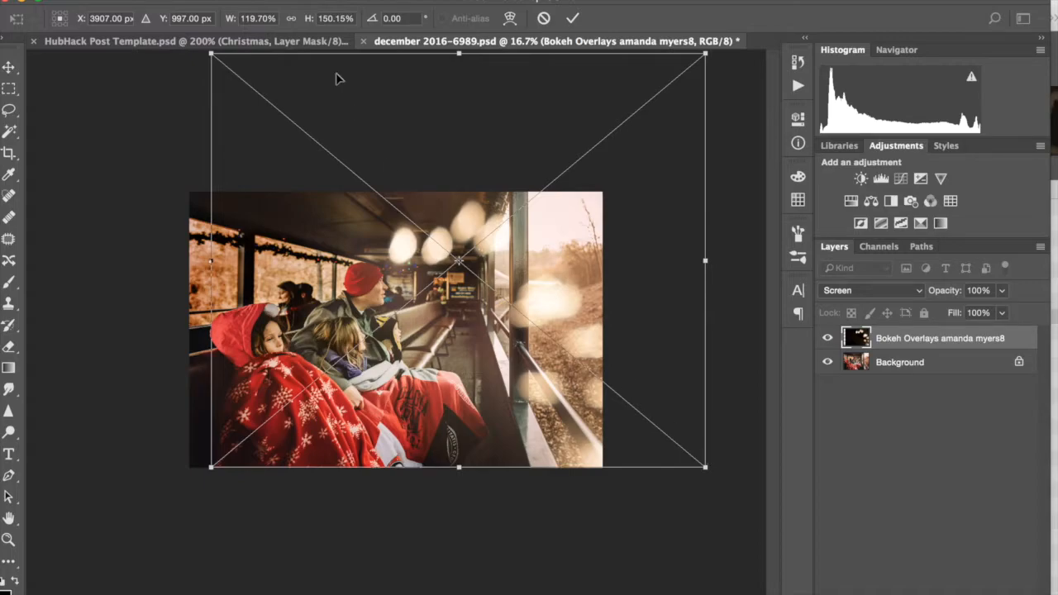
{"action": "mouse_move", "coordinate": [212, 55]}
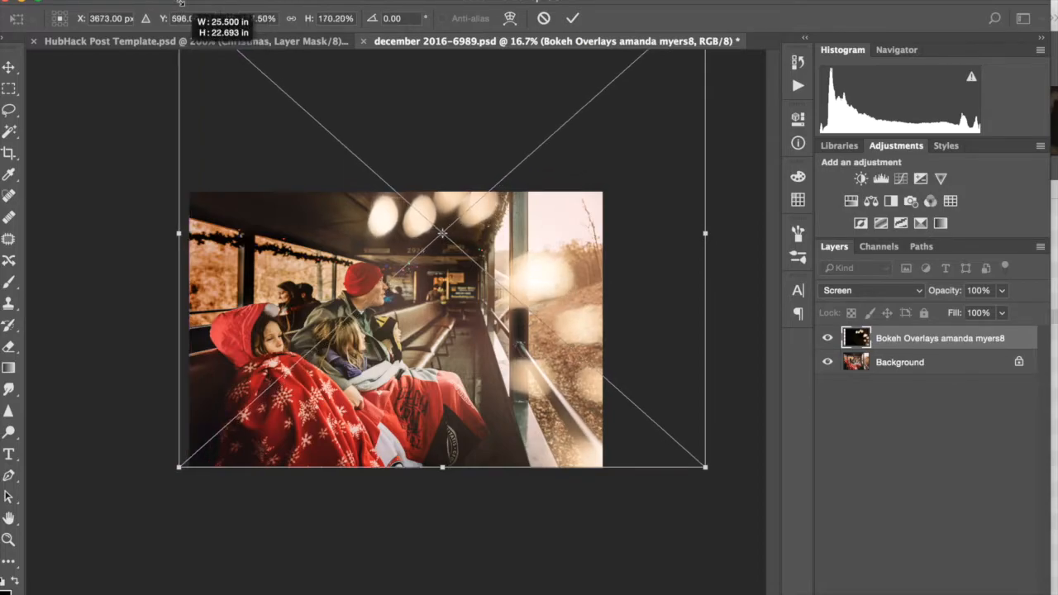
{"action": "left_click_drag", "start_coordinate": [179, 231], "coordinate": [155, 231]}
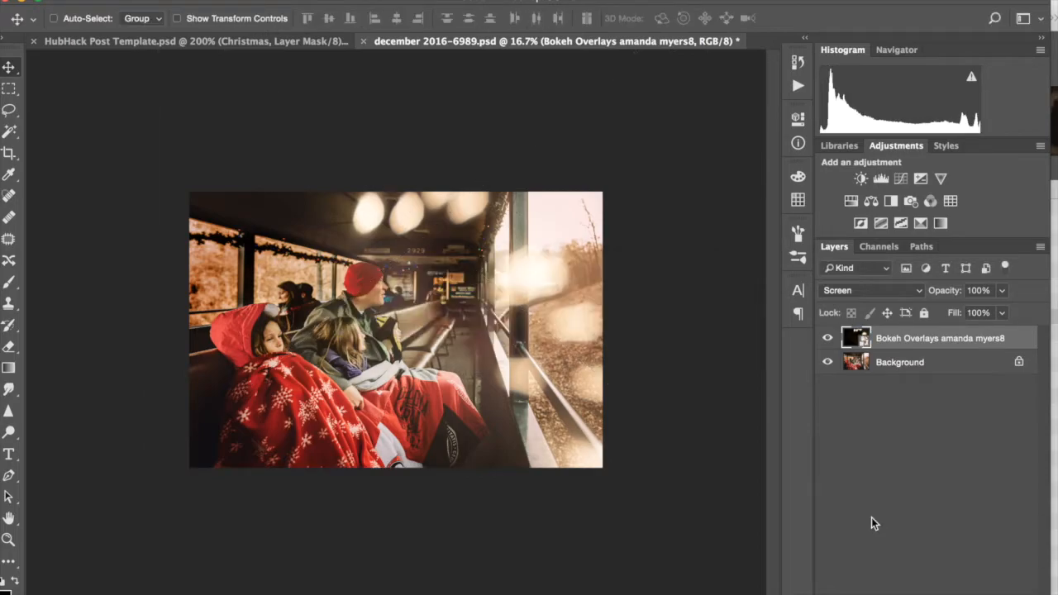
{"action": "mouse_move", "coordinate": [933, 466]}
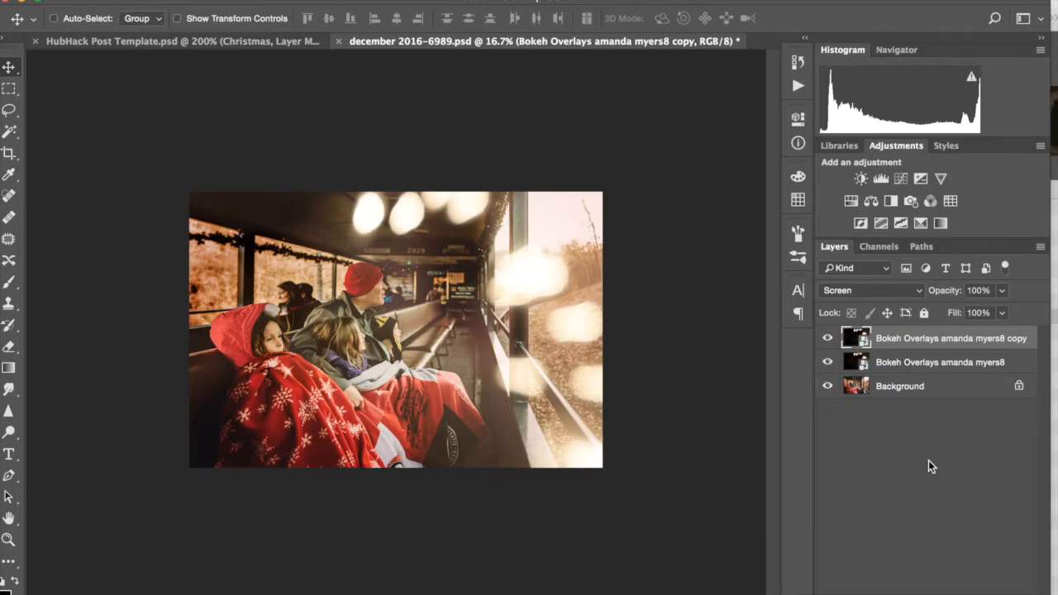
{"action": "mouse_move", "coordinate": [552, 310]}
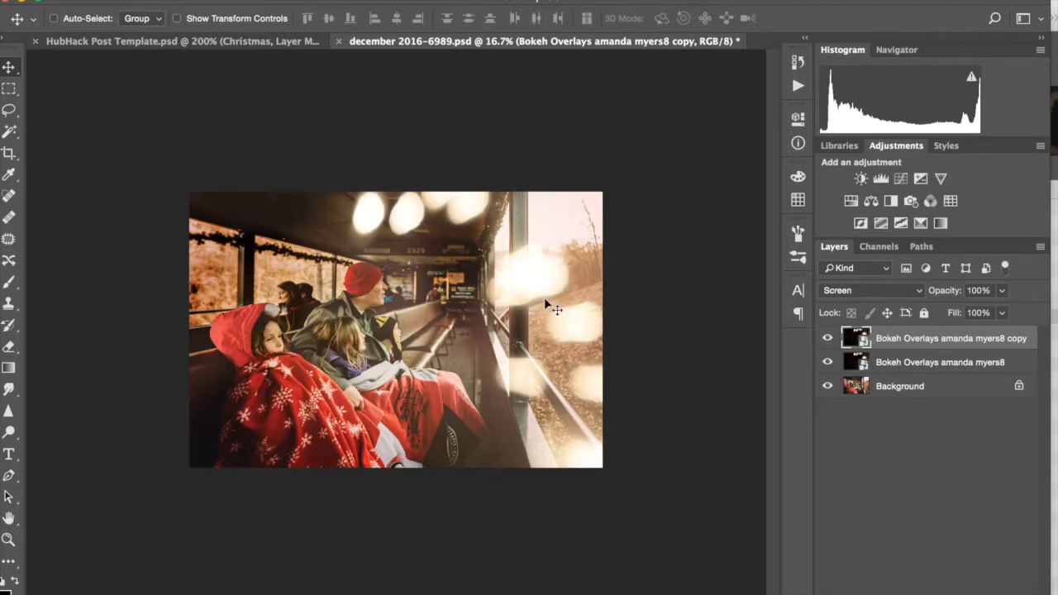
Move the duplicated bokeh layer left so its lights sit over the family.
{"action": "left_click_drag", "start_coordinate": [546, 306], "coordinate": [463, 322]}
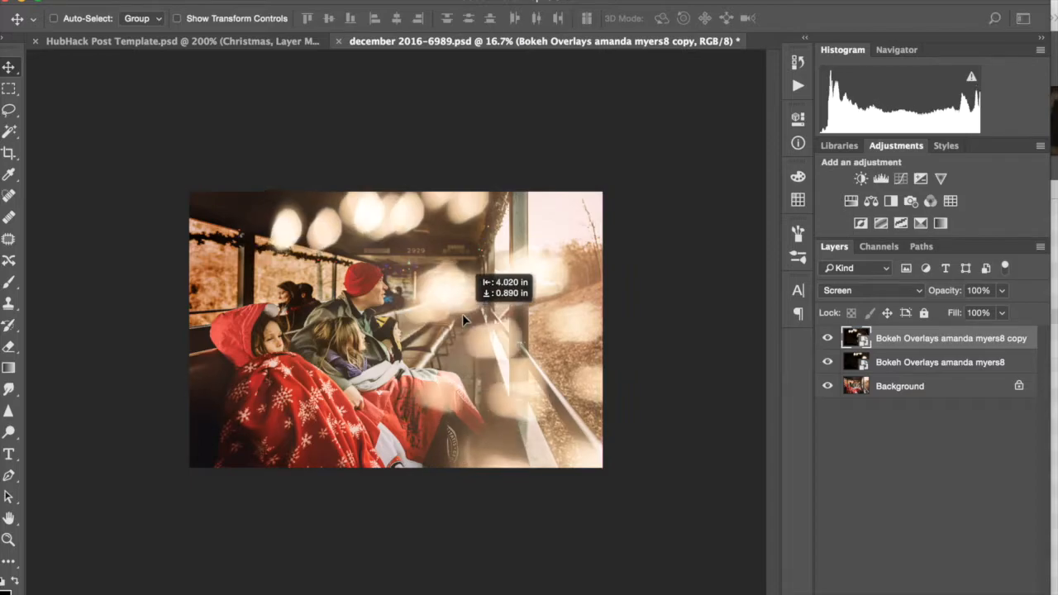
{"action": "left_click_drag", "start_coordinate": [463, 314], "coordinate": [476, 327]}
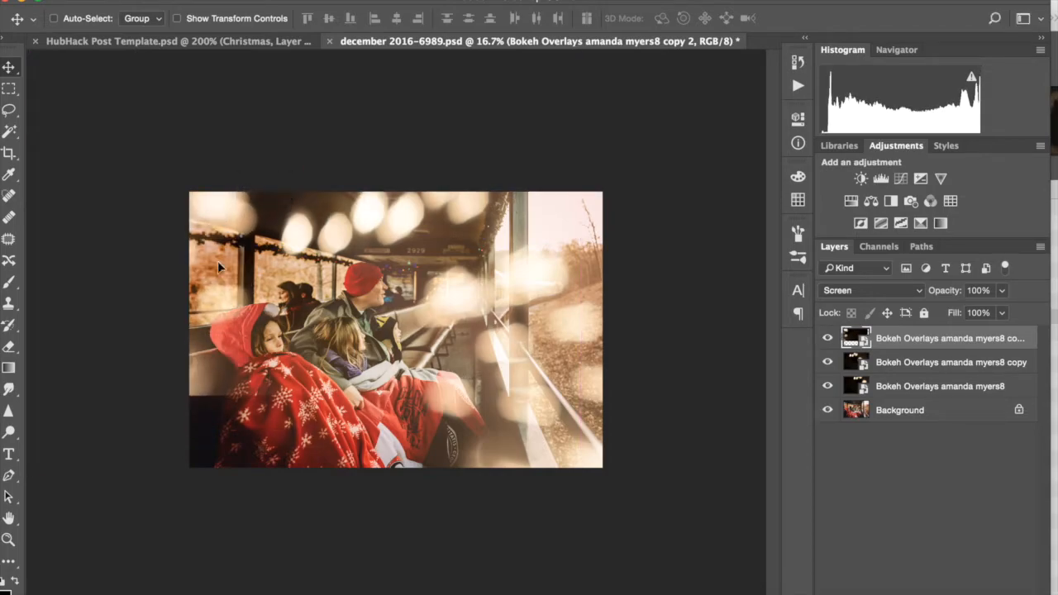
{"action": "mouse_move", "coordinate": [478, 430]}
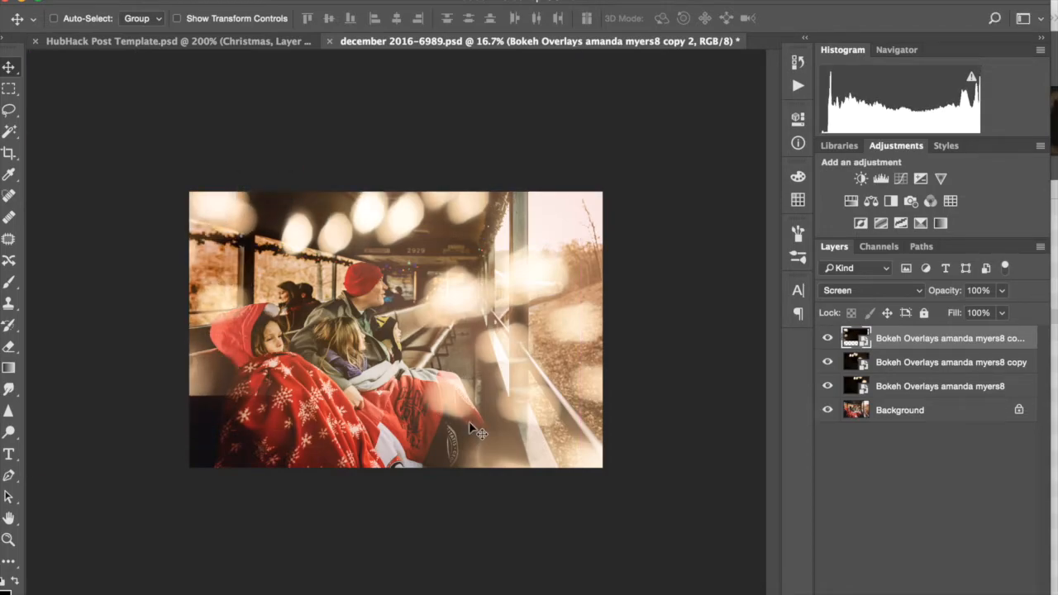
Enter Free Transform on the top bokeh copy to enlarge it to about 172%.
{"action": "key", "text": "ctrl+t"}
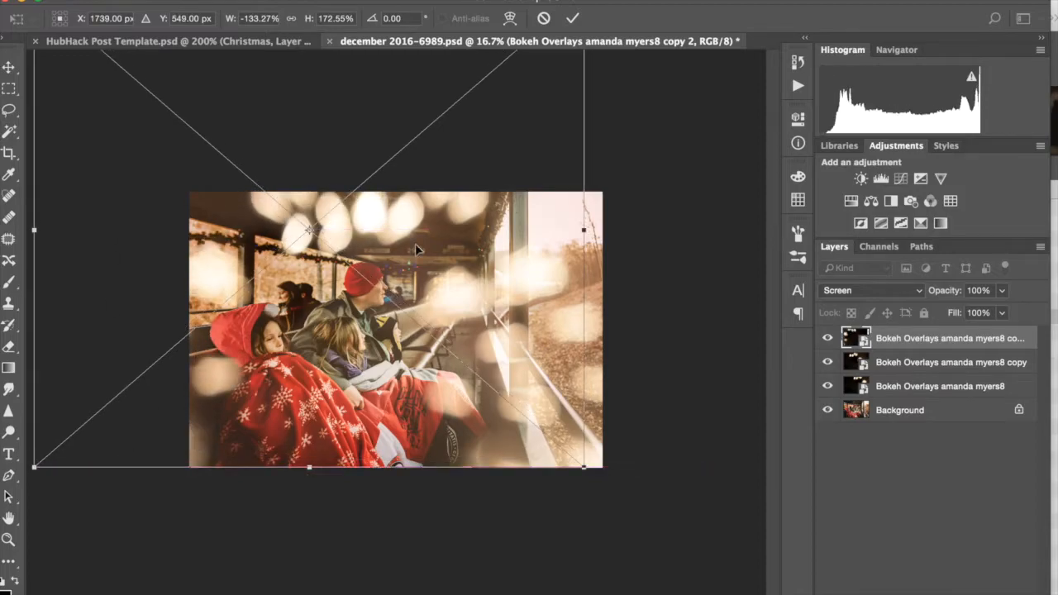
{"action": "mouse_move", "coordinate": [591, 315]}
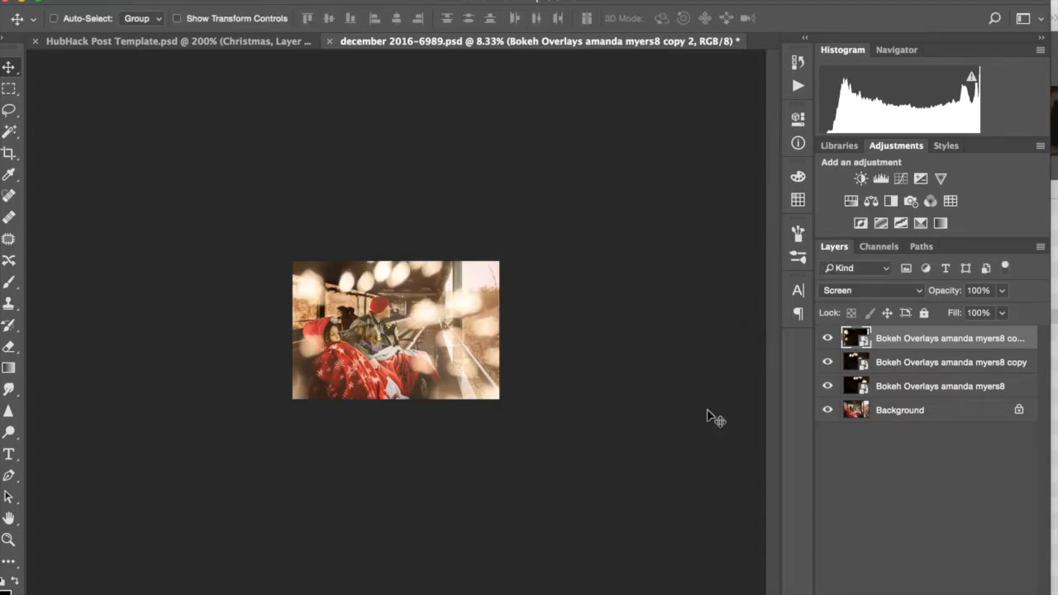
{"action": "mouse_move", "coordinate": [410, 305]}
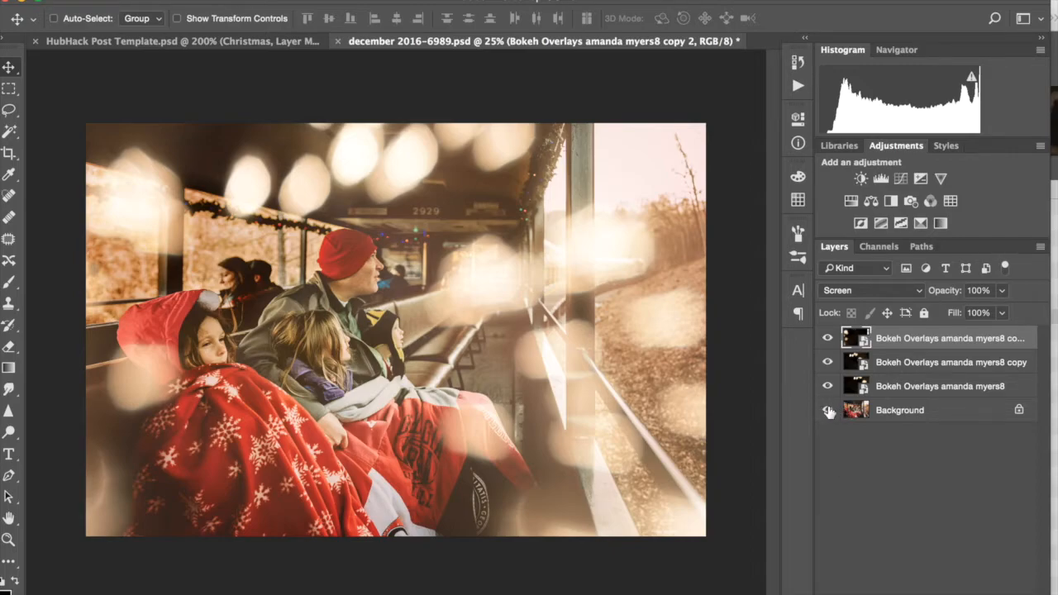
{"action": "mouse_move", "coordinate": [827, 410]}
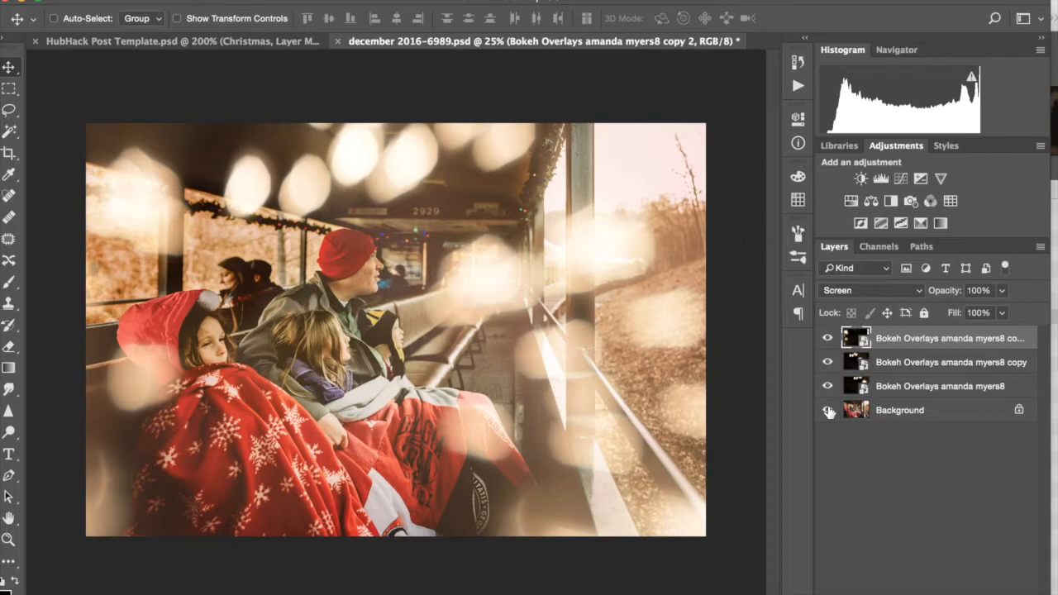
{"action": "left_click", "coordinate": [827, 338]}
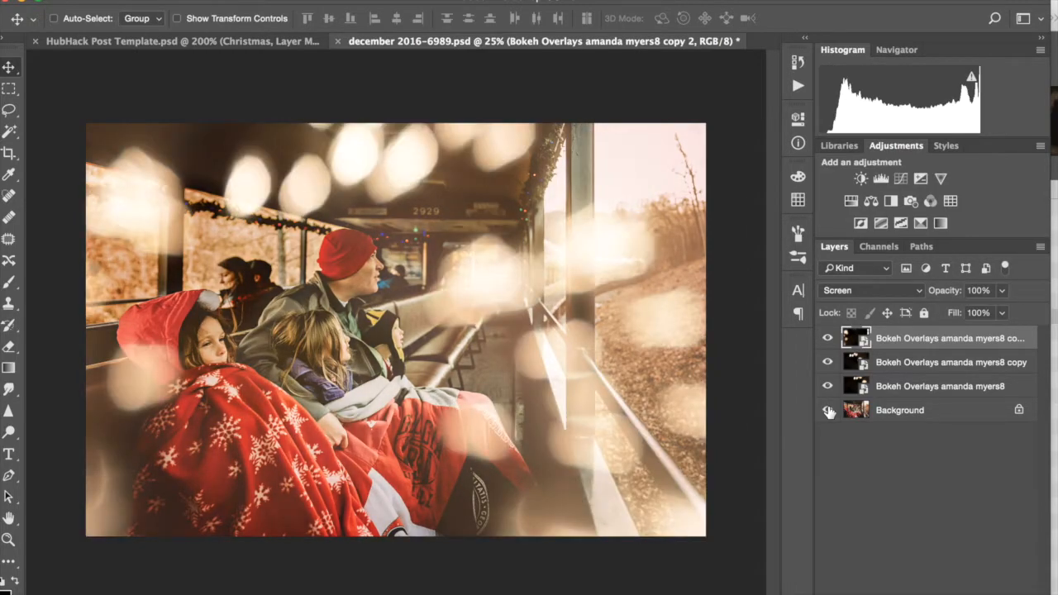
{"action": "left_click", "coordinate": [827, 338]}
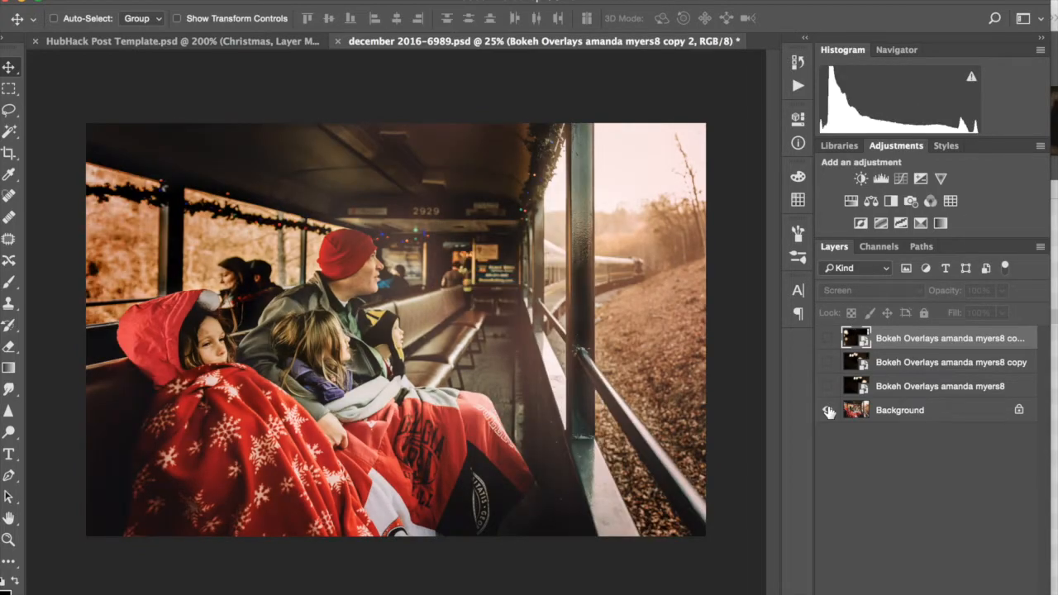
{"action": "left_click", "coordinate": [827, 338]}
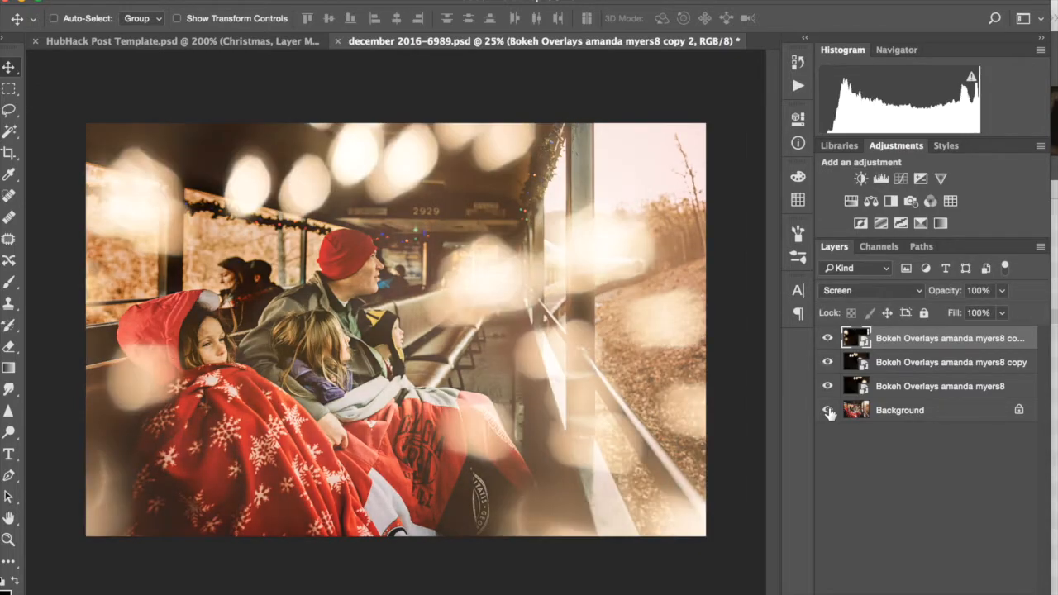
{"action": "left_click", "coordinate": [827, 410]}
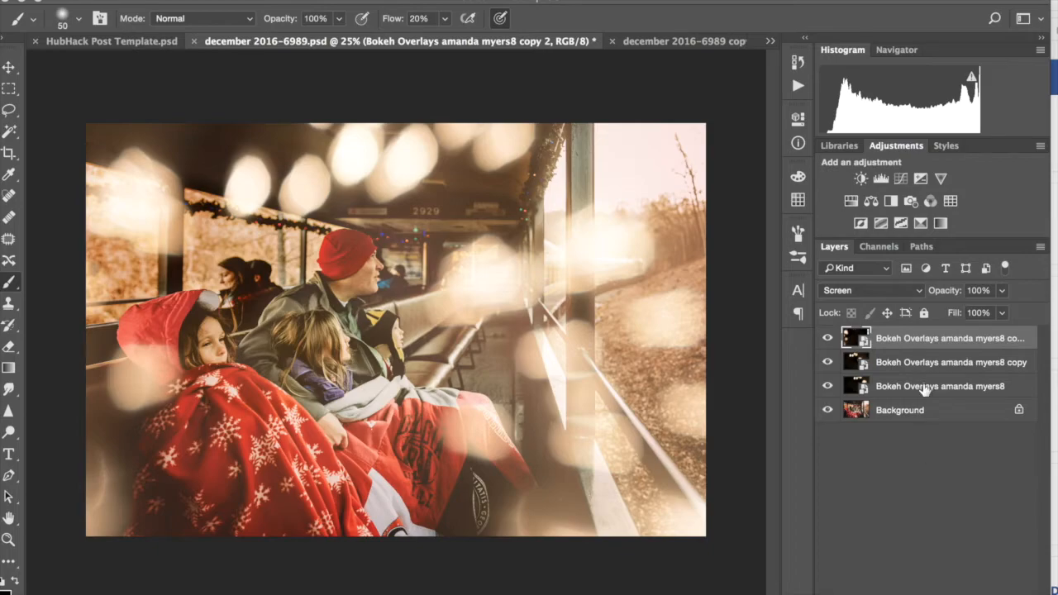
{"action": "mouse_move", "coordinate": [910, 338]}
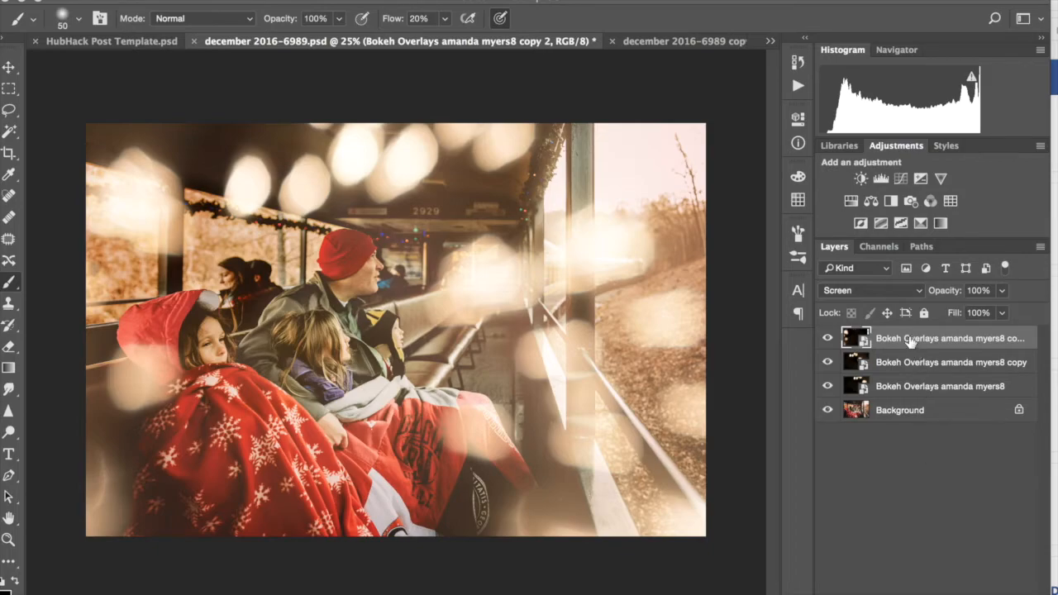
{"action": "mouse_move", "coordinate": [918, 359]}
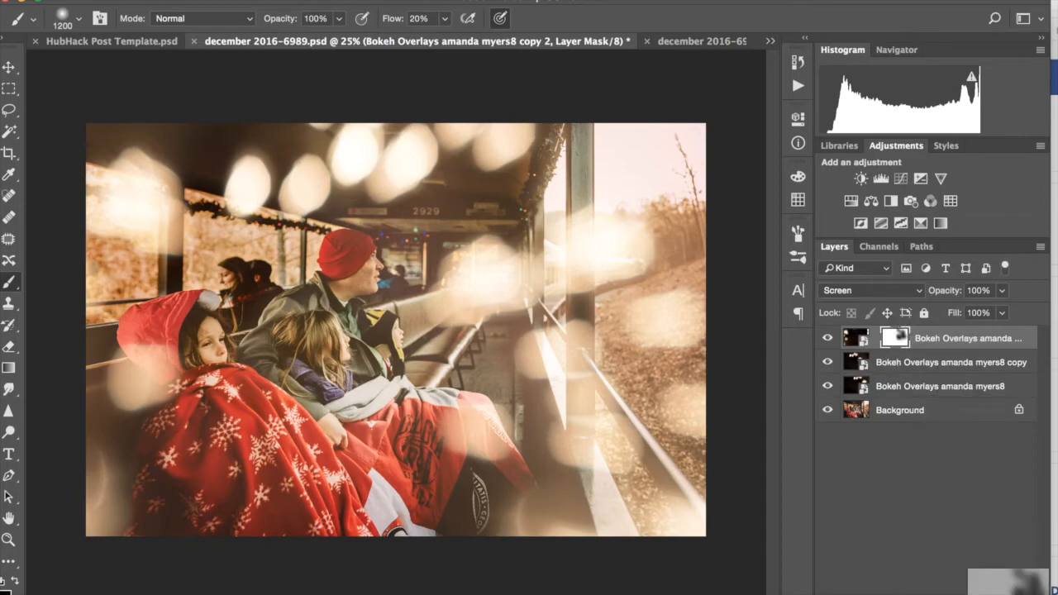
Group the three bokeh overlay layers into Group 1 and give it a white layer mask.
{"action": "left_click", "coordinate": [856, 337]}
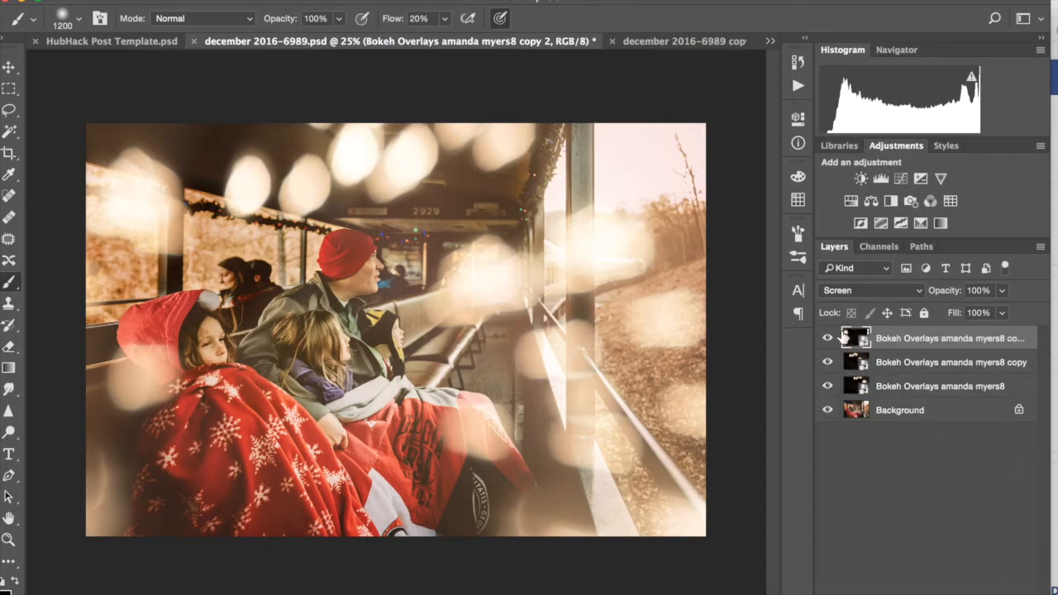
{"action": "mouse_move", "coordinate": [906, 342]}
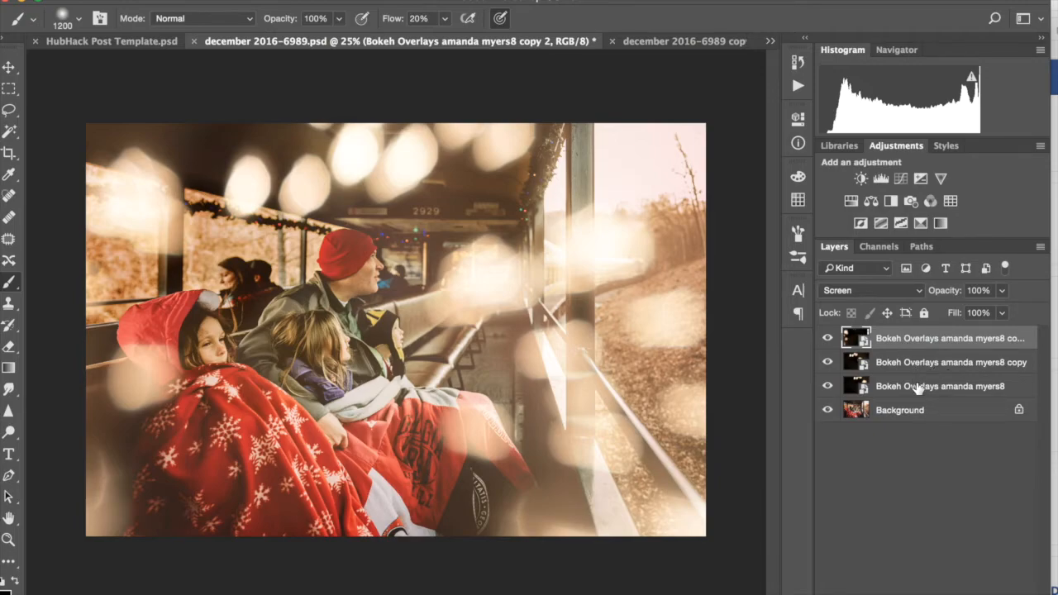
{"action": "mouse_move", "coordinate": [939, 387]}
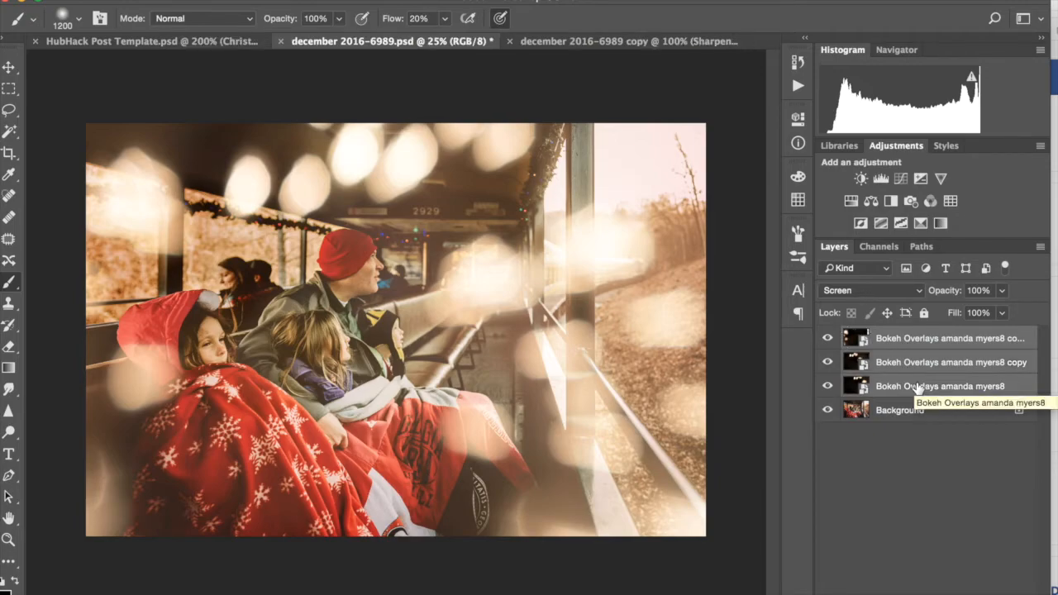
{"action": "key", "text": "ctrl+g"}
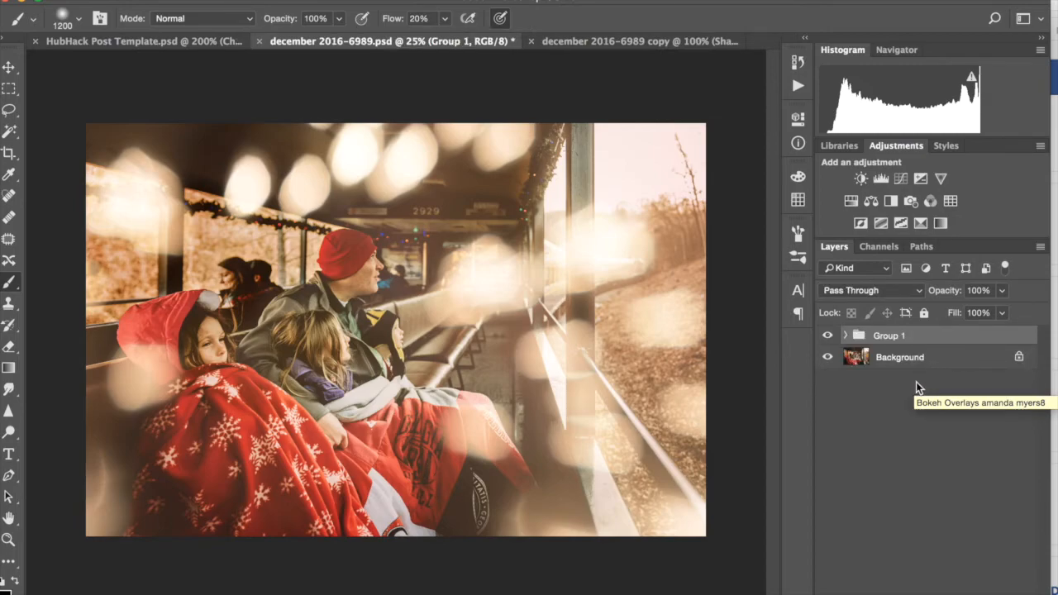
{"action": "mouse_move", "coordinate": [948, 479]}
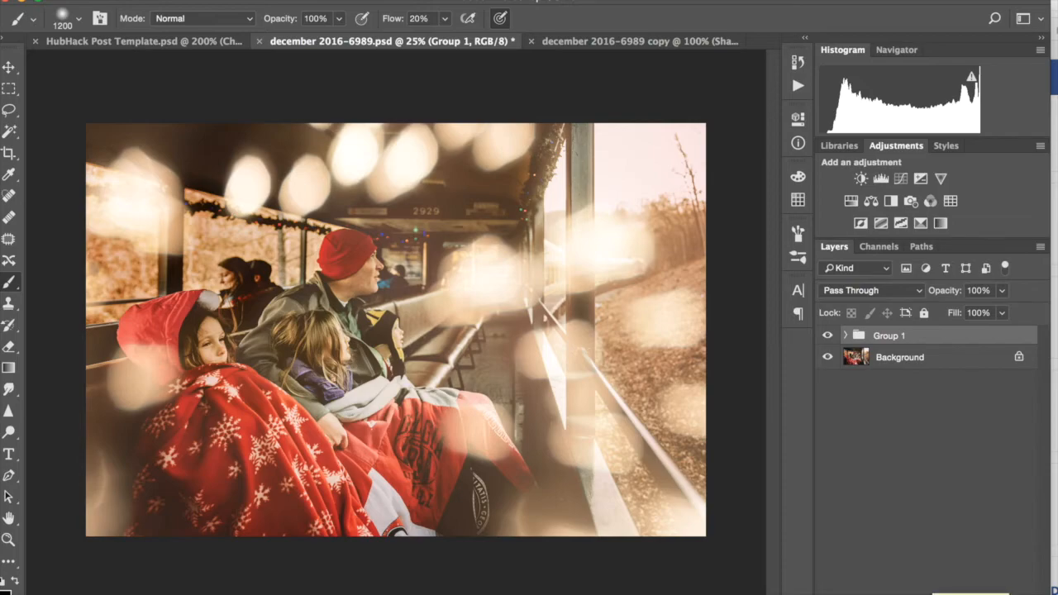
{"action": "left_click", "coordinate": [890, 313]}
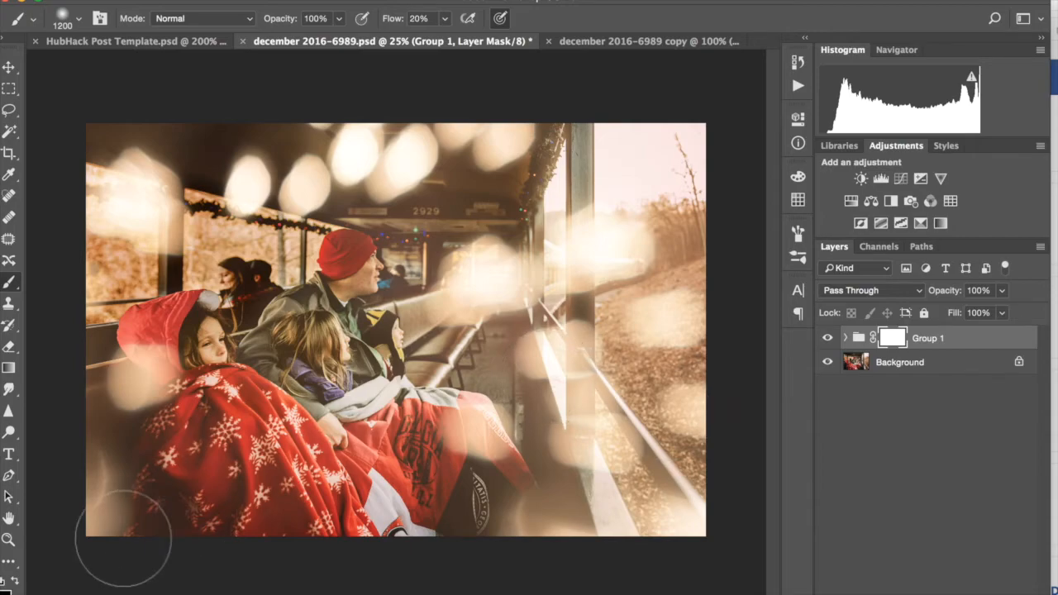
{"action": "mouse_move", "coordinate": [463, 323]}
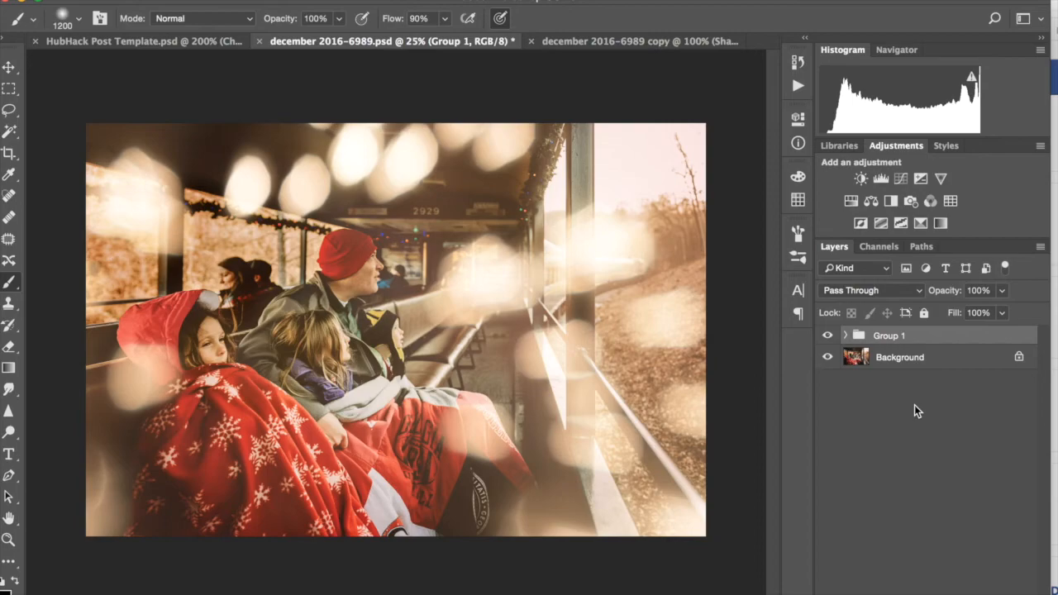
{"action": "mouse_move", "coordinate": [950, 544]}
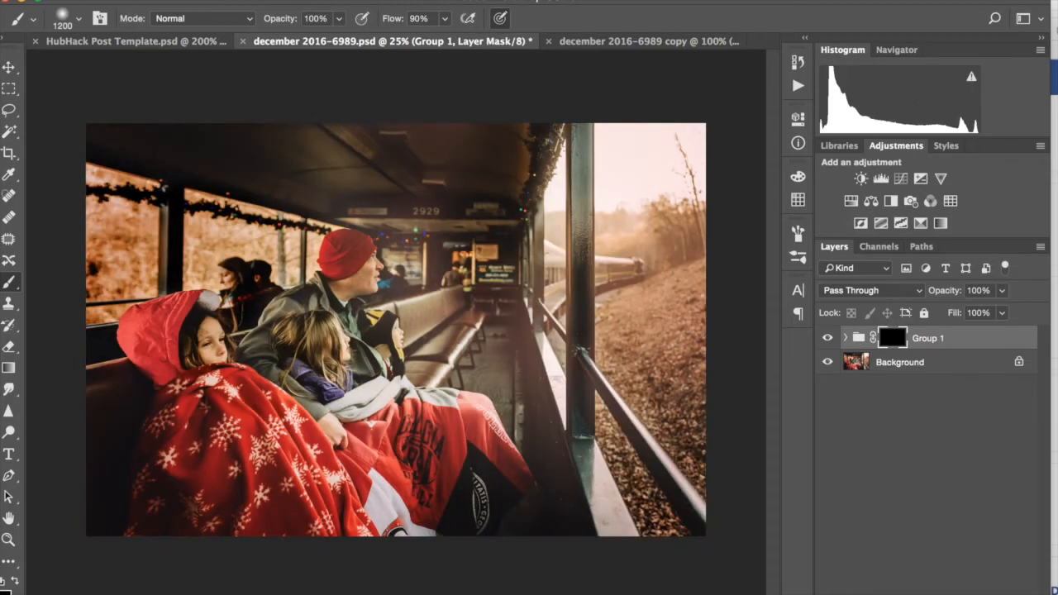
{"action": "mouse_move", "coordinate": [559, 364]}
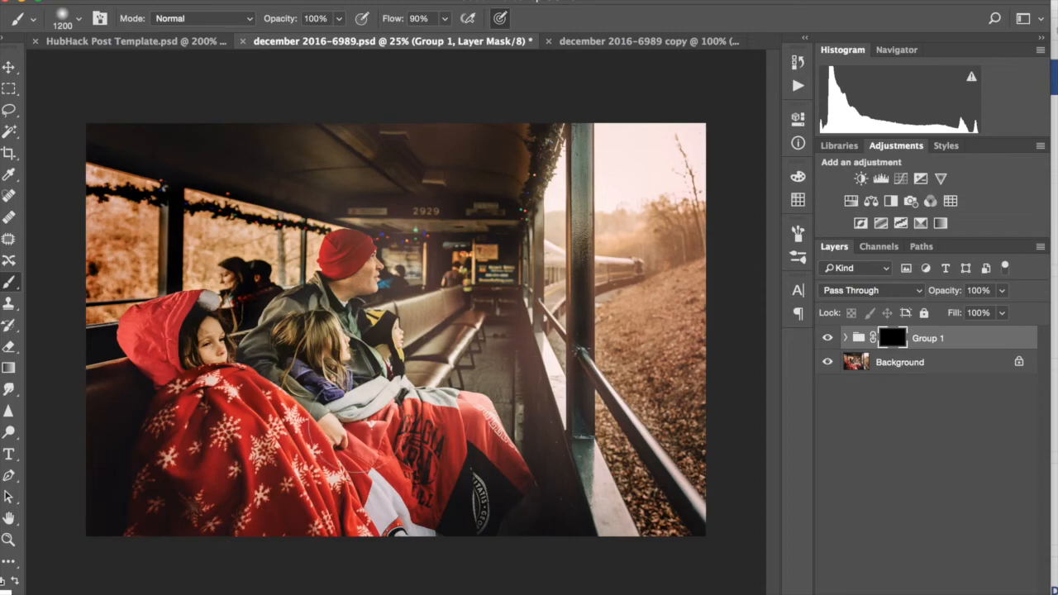
{"action": "mouse_move", "coordinate": [636, 195]}
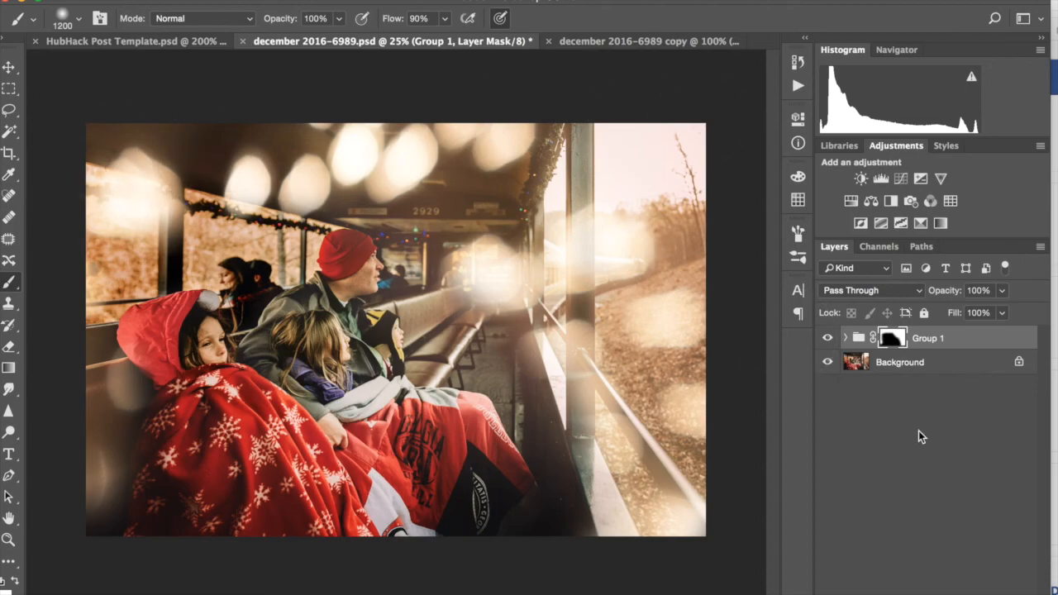
{"action": "mouse_move", "coordinate": [852, 325]}
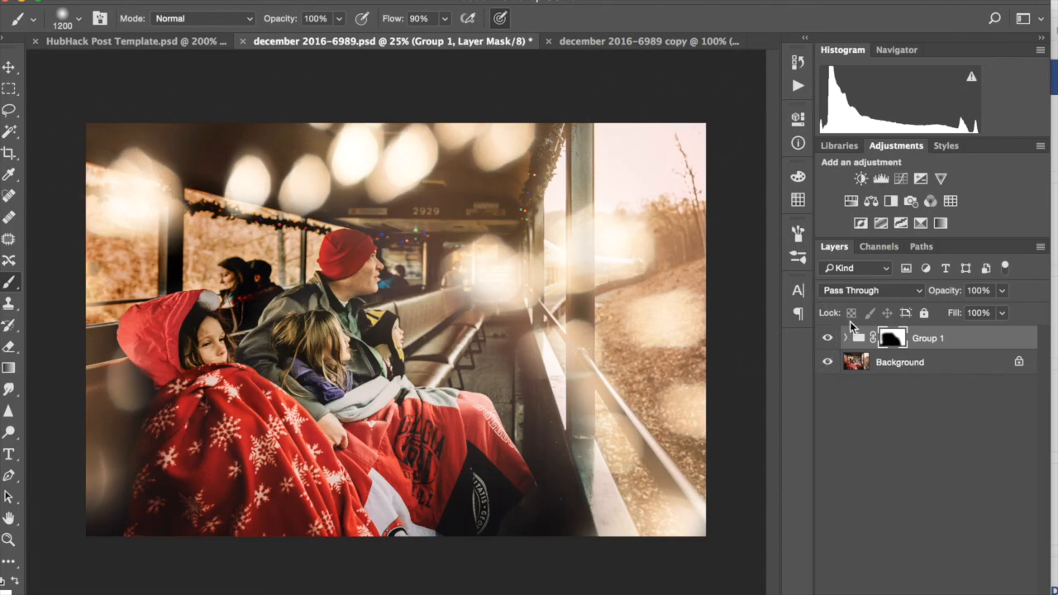
Expand Group 1 to reveal its three bokeh overlay layers.
{"action": "left_click", "coordinate": [846, 338]}
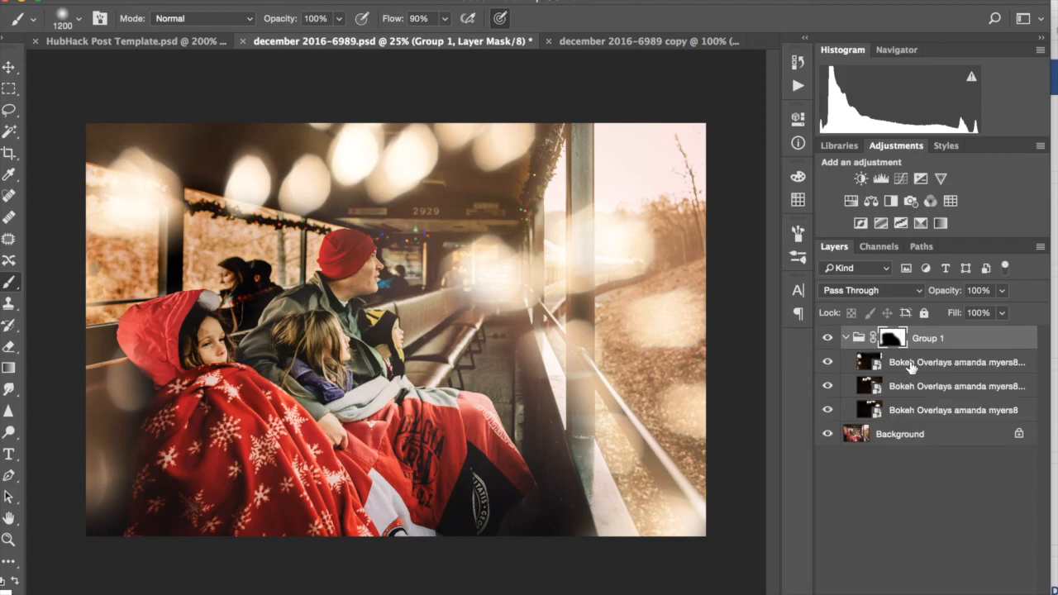
{"action": "mouse_move", "coordinate": [921, 410]}
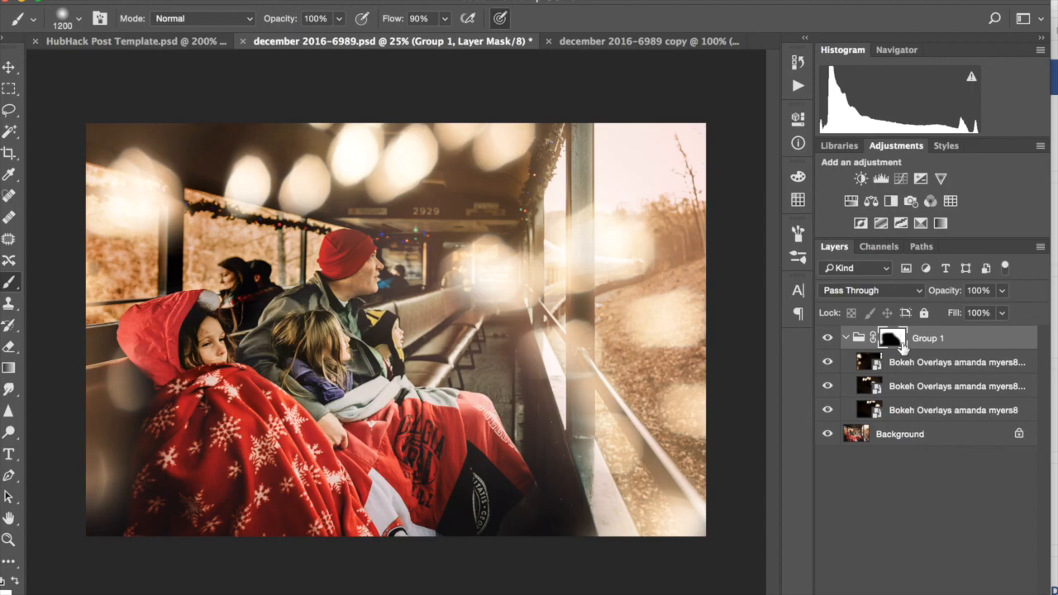
{"action": "mouse_move", "coordinate": [931, 510]}
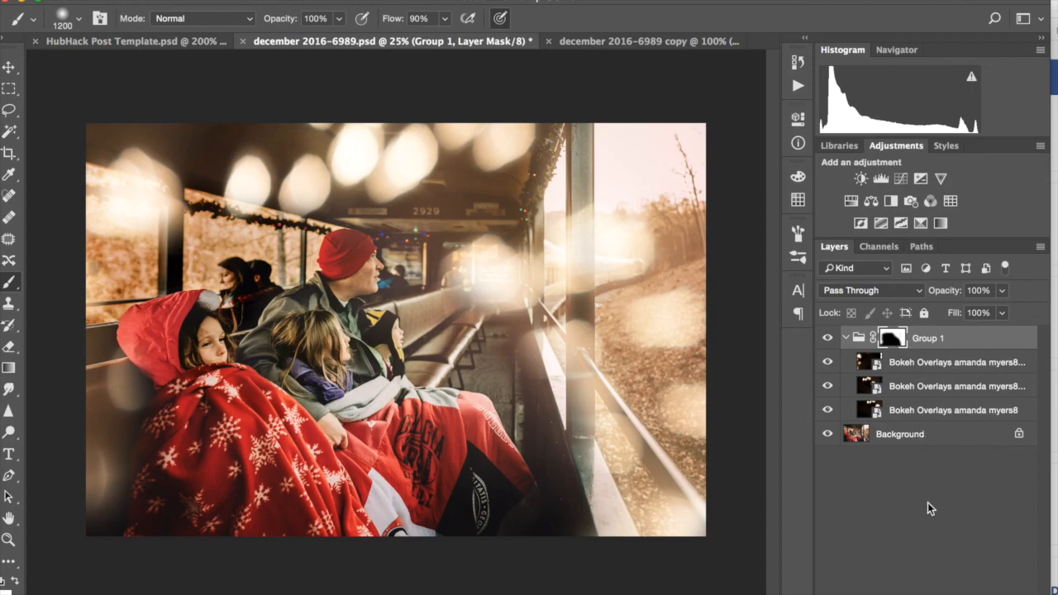